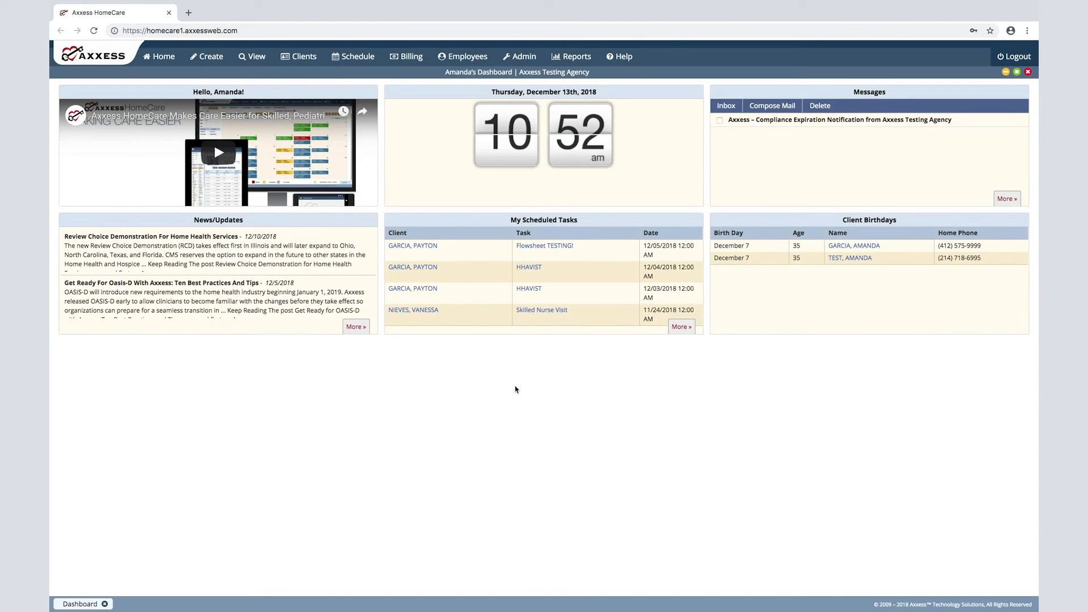
mouse_move(512, 386)
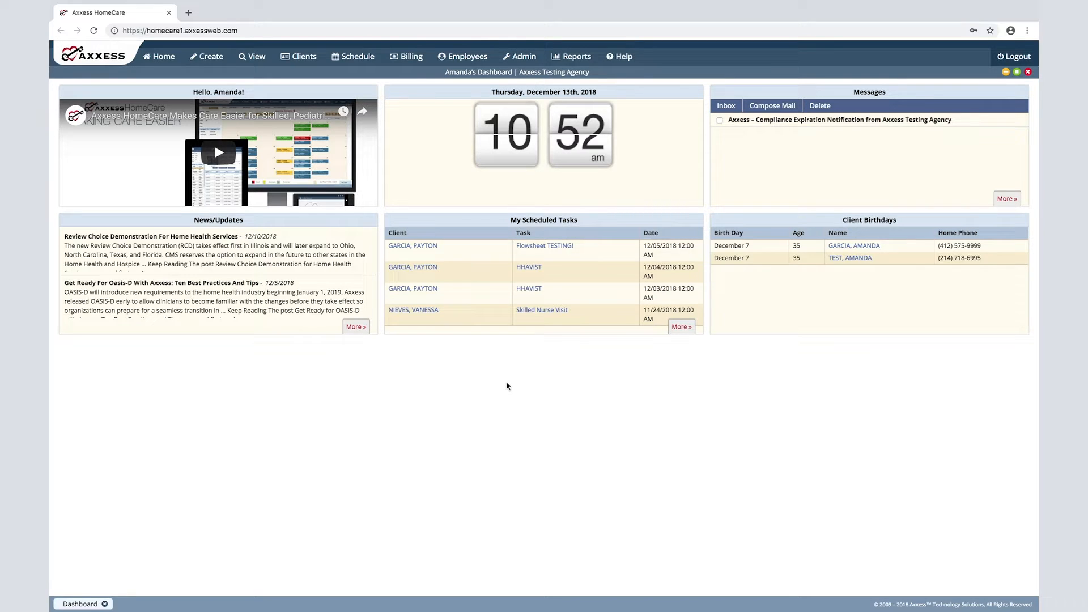
mouse_move(500, 386)
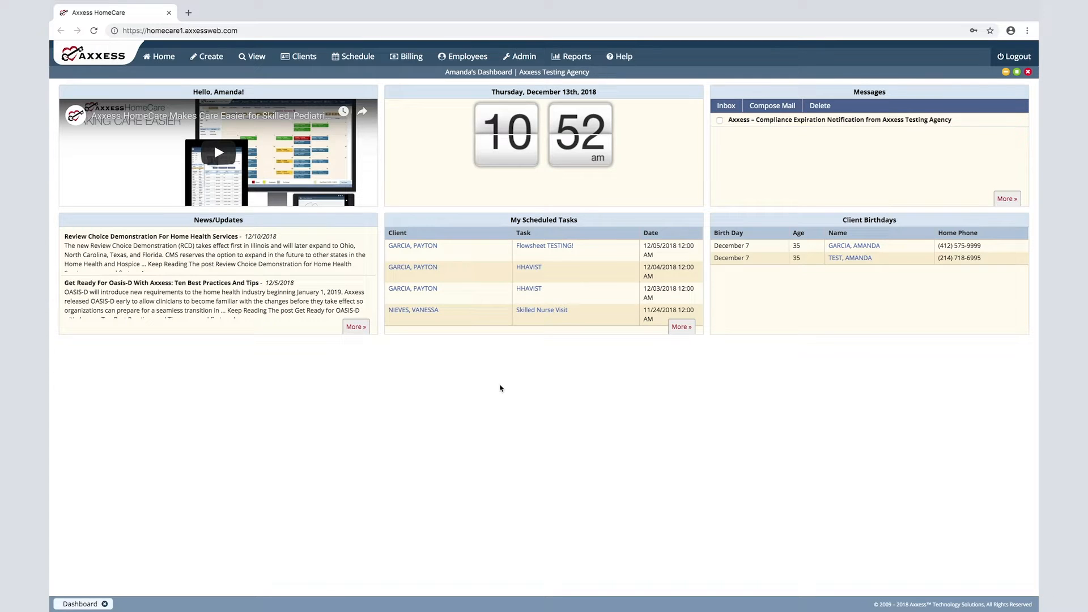
left_click(299, 56)
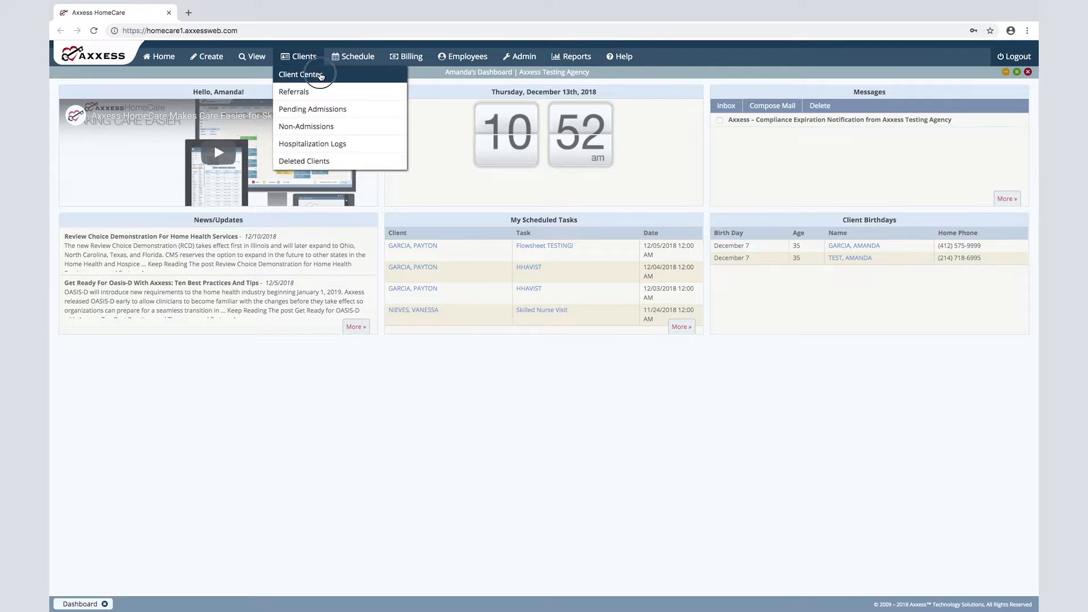
left_click(299, 75)
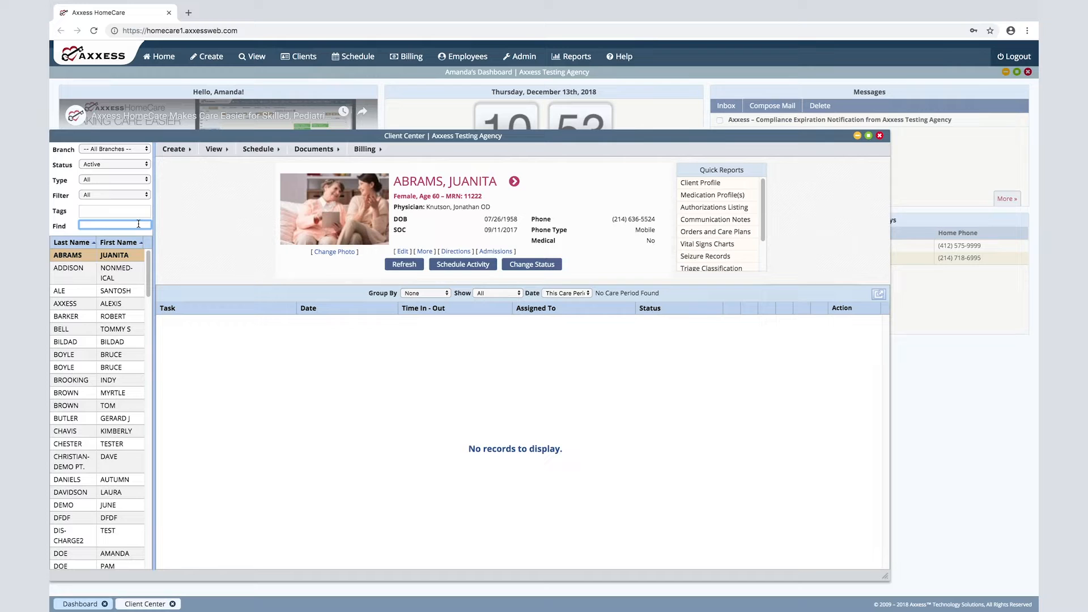
type("pa")
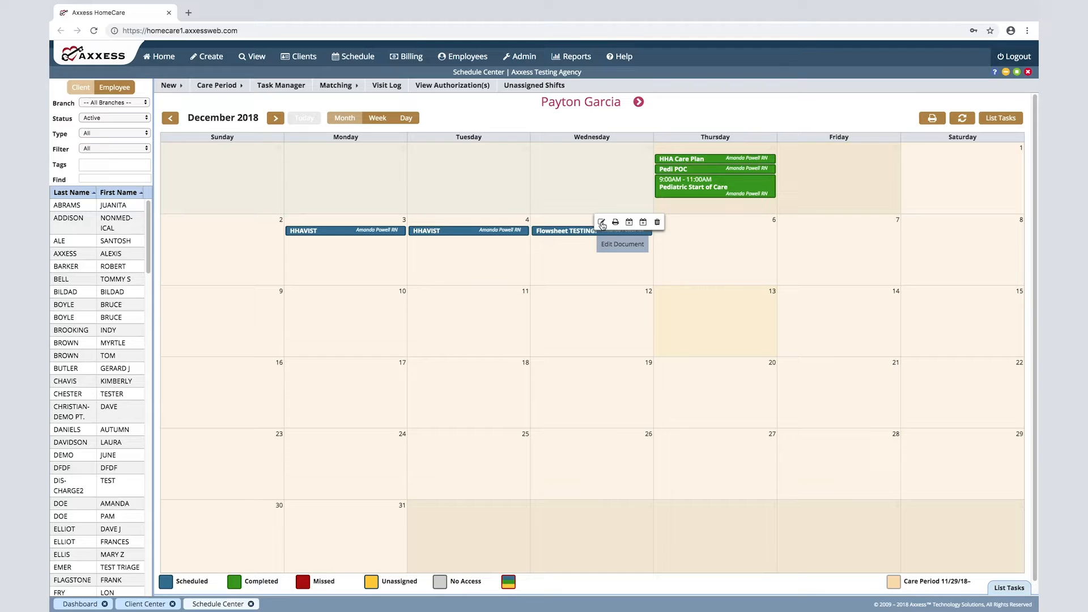
Edit the Flowsheet TESTING! document for the 12/05/2018 visit from the calendar
left_click(622, 243)
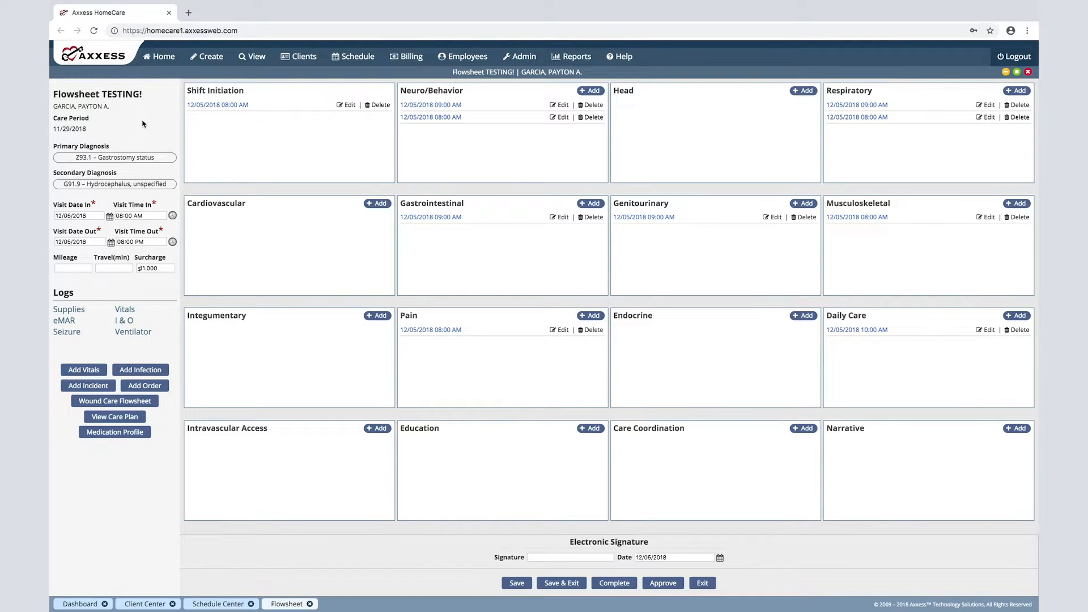
mouse_move(144, 138)
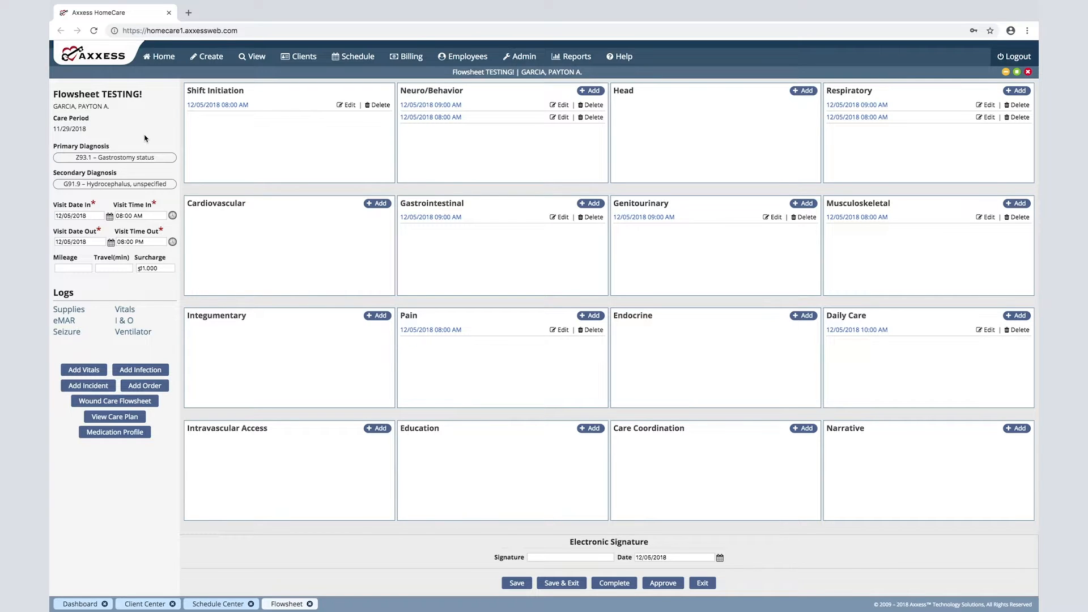
mouse_move(112, 282)
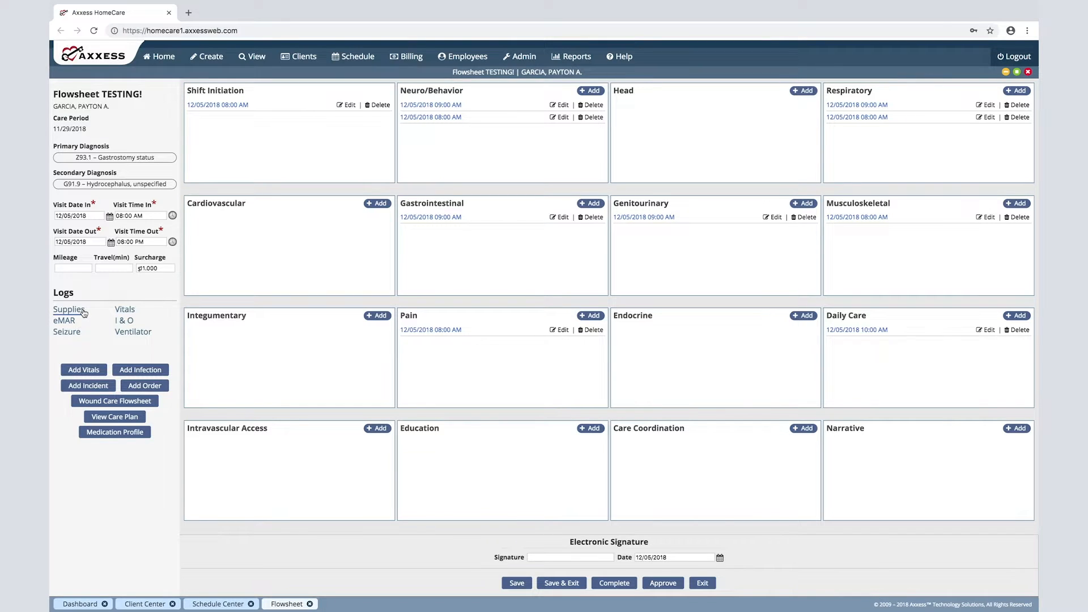
left_click(69, 311)
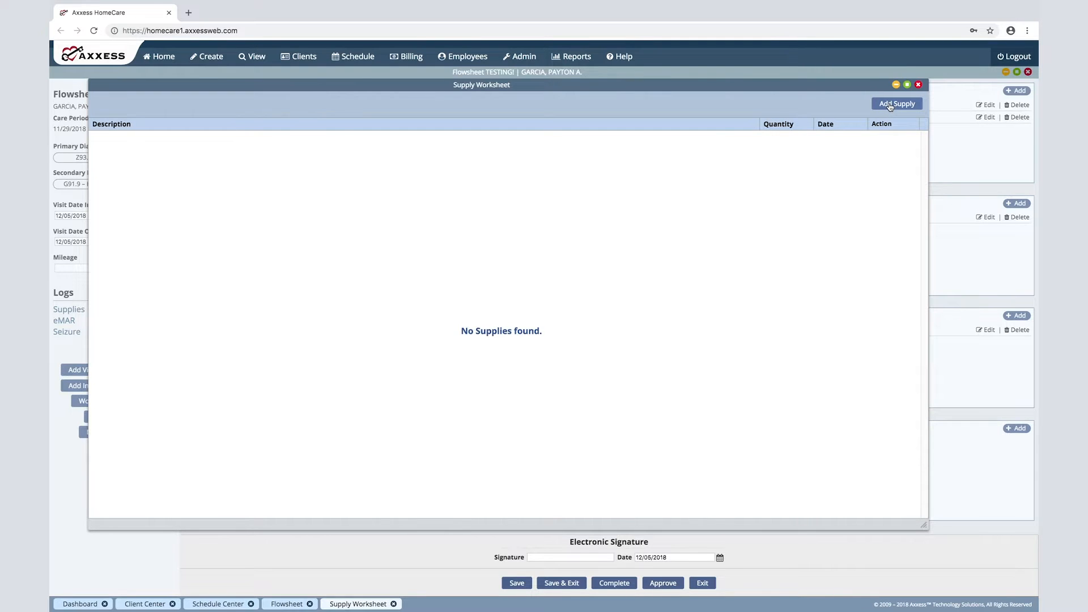
left_click(896, 103)
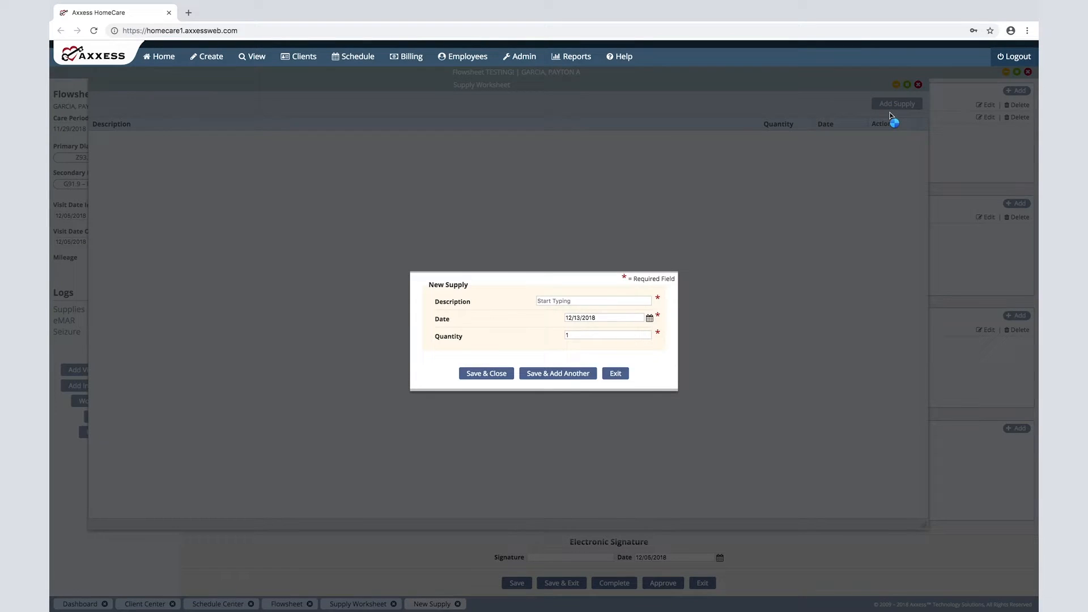
left_click(614, 373)
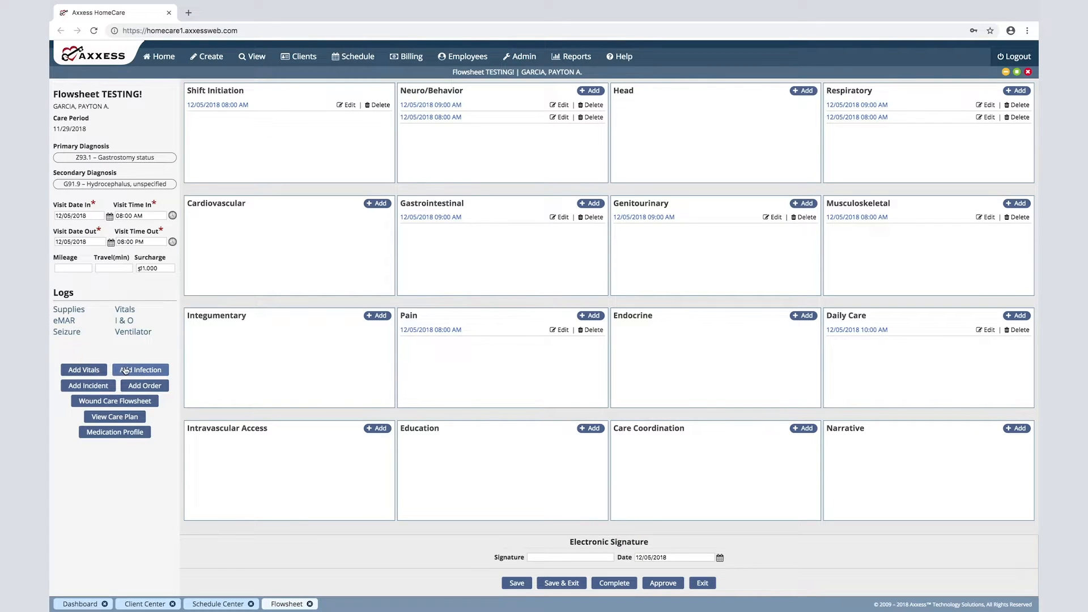
mouse_move(115, 416)
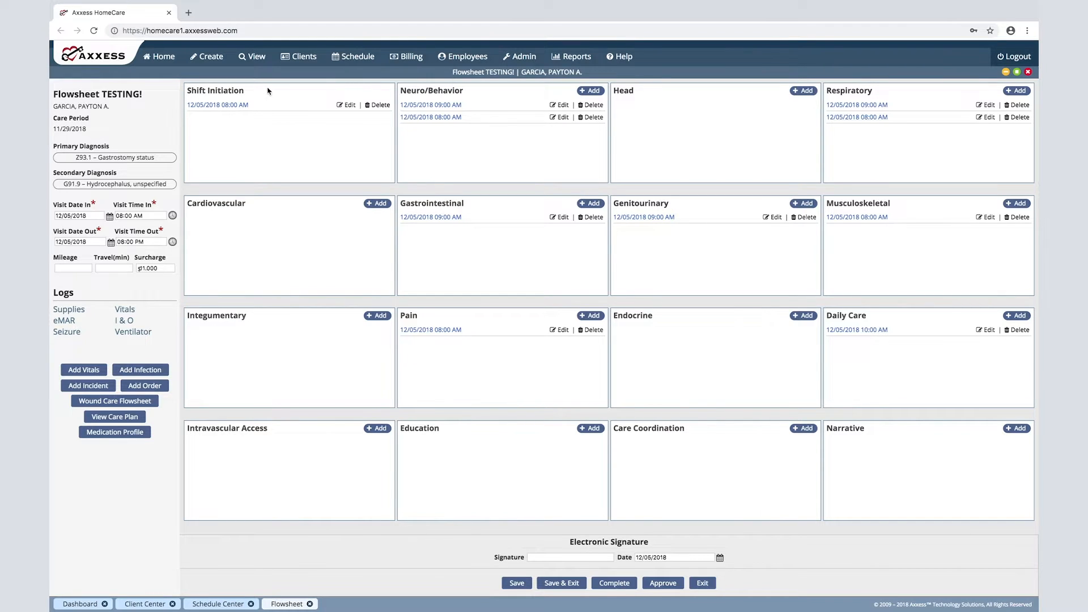
mouse_move(356, 95)
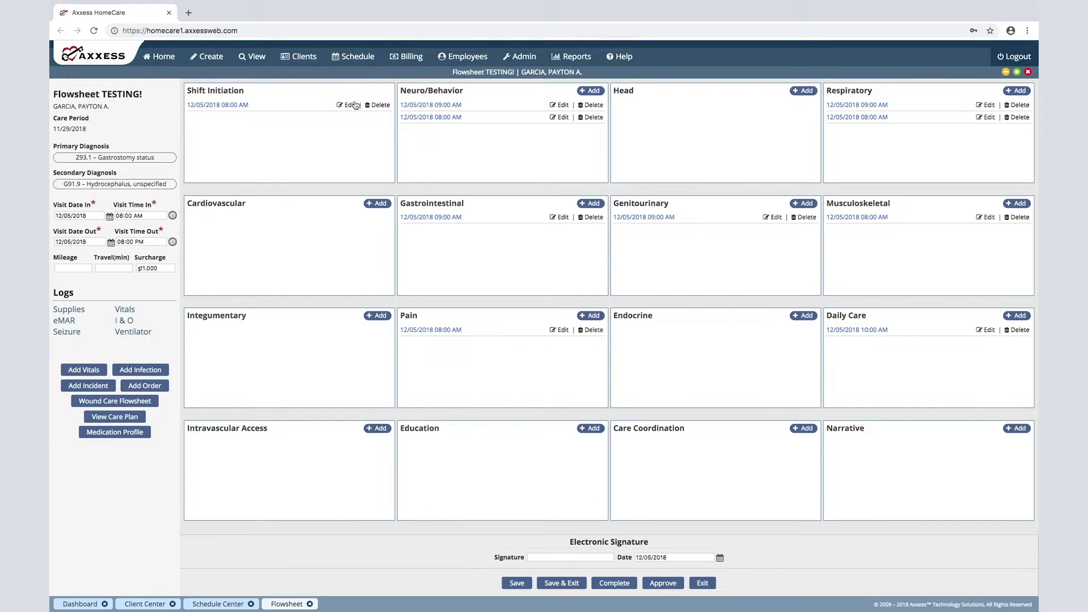
Edit the existing Shift Initiation entry and review it down to G-tube, narcotic counts and Medical Bed
left_click(348, 105)
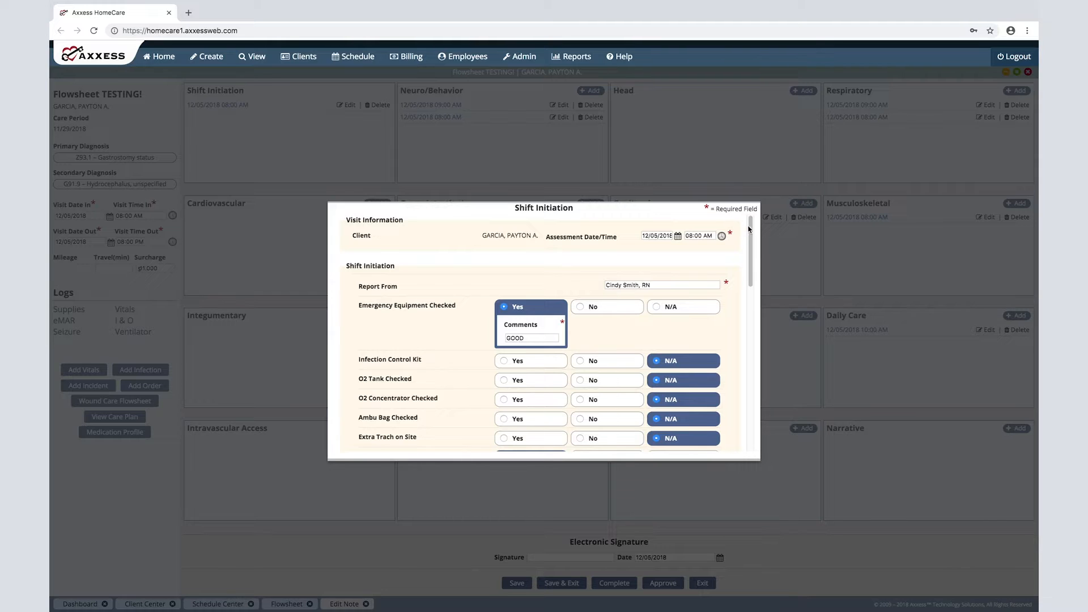
scroll("down", 3)
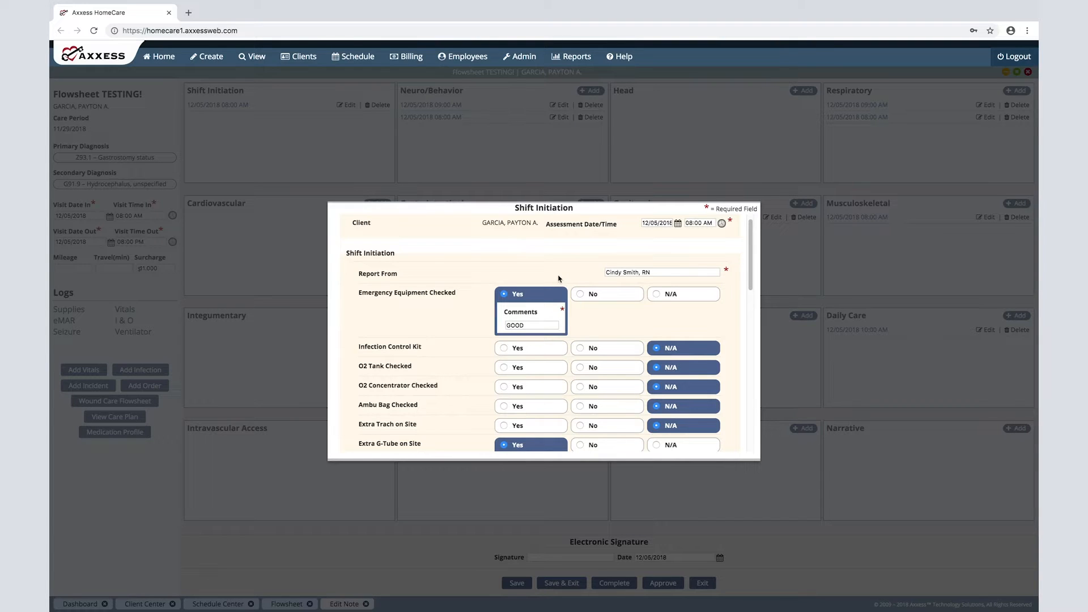
mouse_move(580, 314)
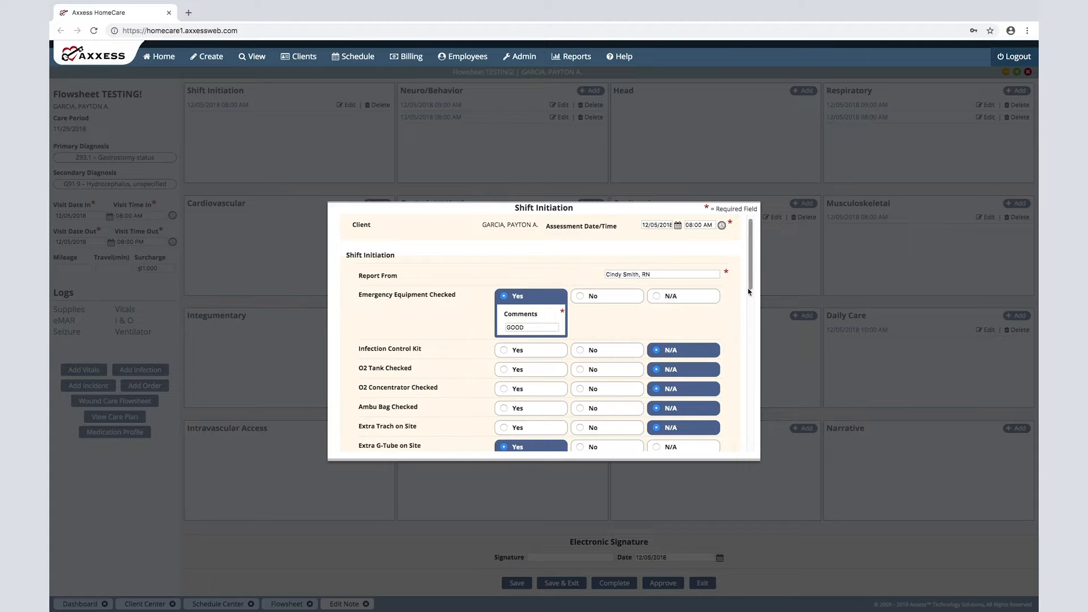
scroll("down", 3)
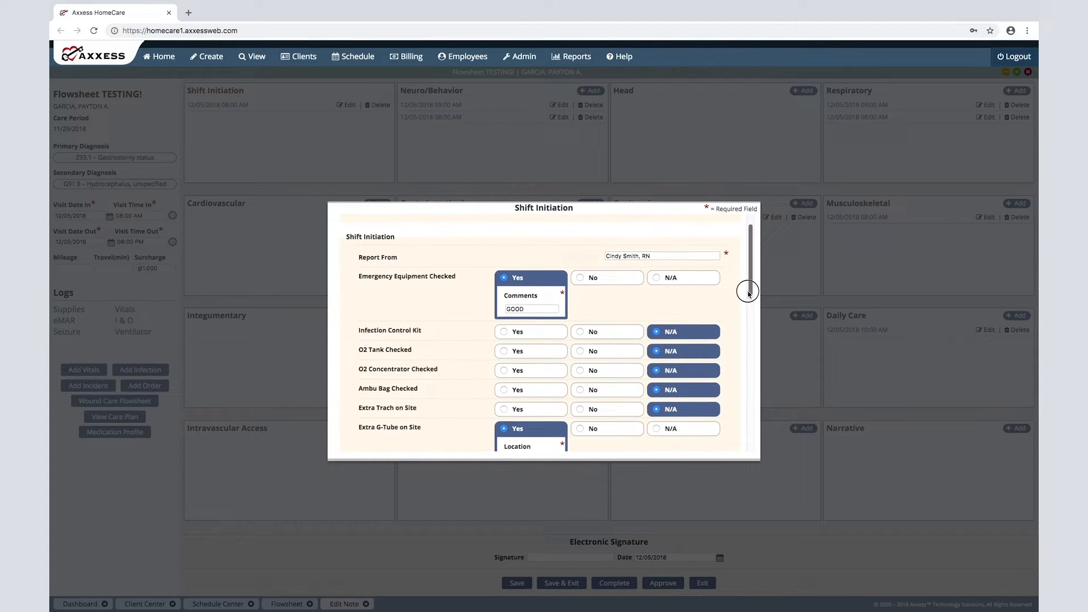
scroll("down", 3)
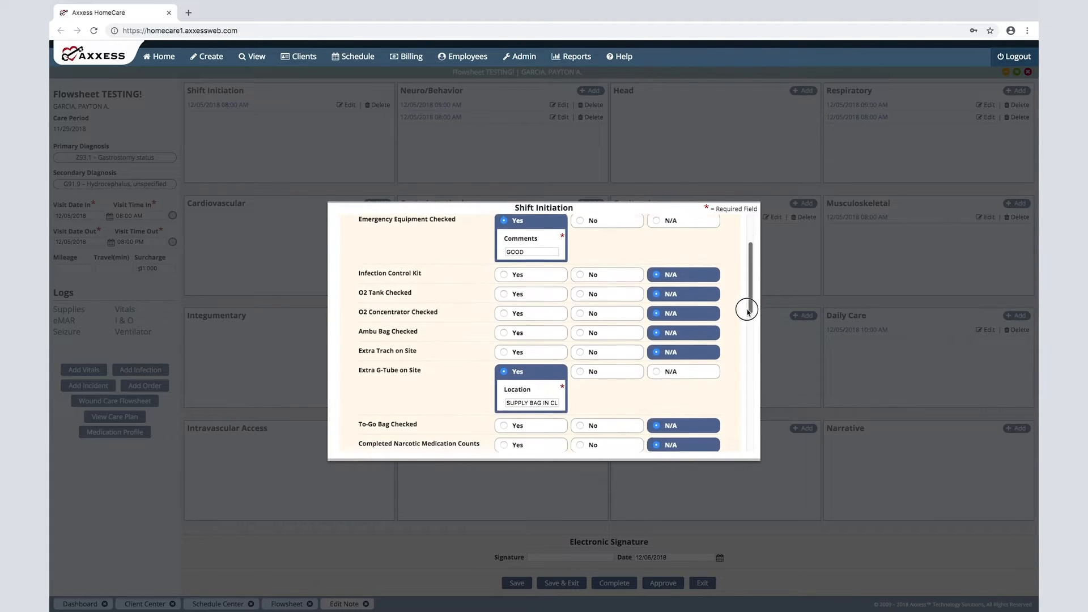
scroll("down", 3)
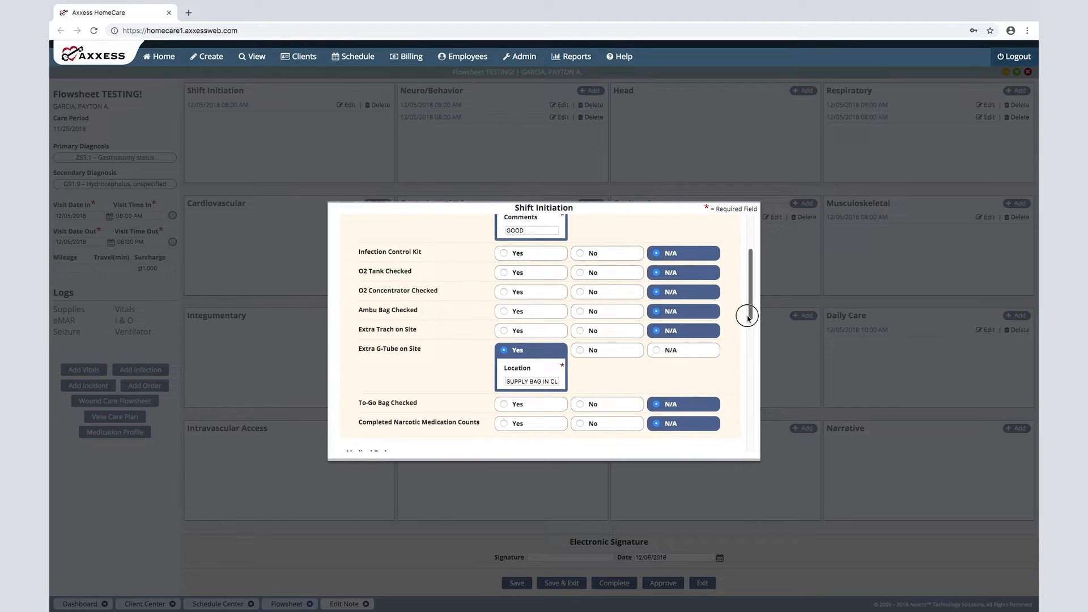
scroll("down", 3)
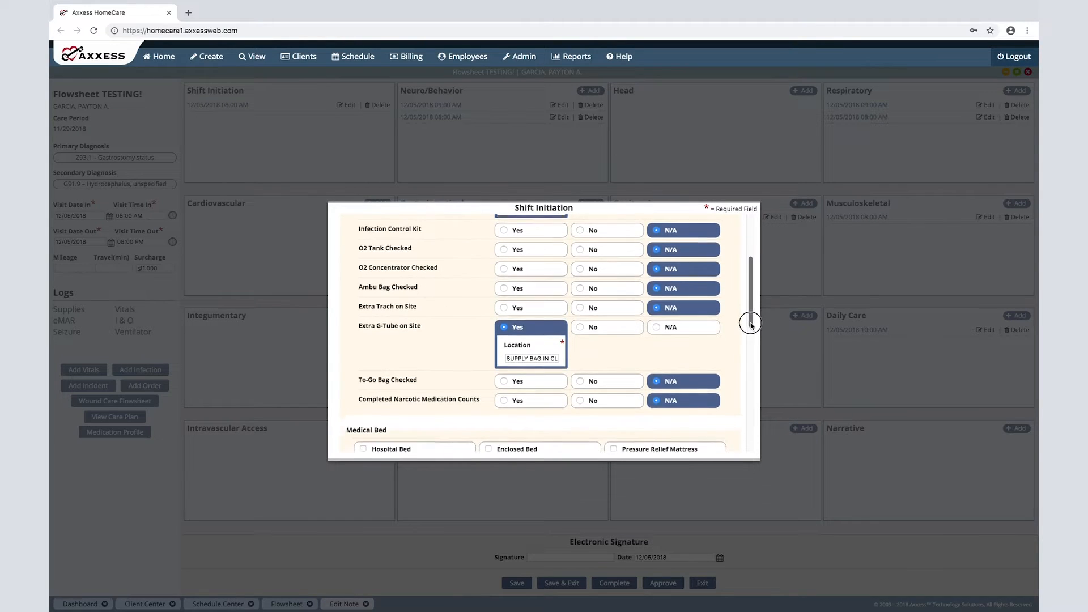
scroll("down", 3)
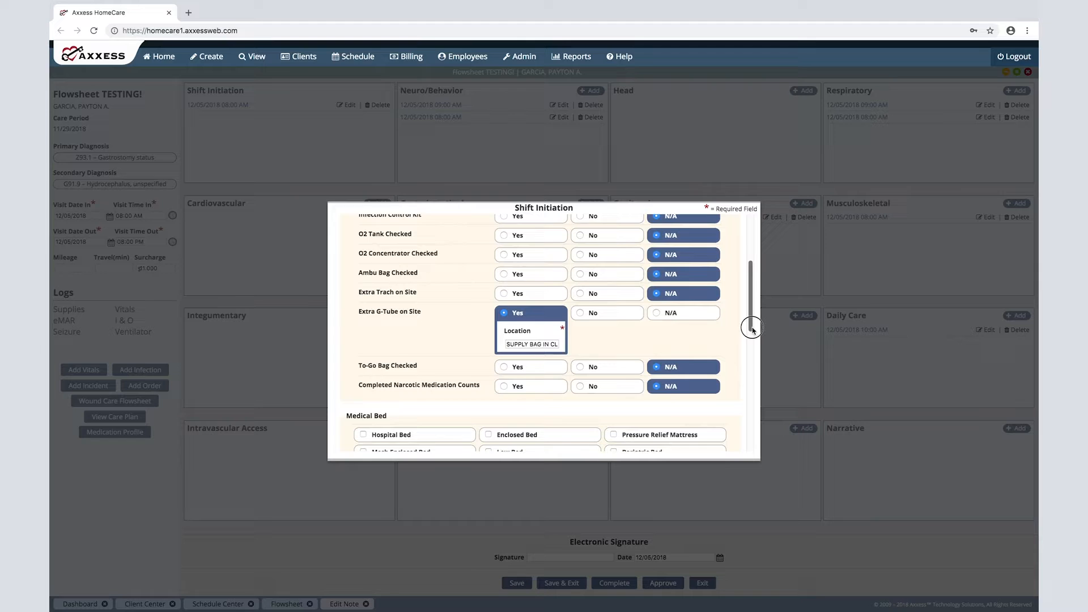
scroll("down", 3)
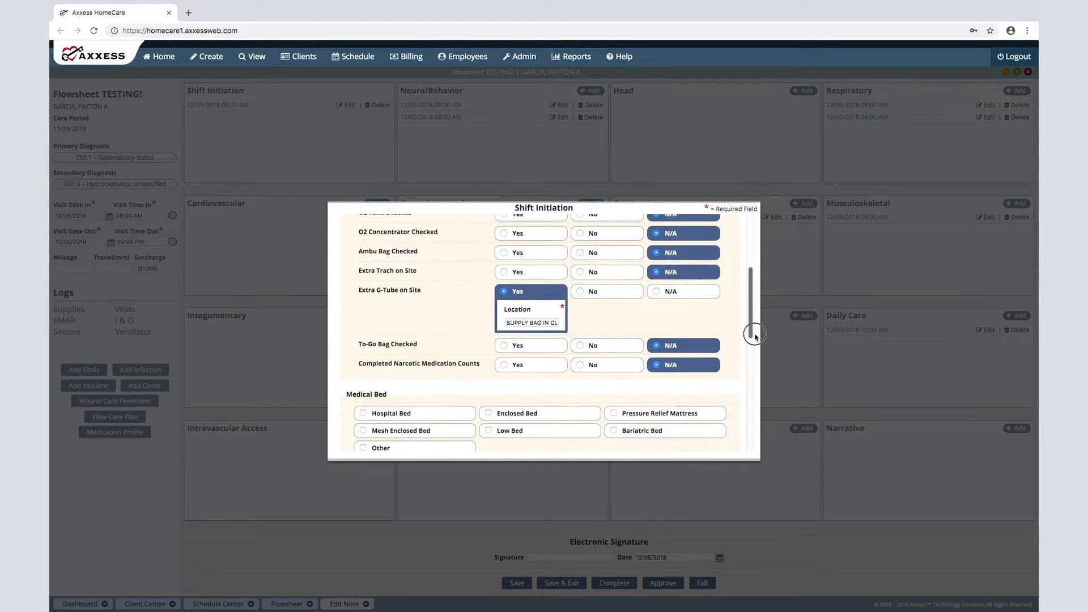
scroll("down", 3)
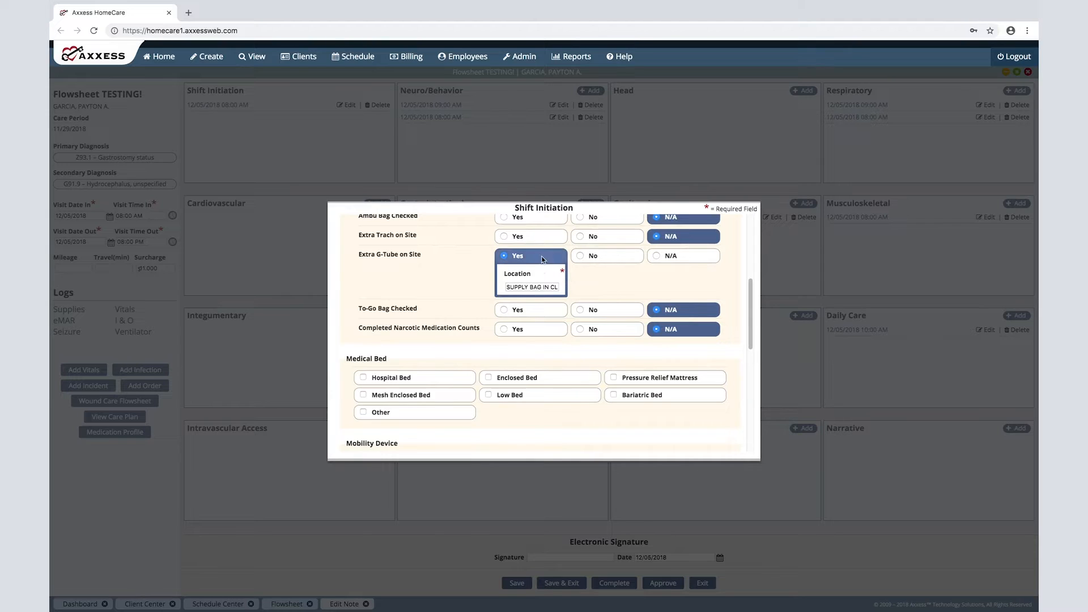
Mark Extra G-Tube on Site as No, start a G-tube comment, and mark narcotic counts completed
left_click(530, 287)
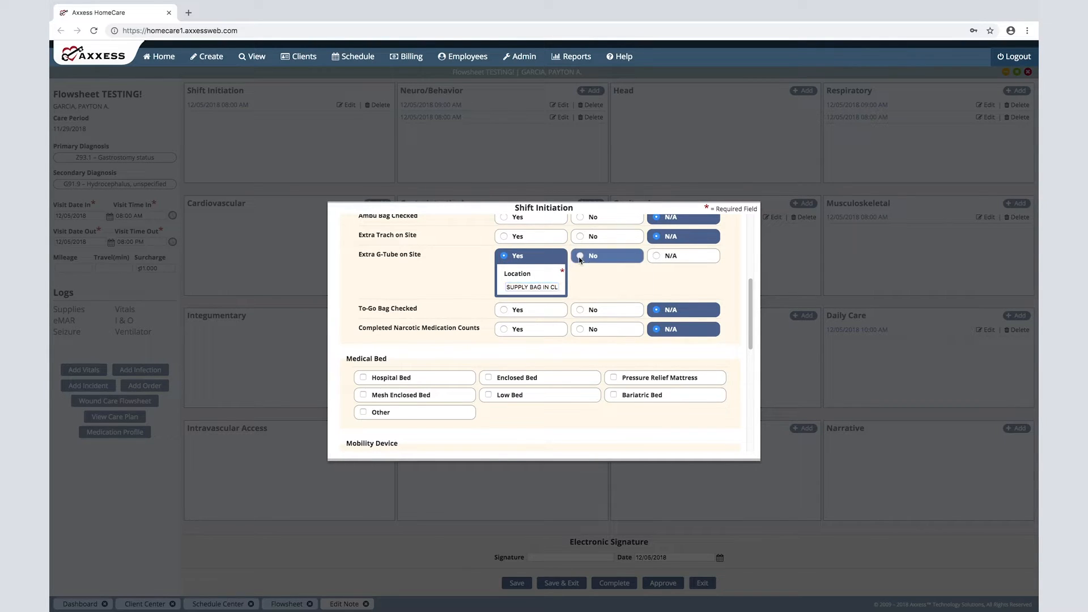
left_click(580, 255)
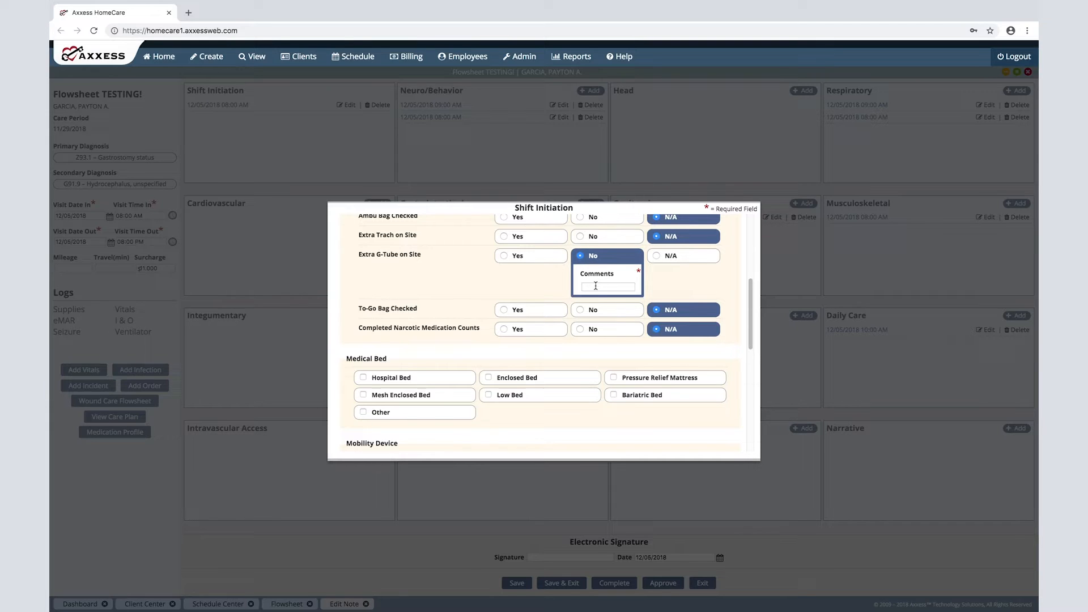
left_click(605, 286)
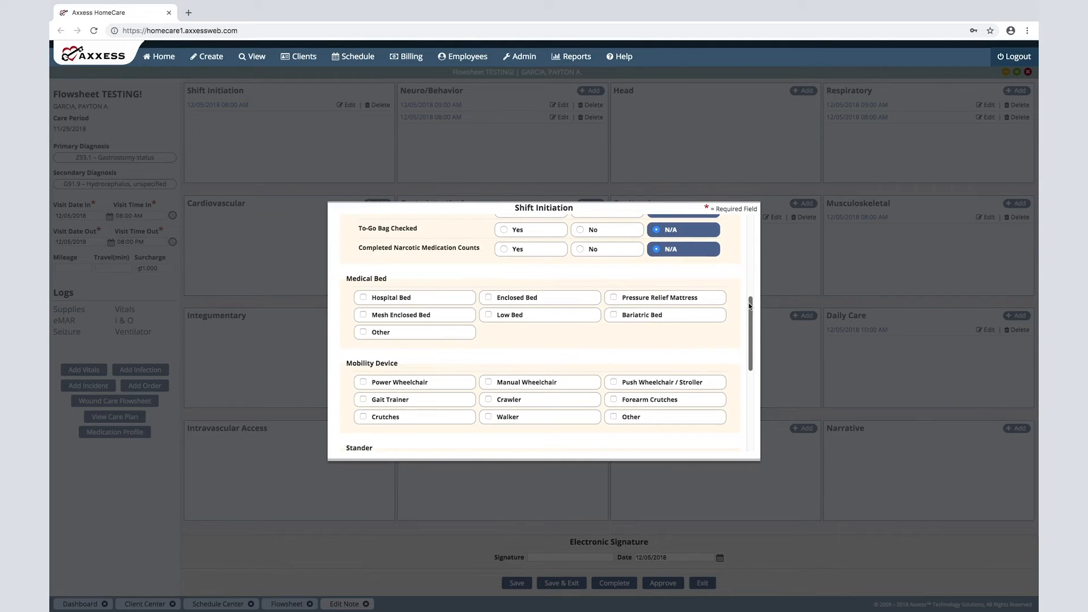
left_click(517, 248)
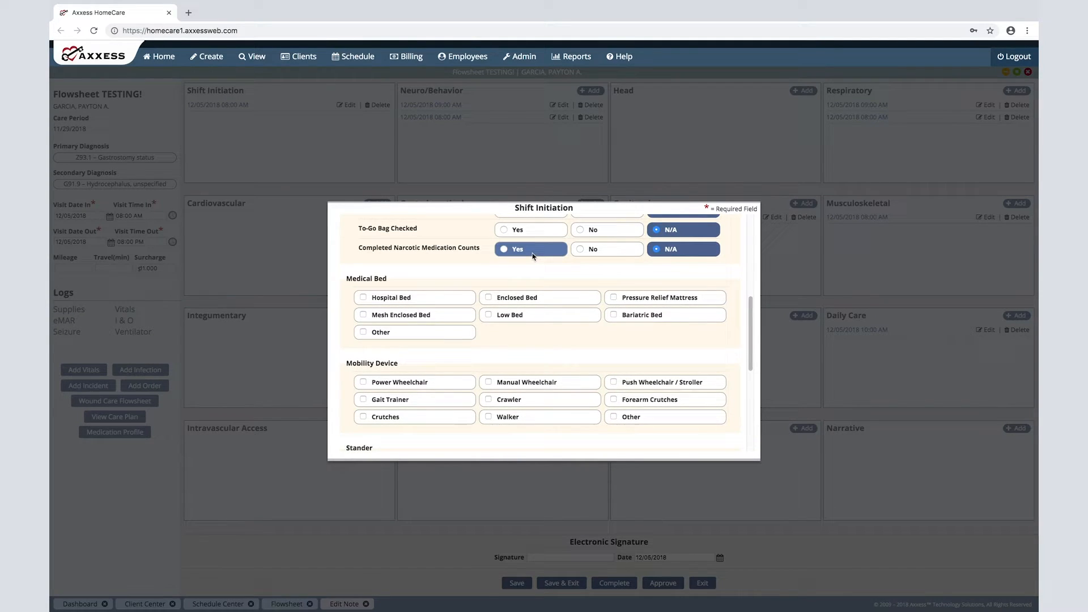
left_click(516, 248)
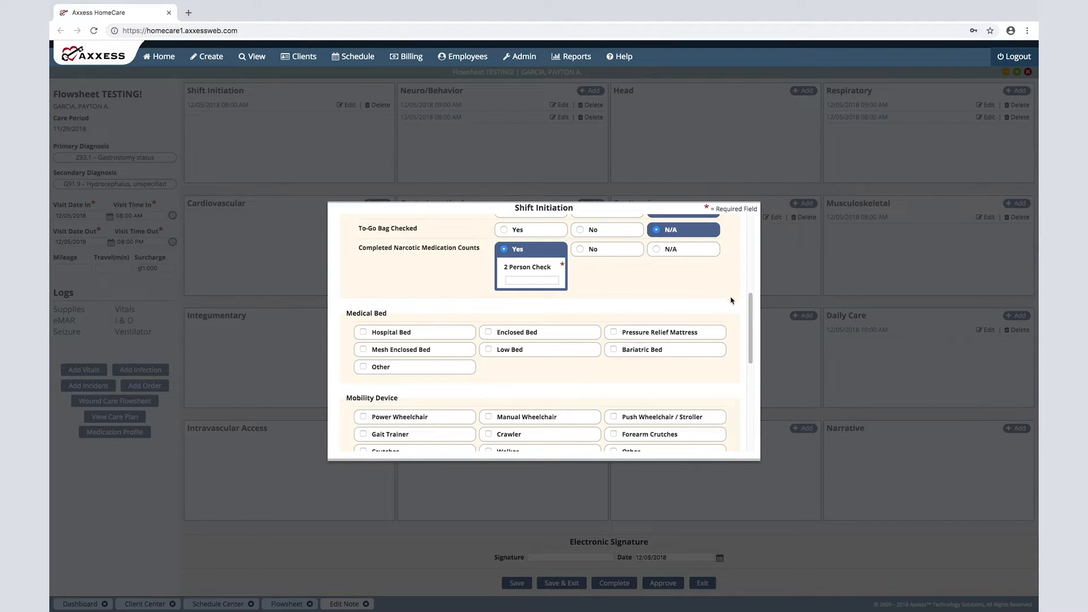
Exit the Shift Initiation form and confirm discarding the unsaved changes
scroll("down", 3)
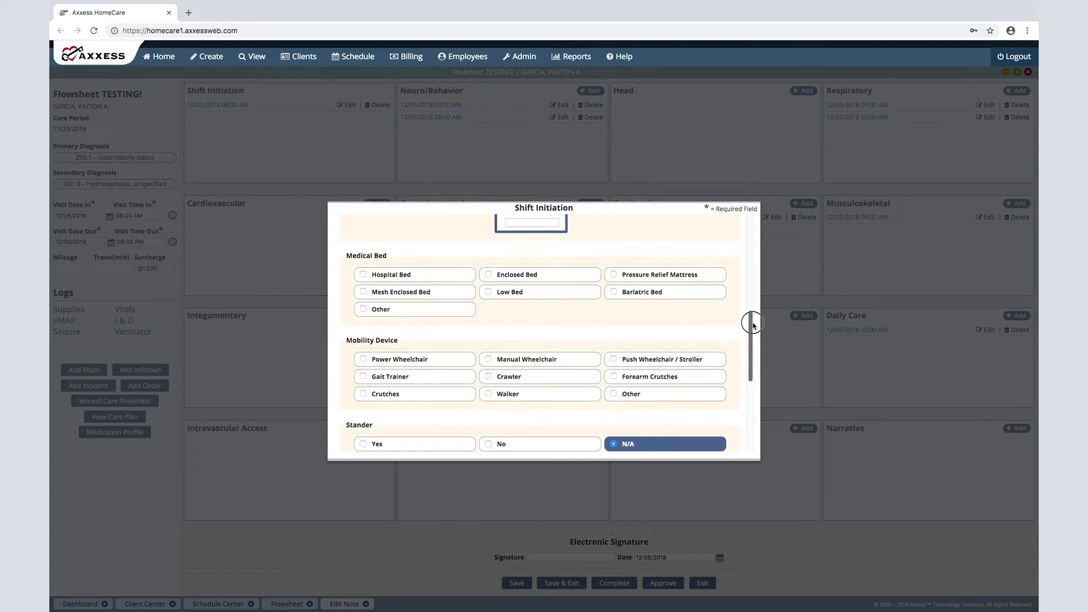
scroll("down", 3)
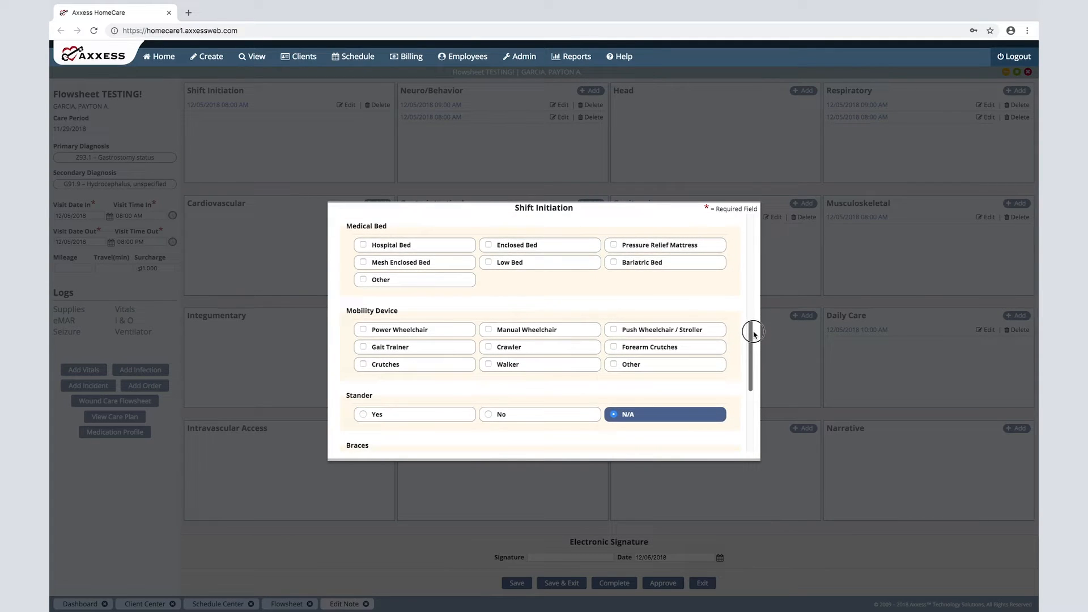
scroll("down", 3)
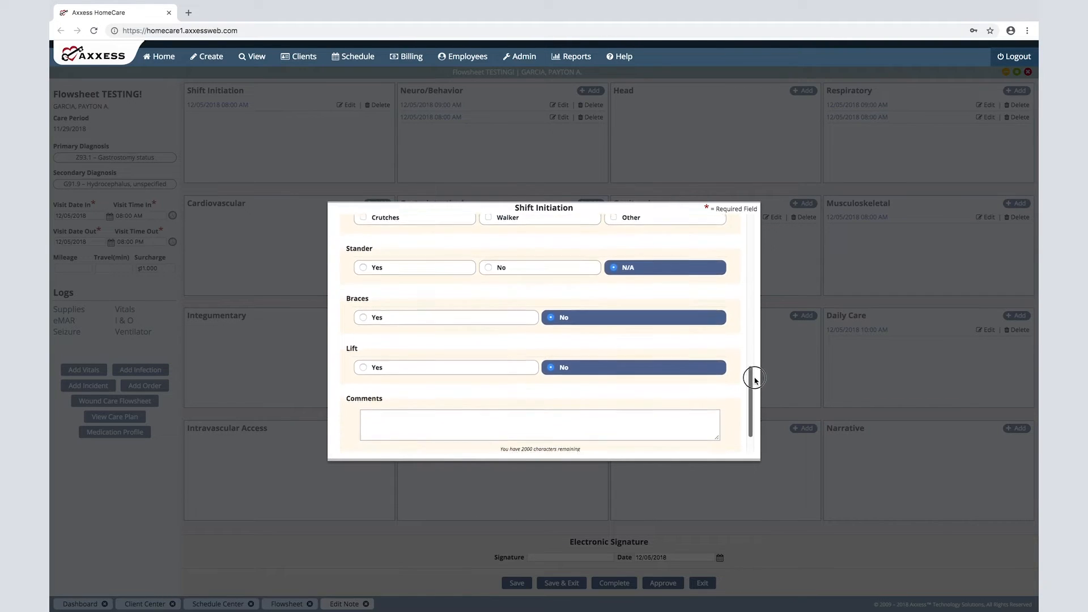
scroll("down", 3)
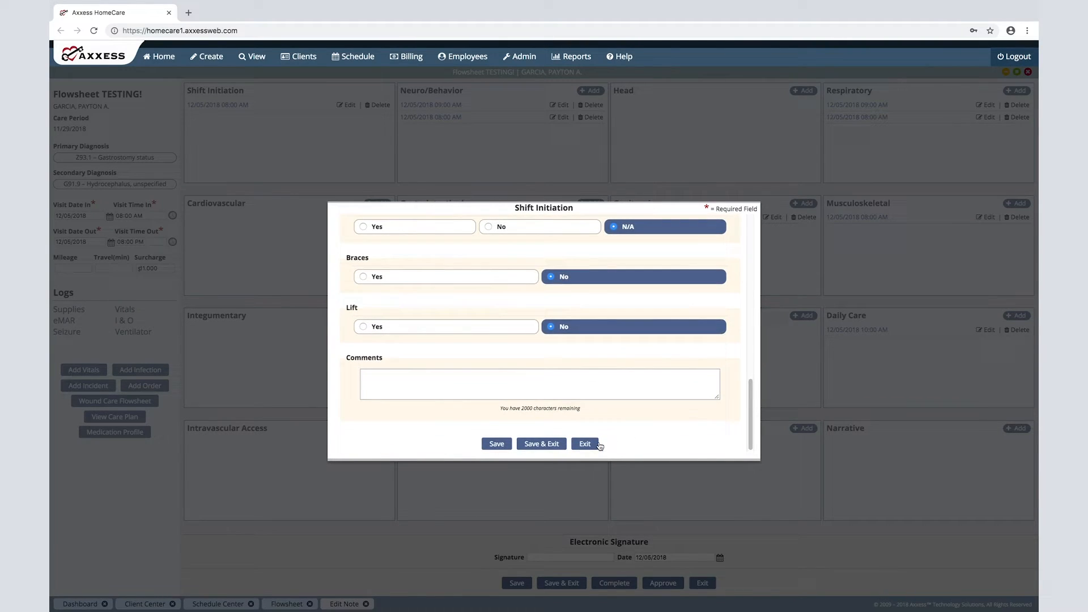
left_click(585, 443)
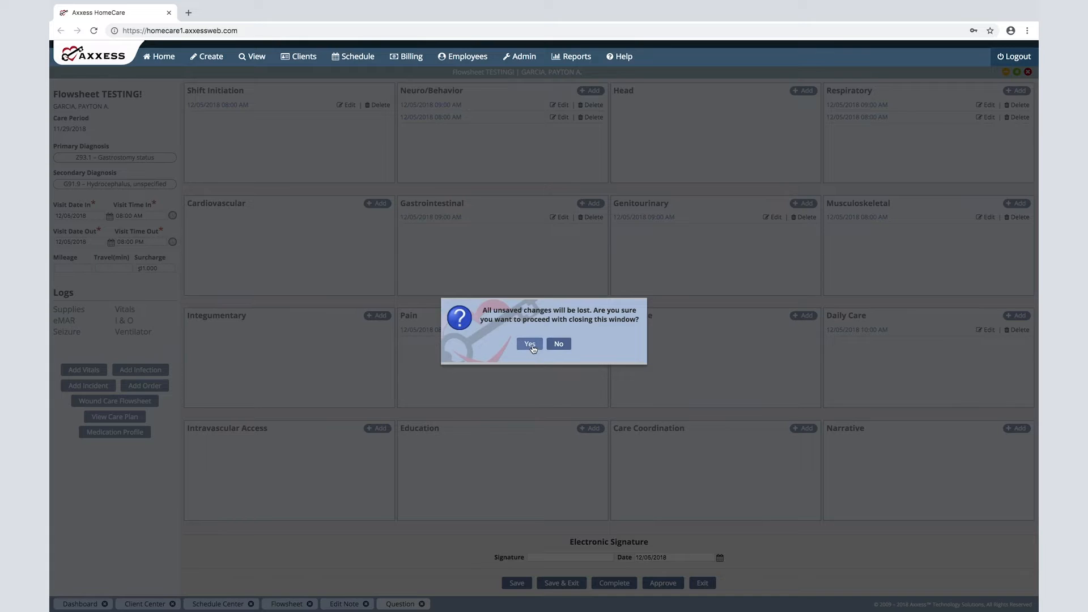
left_click(529, 344)
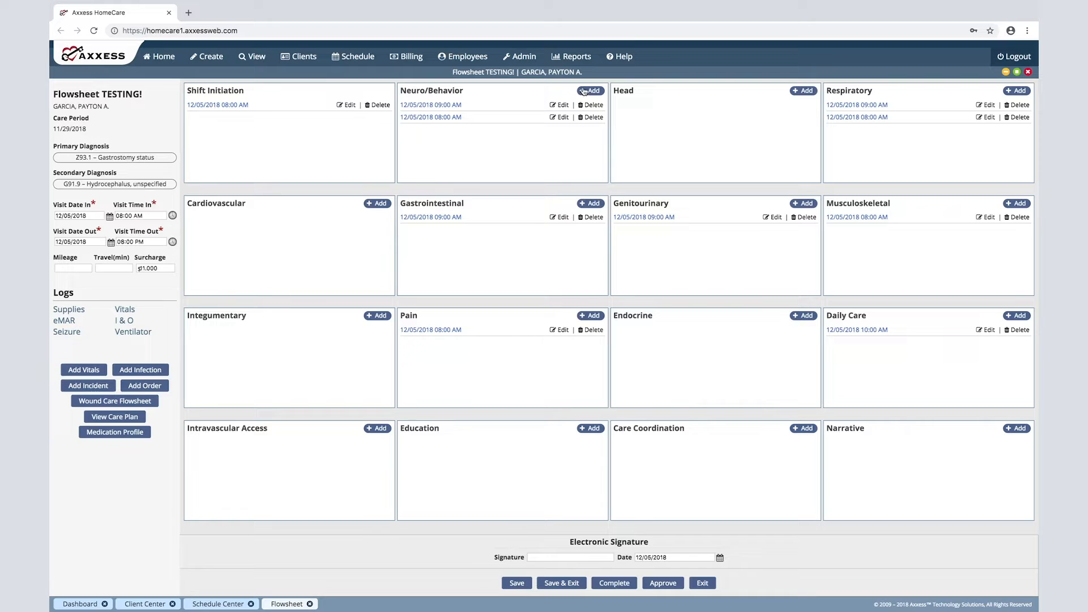
left_click(589, 91)
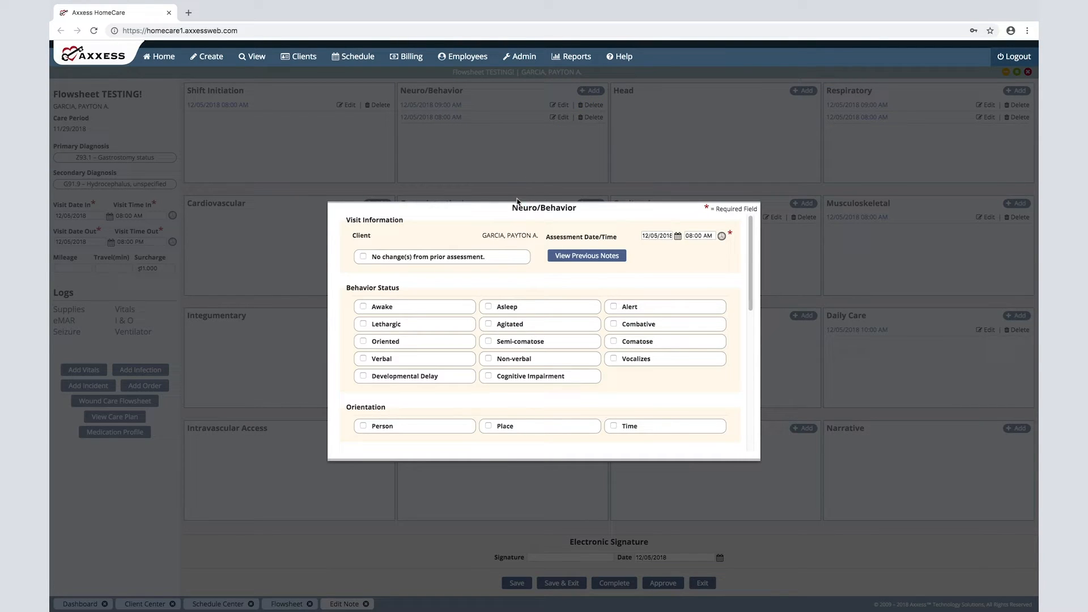
mouse_move(456, 240)
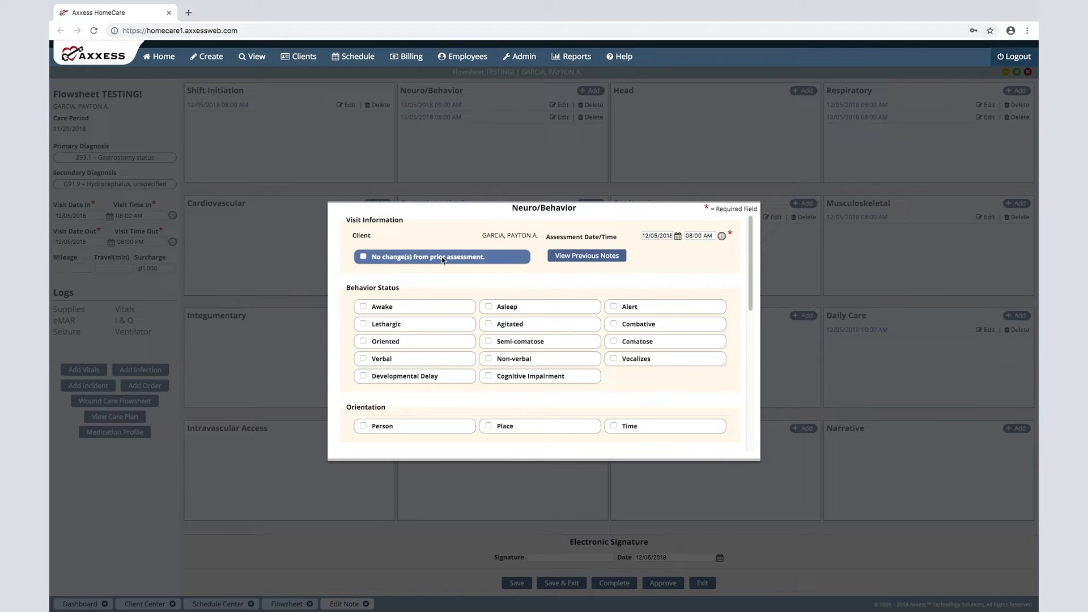
left_click(363, 256)
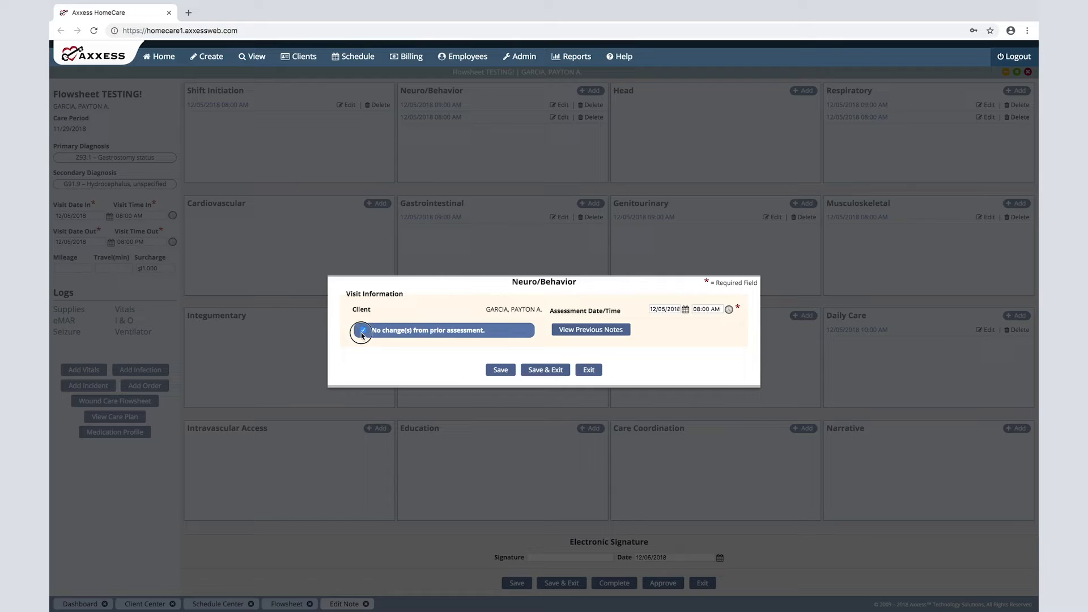
left_click(362, 330)
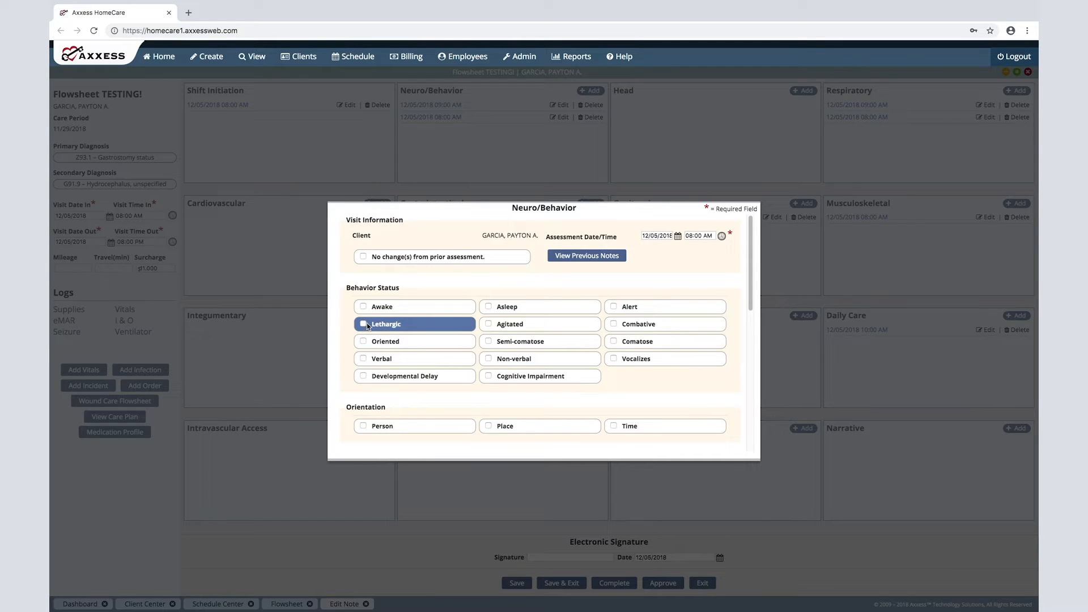
left_click(363, 323)
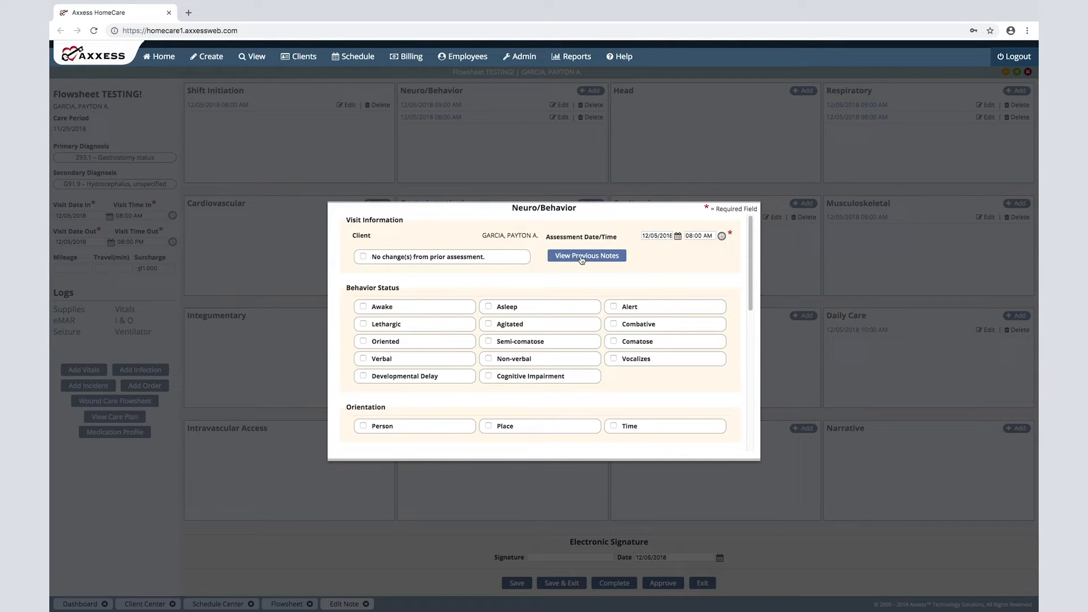
left_click(586, 255)
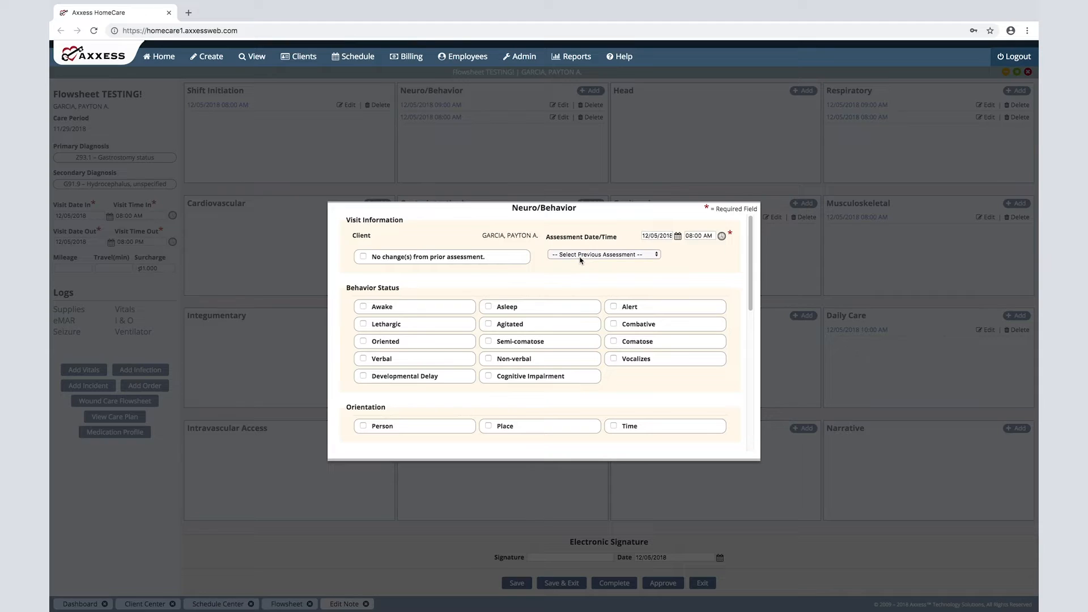
mouse_move(580, 261)
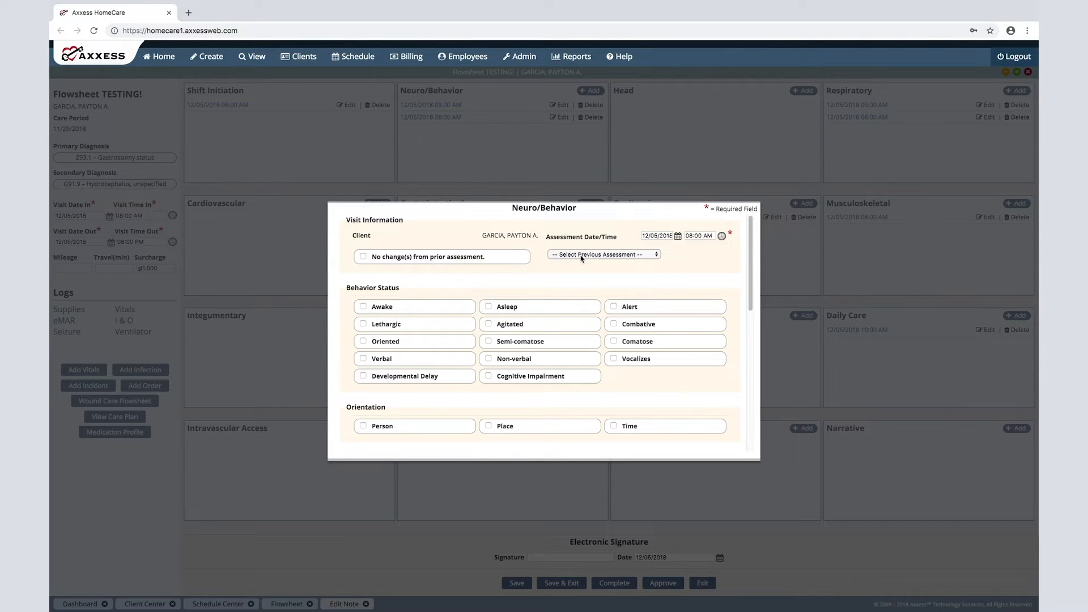
left_click(602, 254)
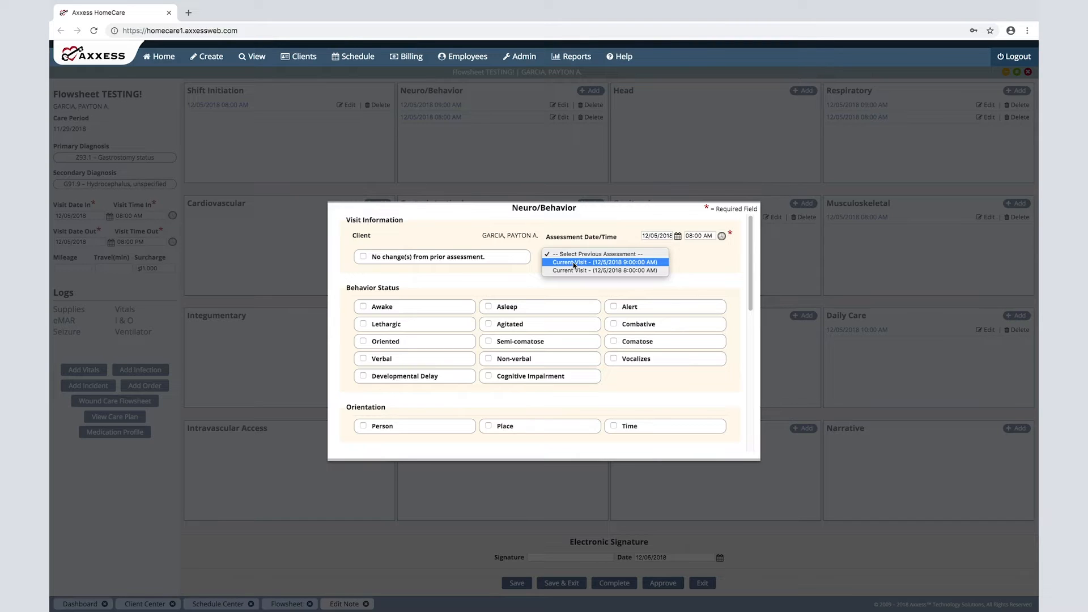
left_click(604, 261)
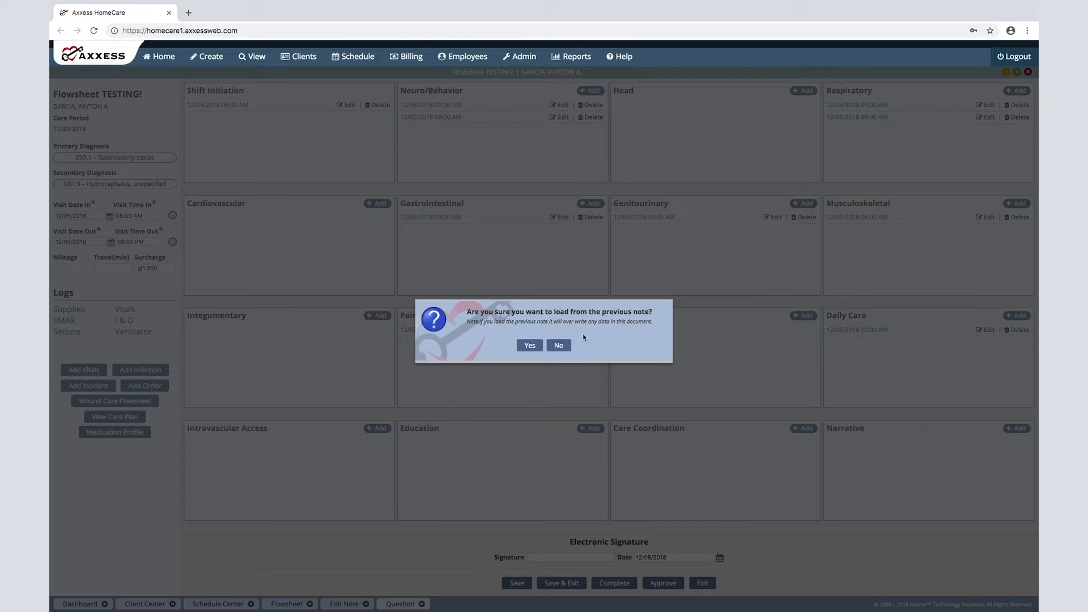
left_click(530, 345)
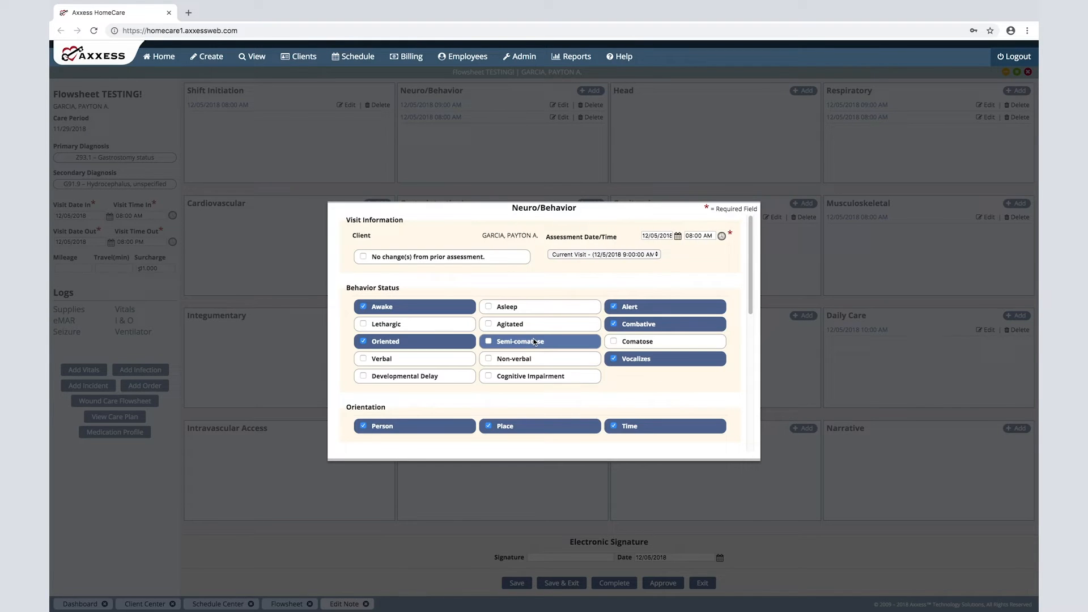
left_click(488, 341)
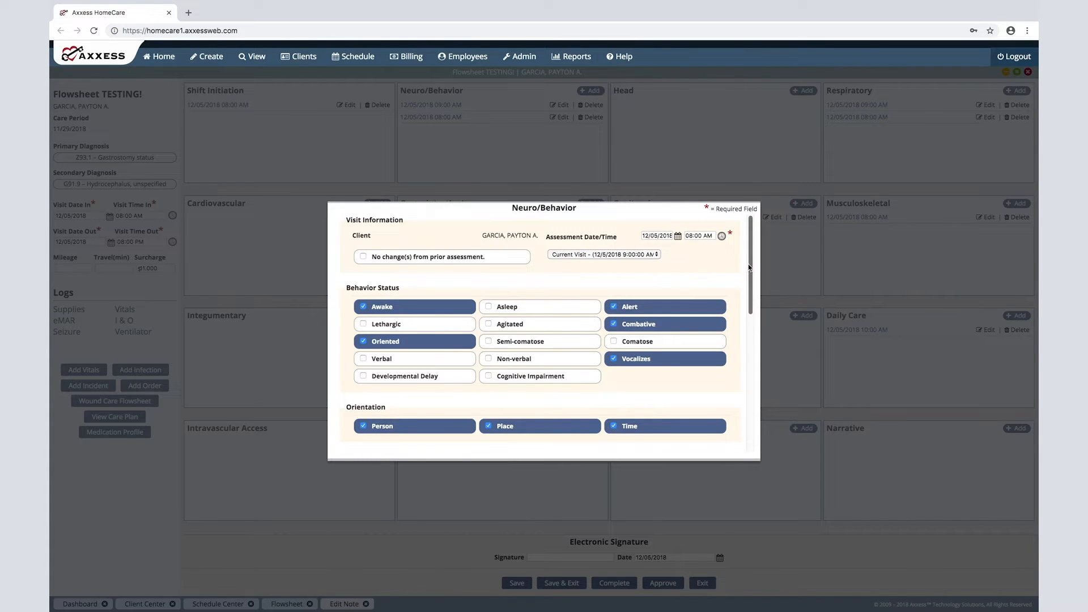
scroll("down", 3)
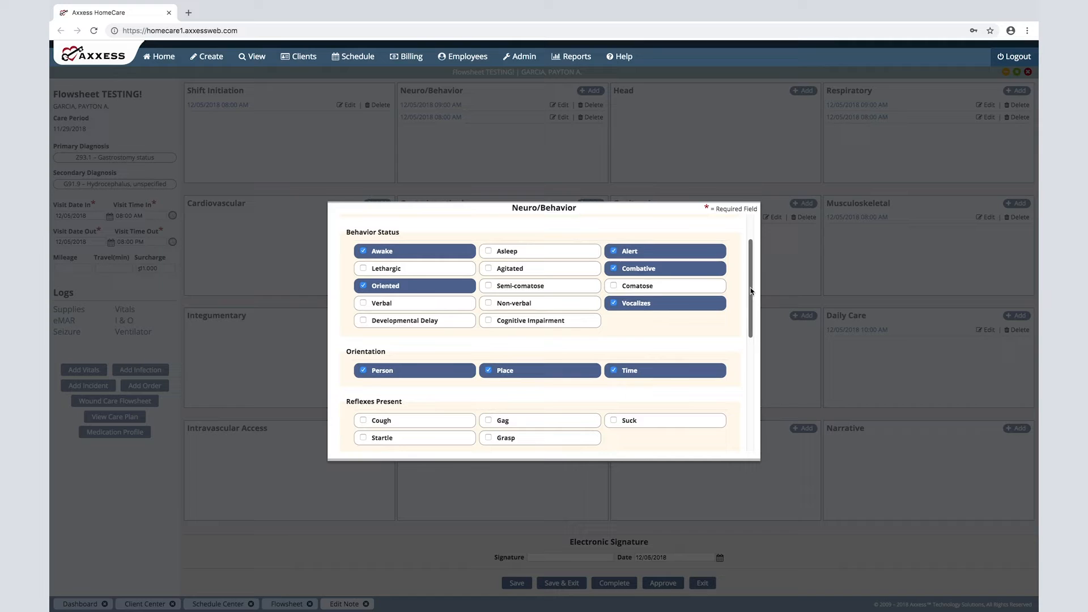
mouse_move(685, 299)
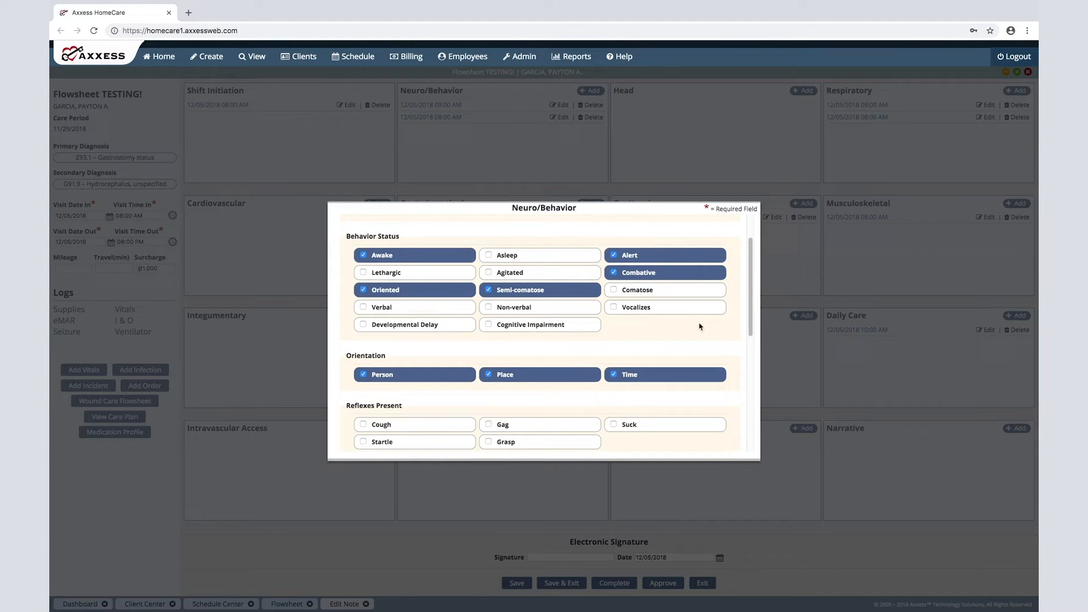
scroll("down", 3)
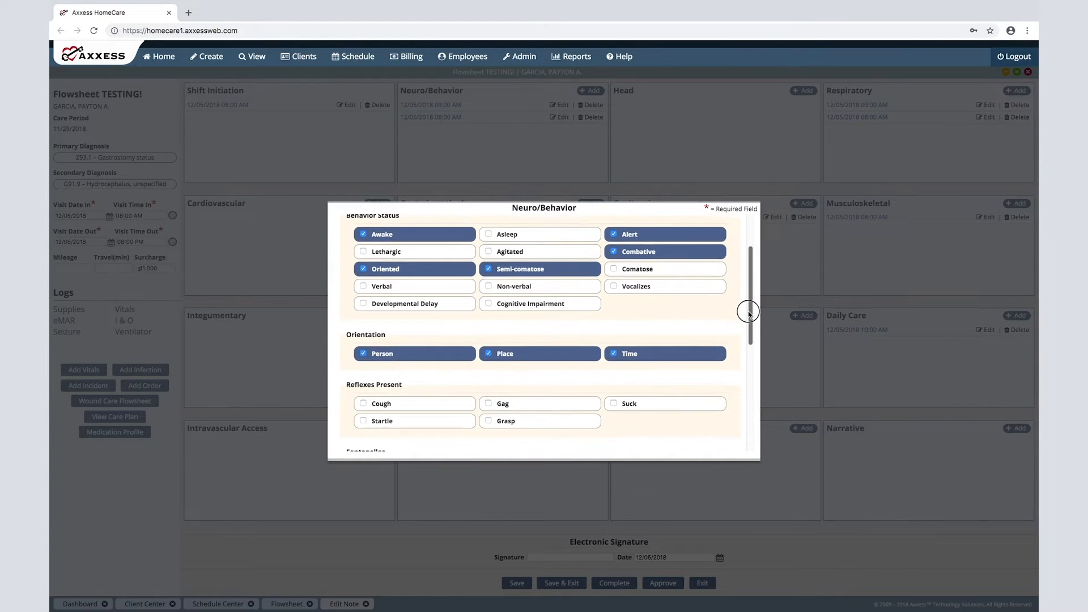
scroll("down", 3)
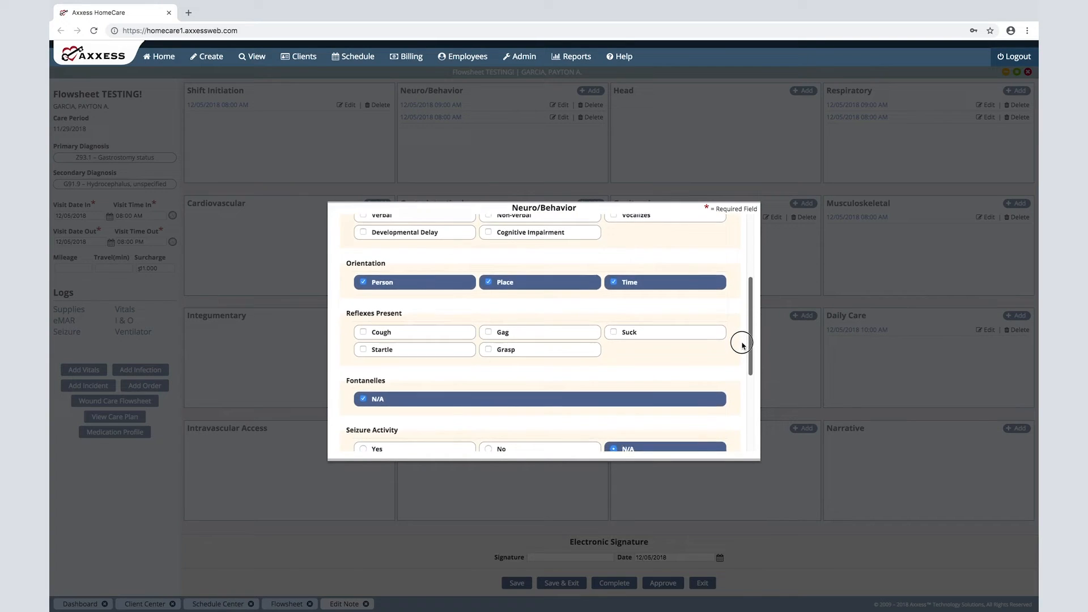
scroll("down", 3)
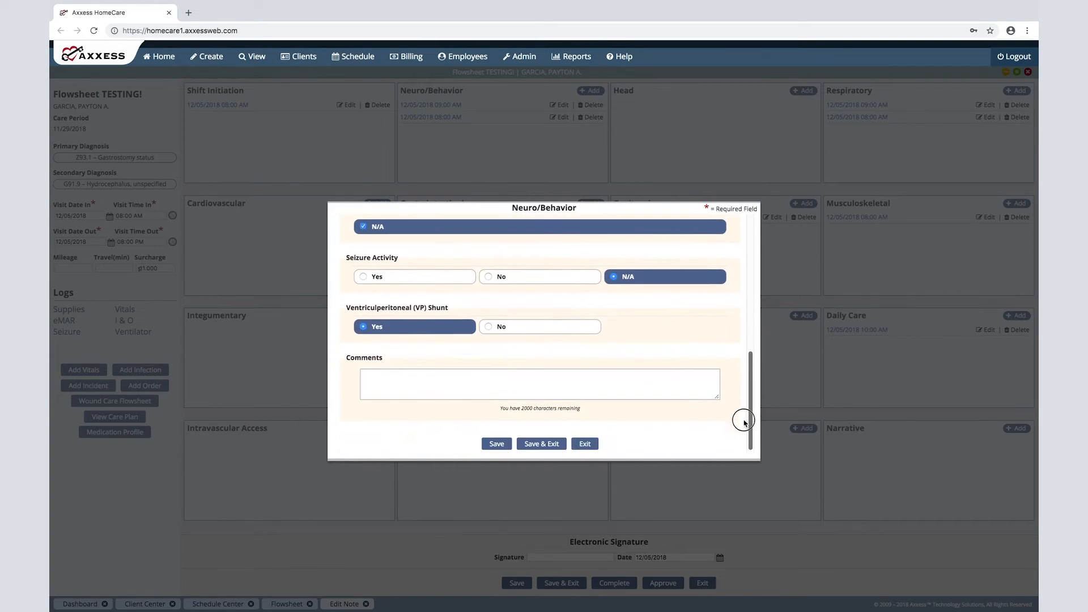
left_click(539, 384)
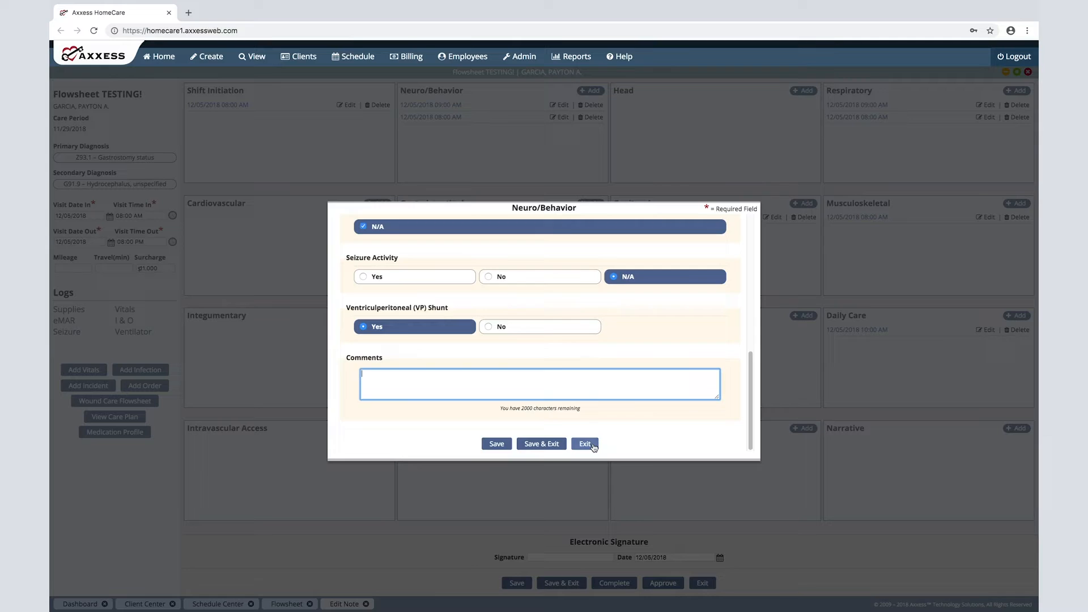
left_click(585, 444)
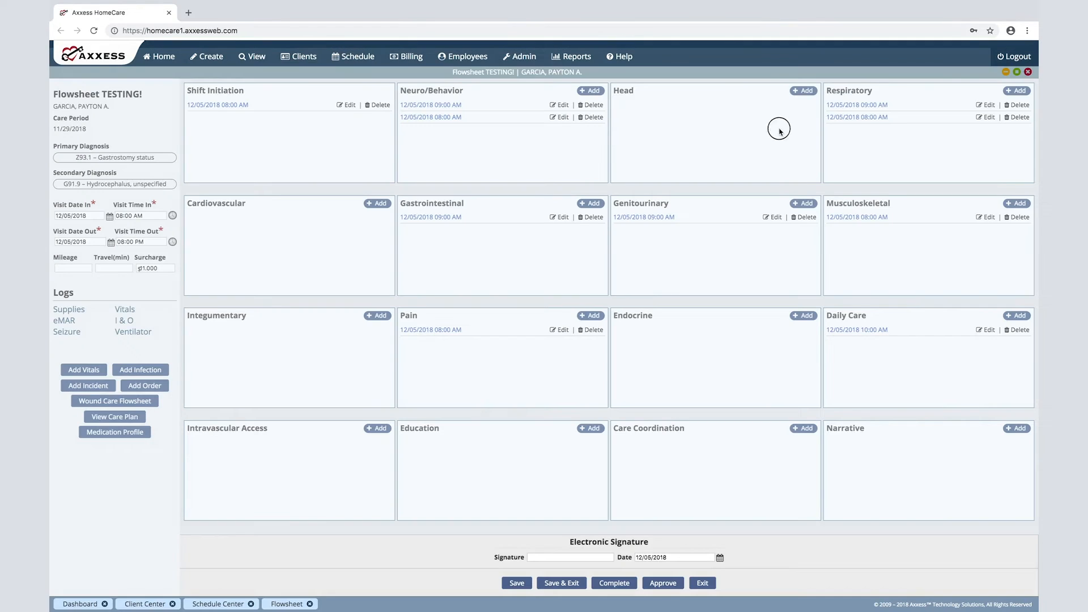
left_click(802, 91)
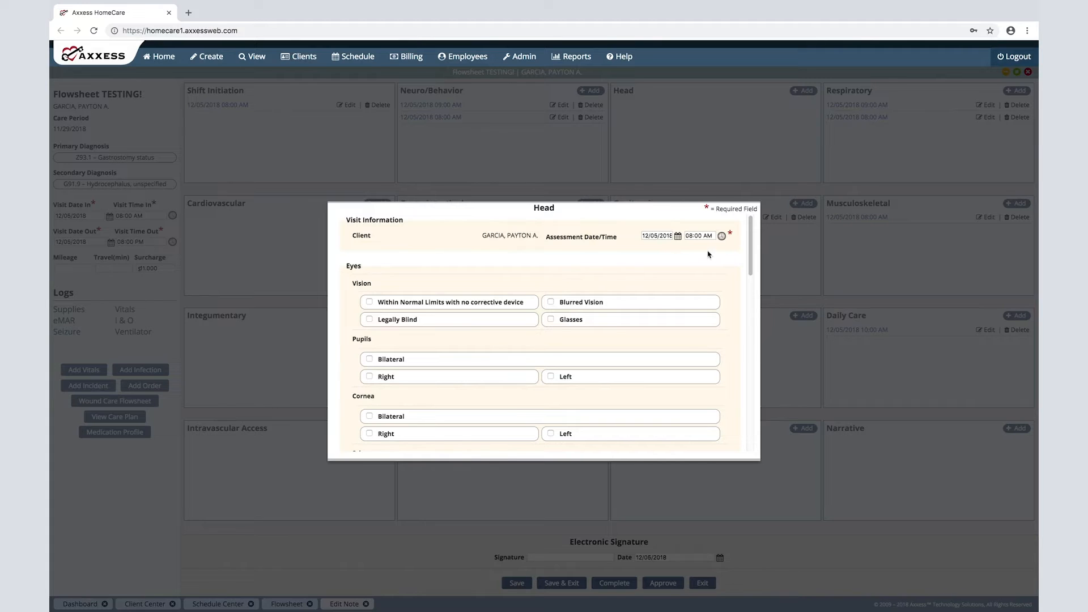
scroll("down", 3)
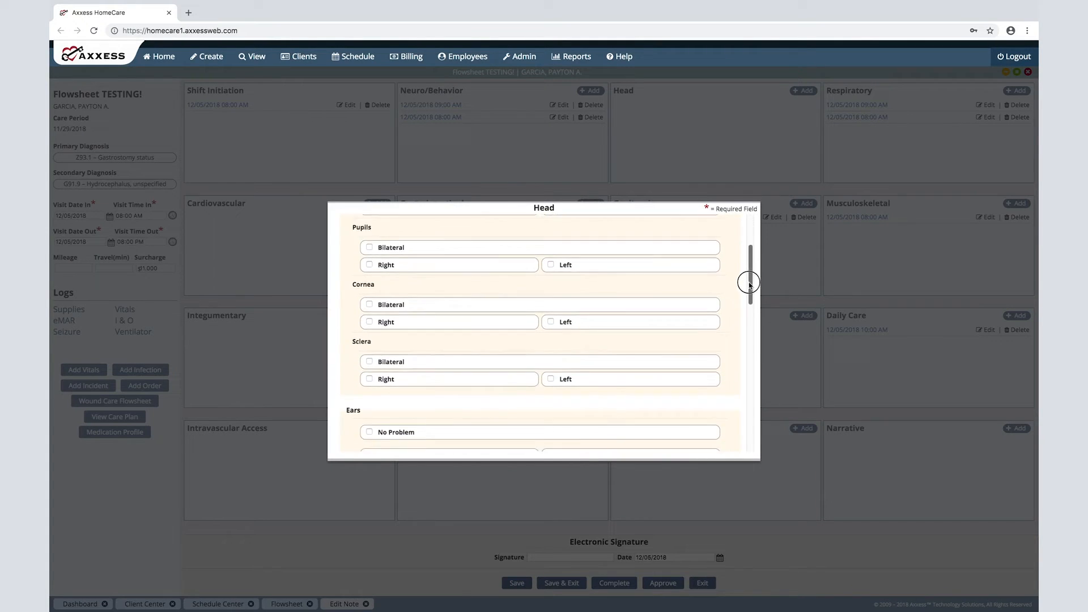
scroll("down", 3)
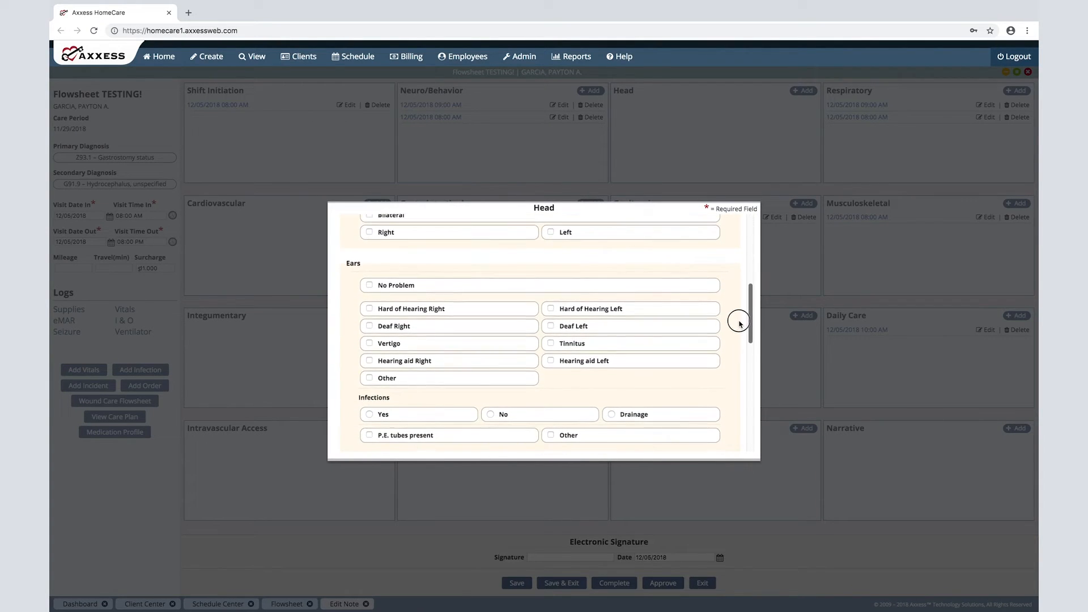
scroll("down", 3)
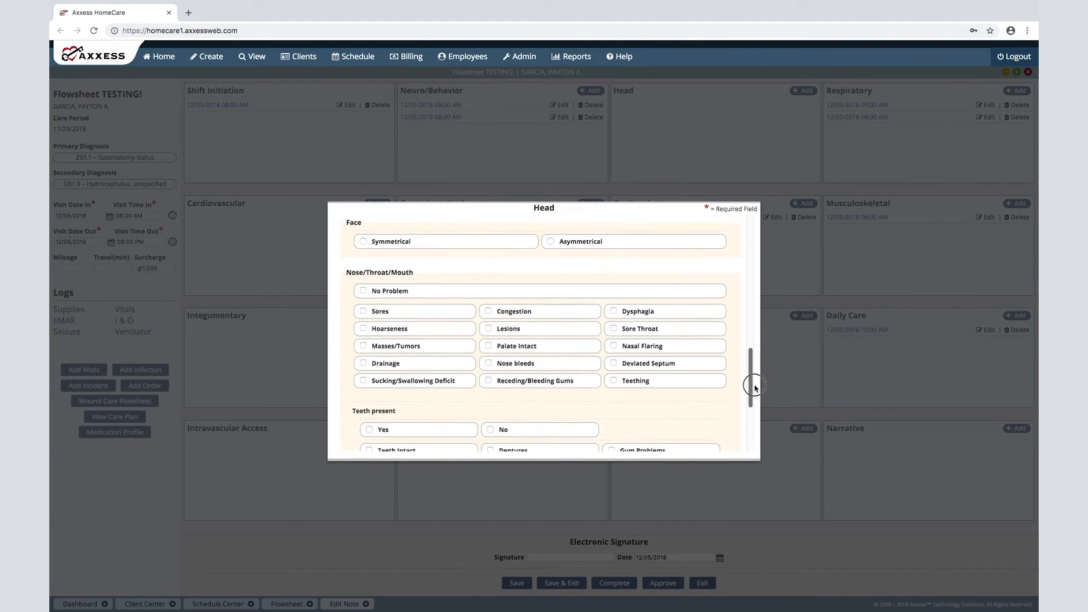
scroll("down", 3)
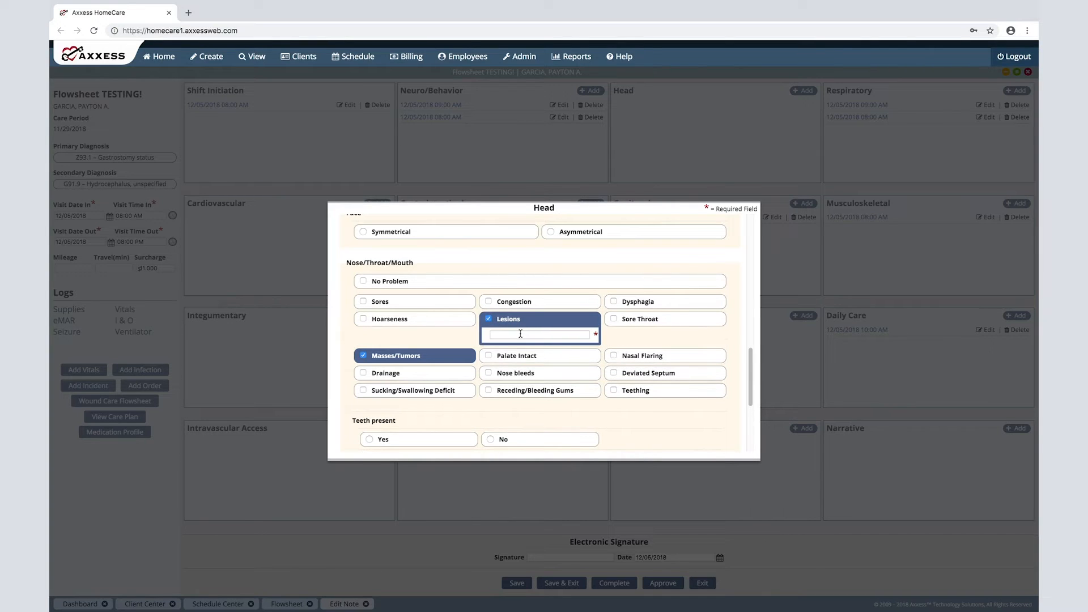
left_click(540, 333)
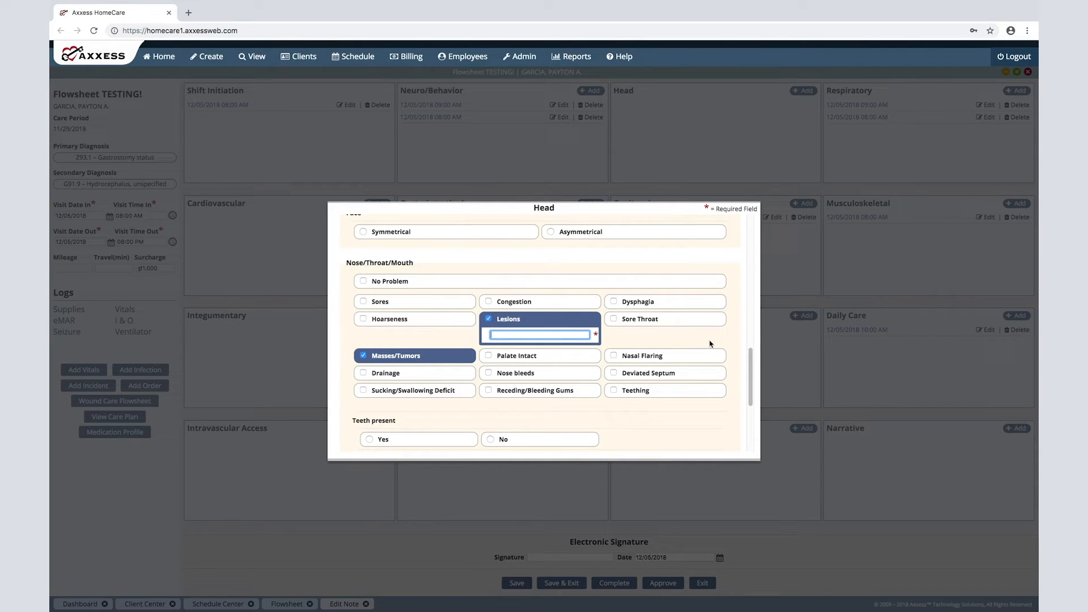
scroll("down", 3)
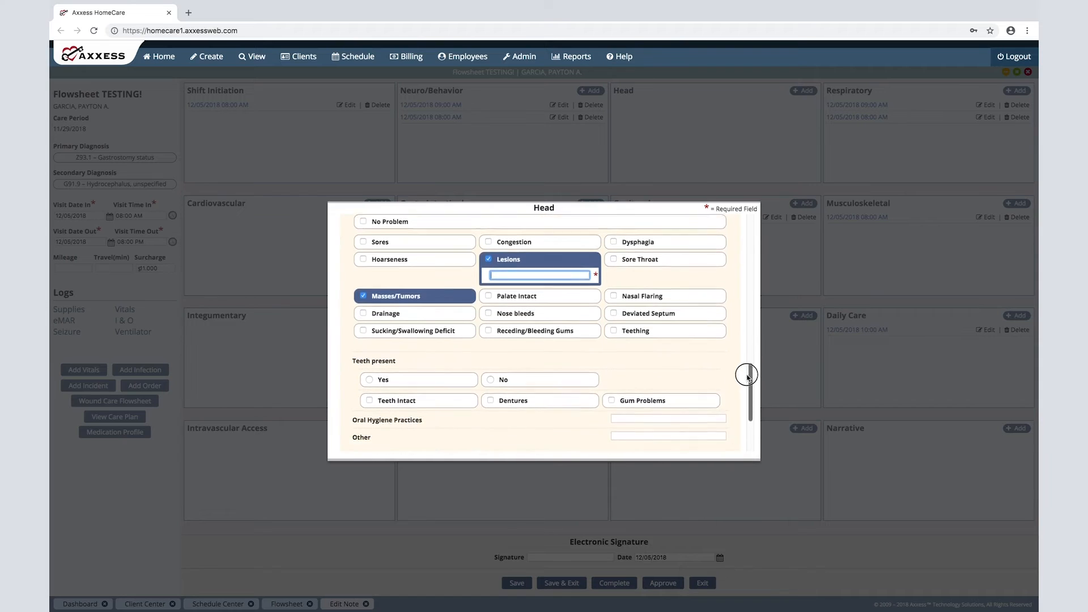
scroll("down", 3)
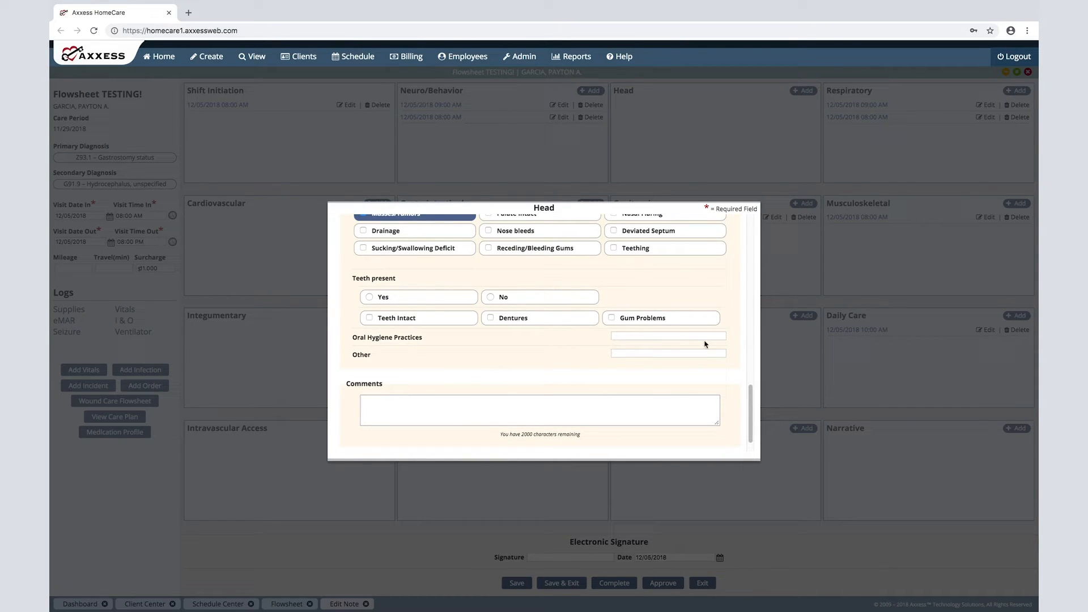
left_click(491, 295)
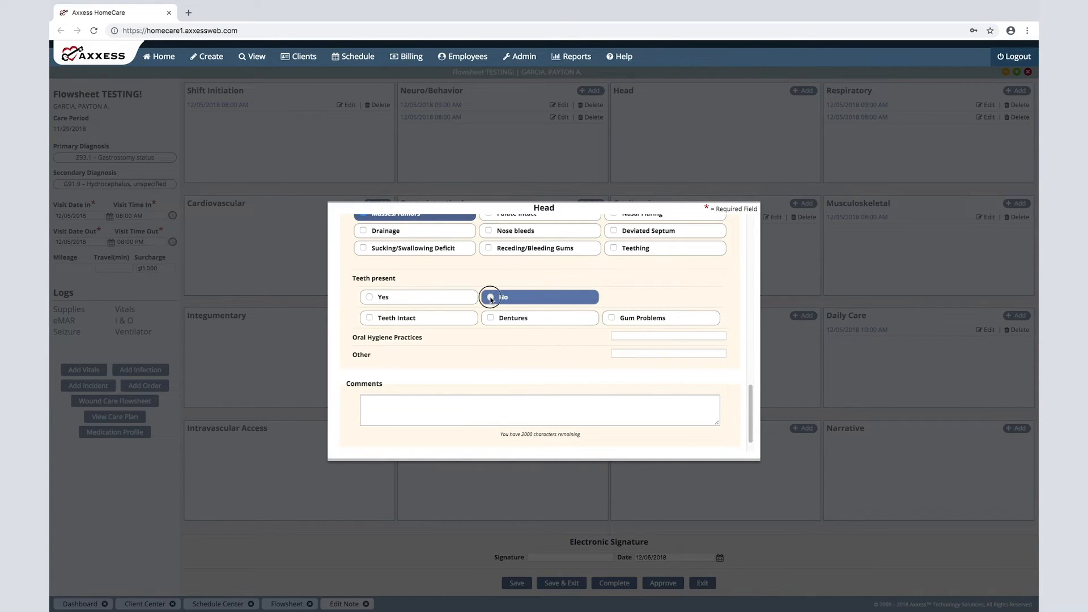
left_click(489, 298)
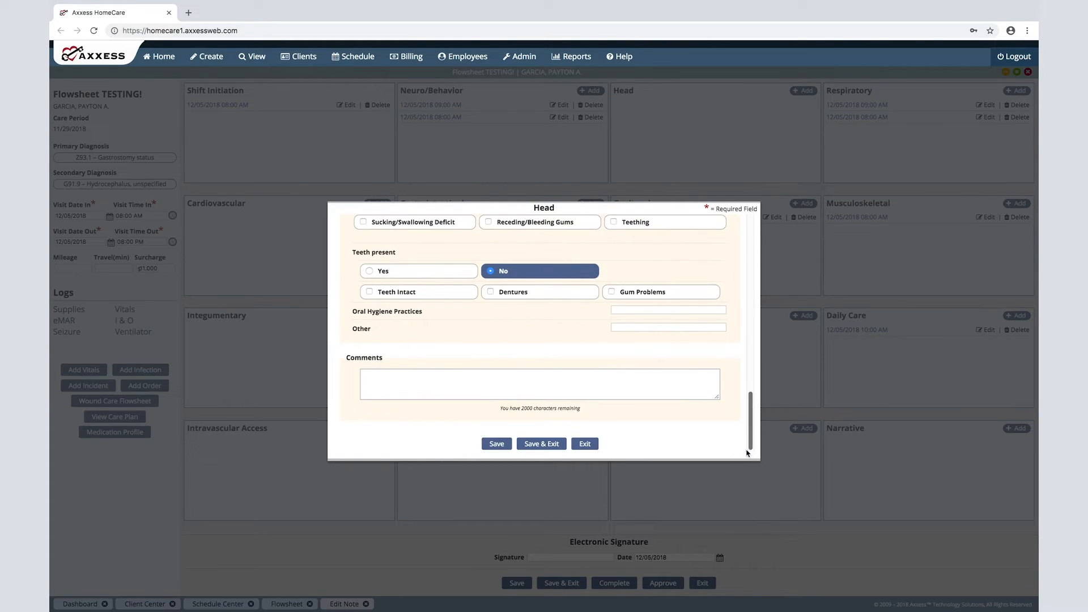
left_click(585, 443)
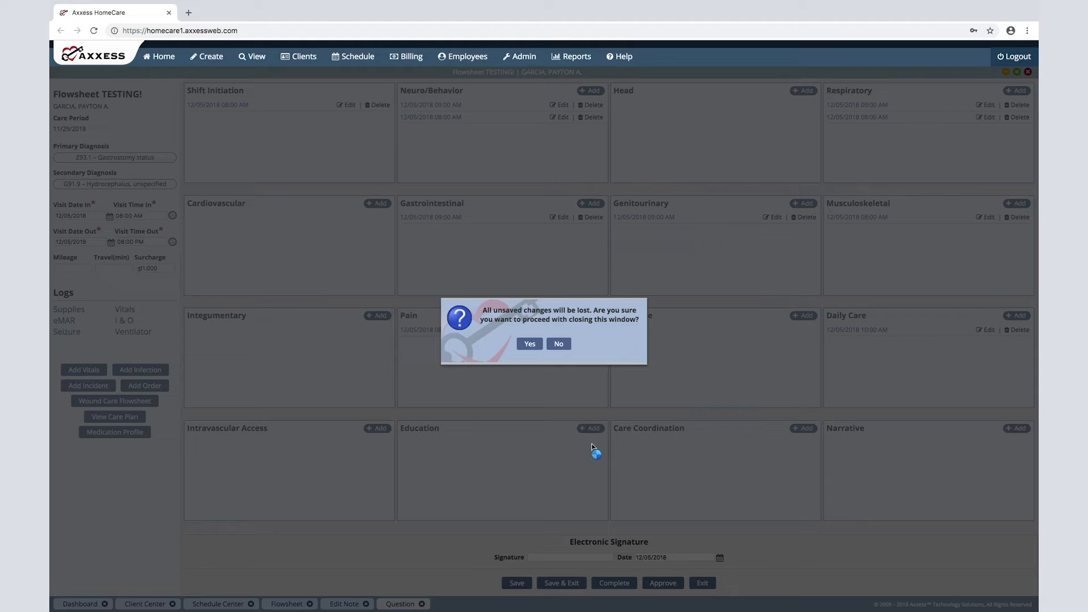
left_click(529, 343)
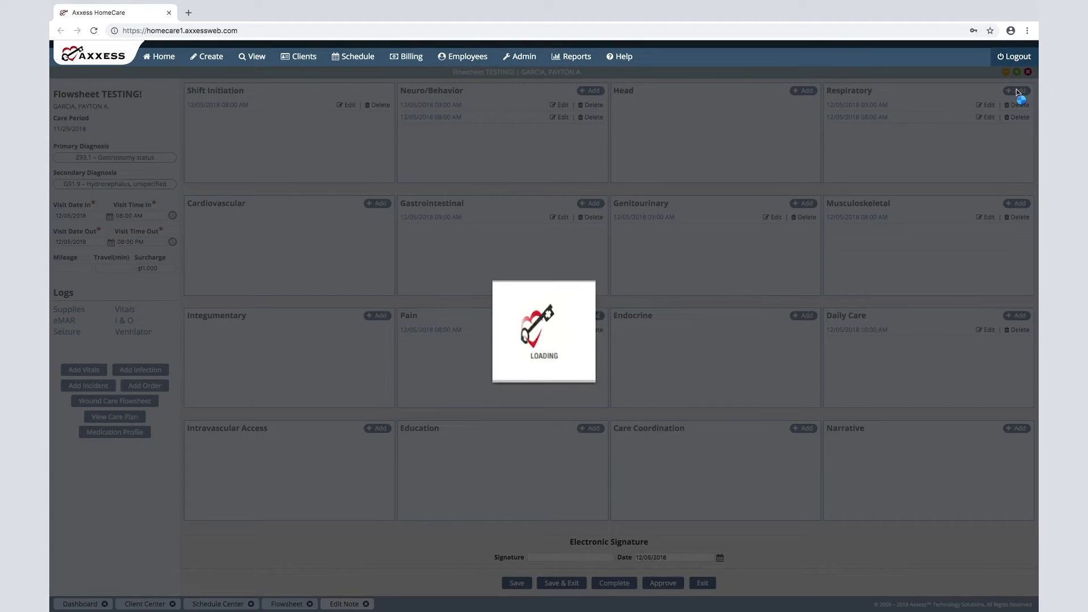
Add a new Respiratory assessment and move down to the Breath Sounds section
left_click(1016, 90)
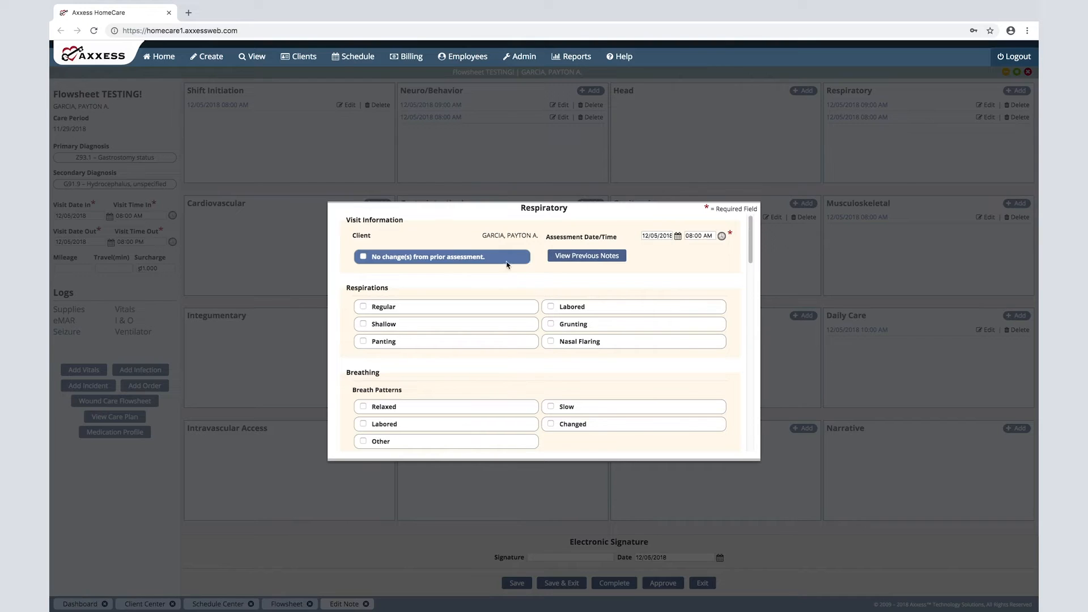
left_click(441, 257)
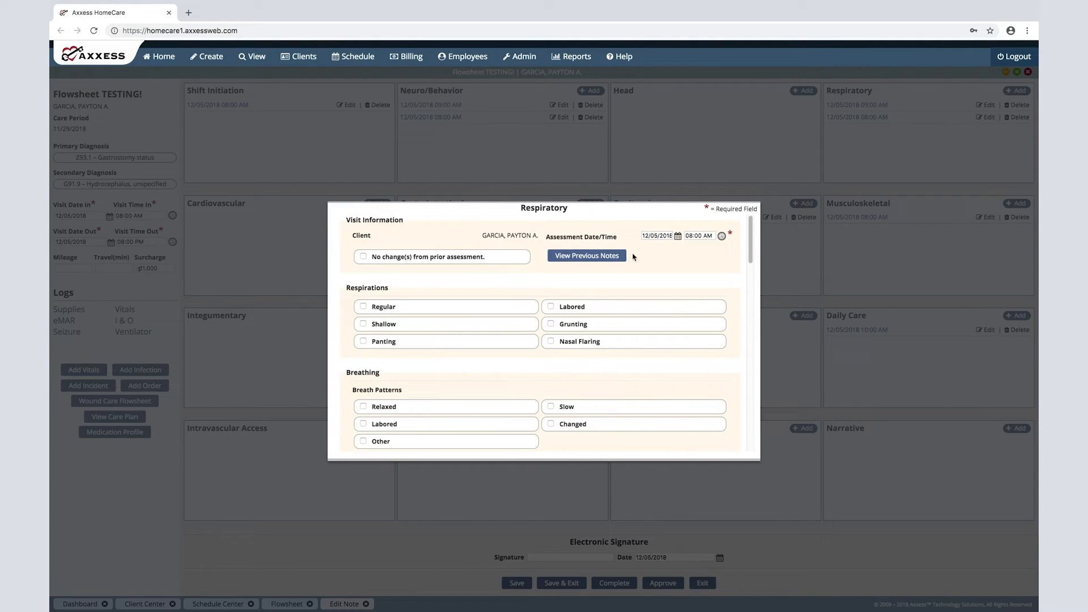
scroll("down", 3)
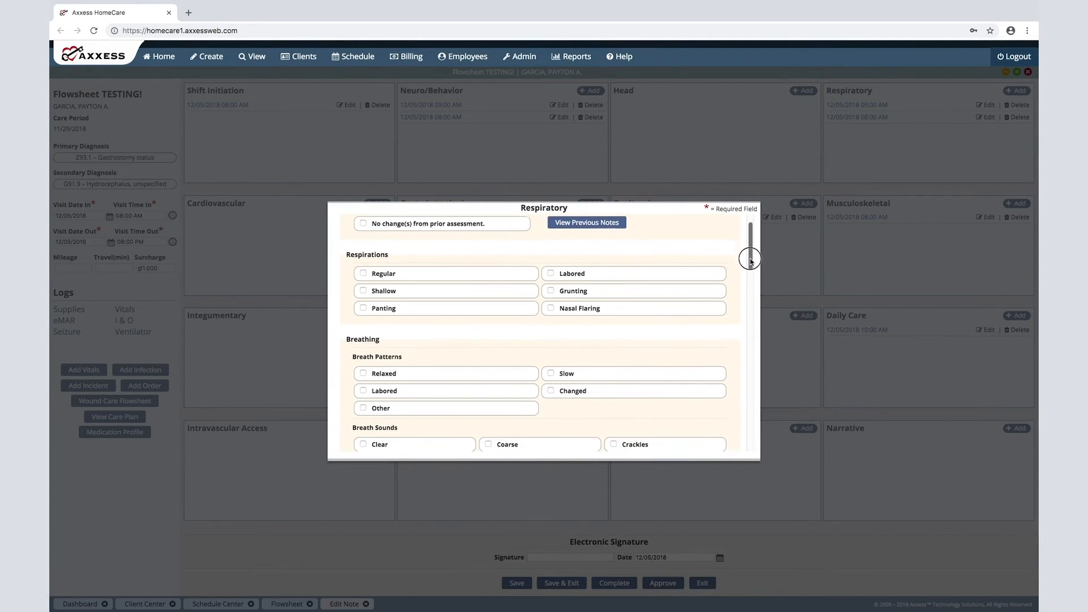
scroll("down", 3)
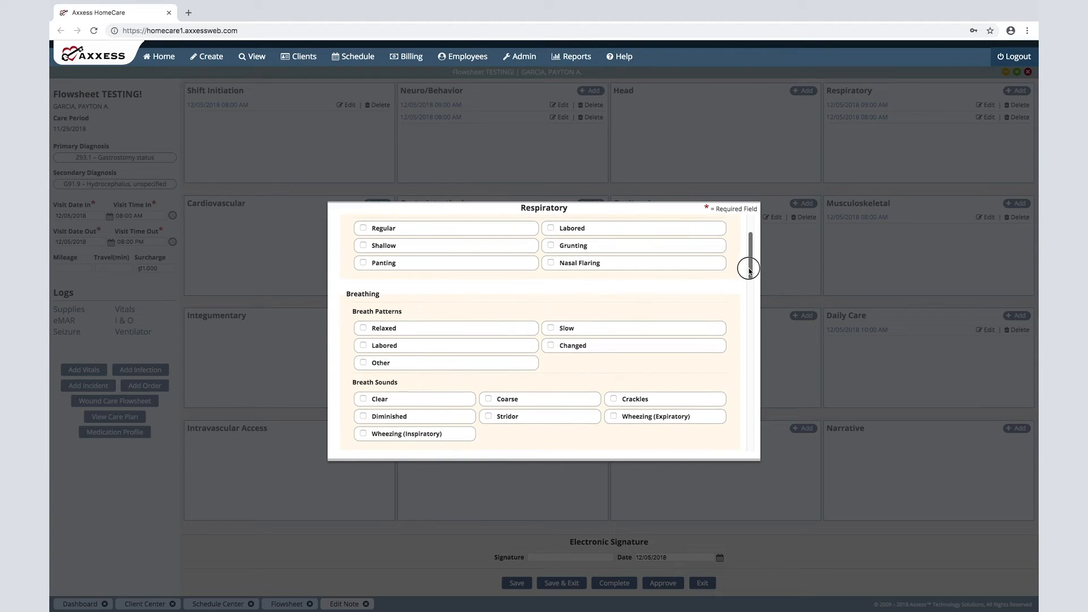
scroll("down", 3)
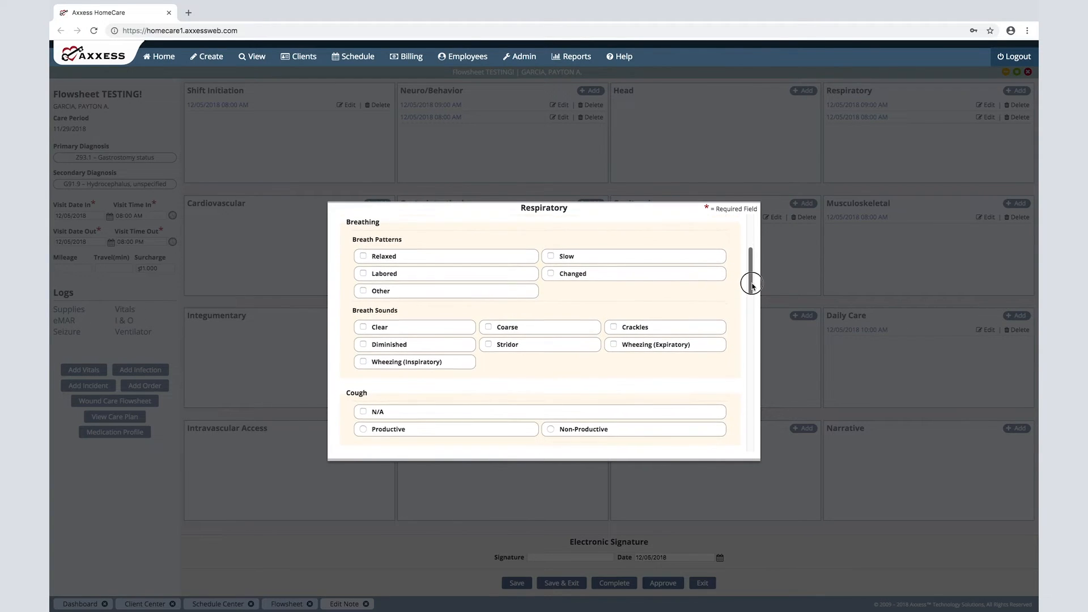
scroll("down", 3)
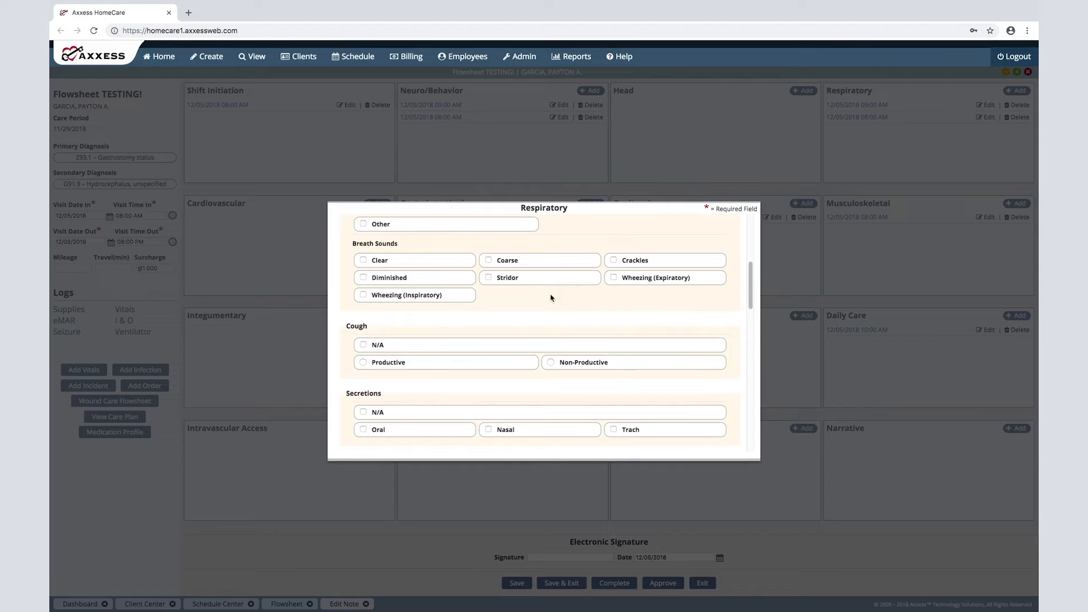
Record Coarse breath sounds posteriorly, marking Left Upper and toggling Right Middle and Right Lower lobes
left_click(488, 259)
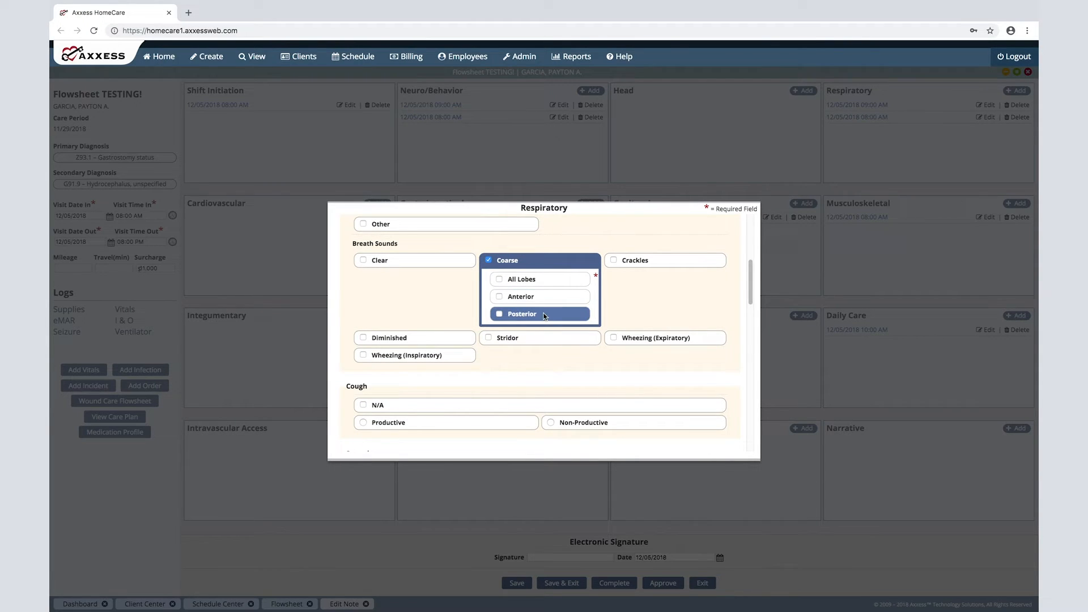
left_click(498, 314)
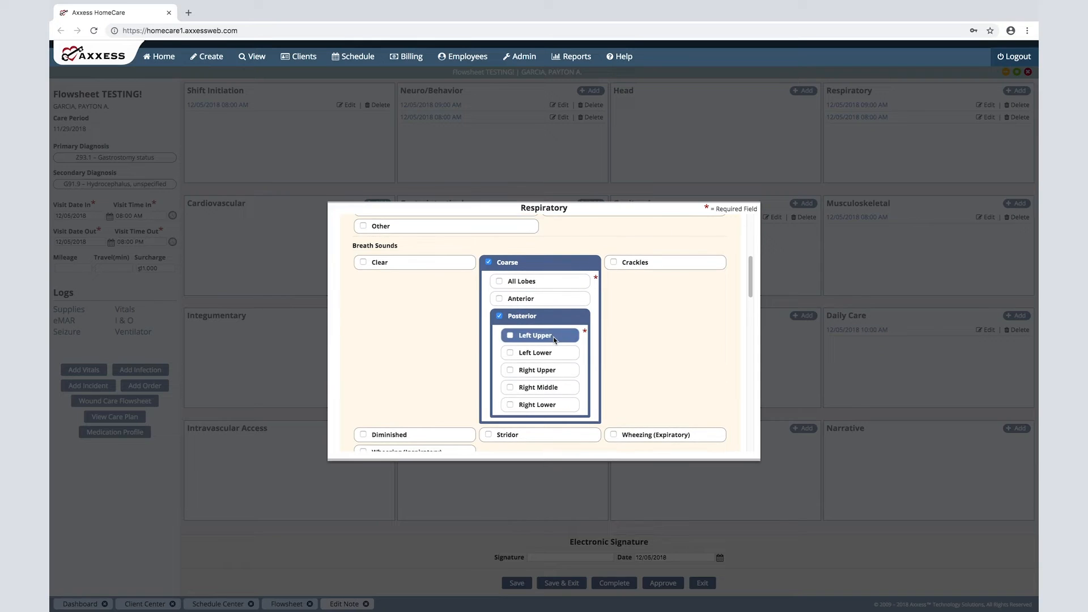
left_click(509, 336)
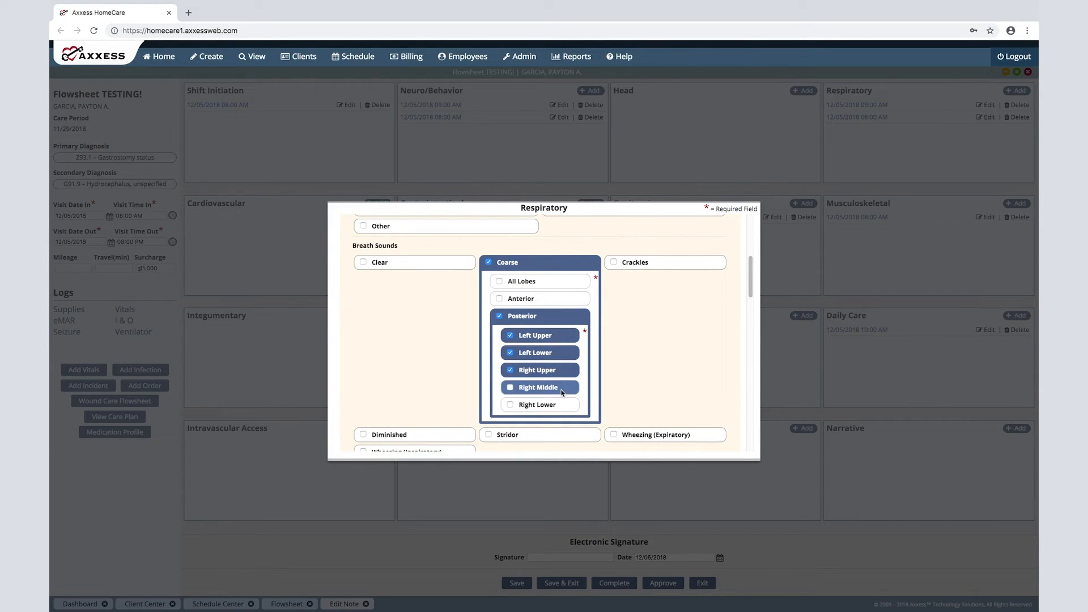
left_click(510, 386)
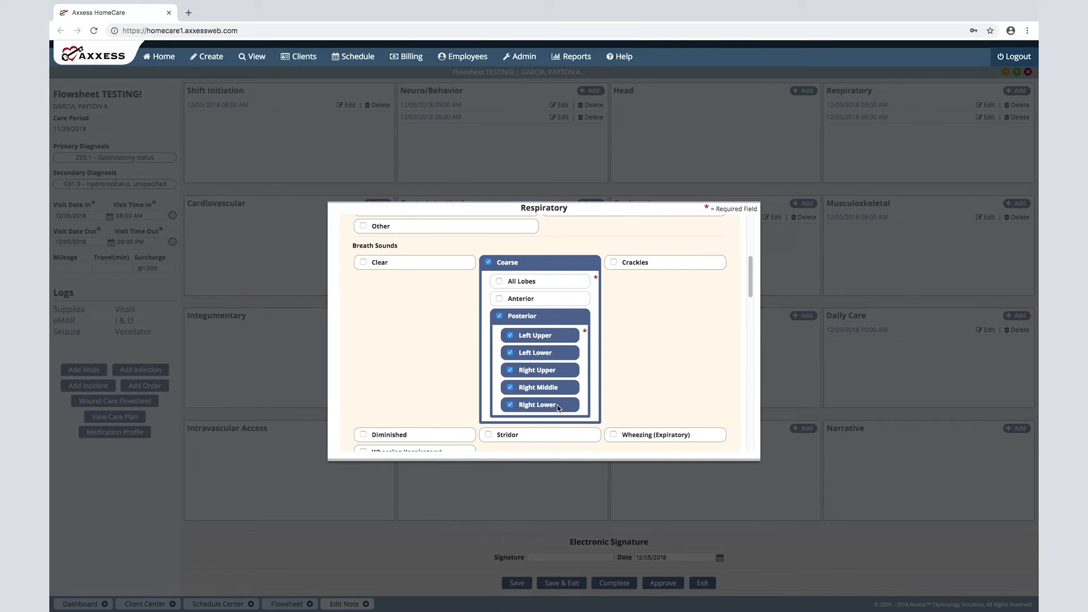
left_click(511, 404)
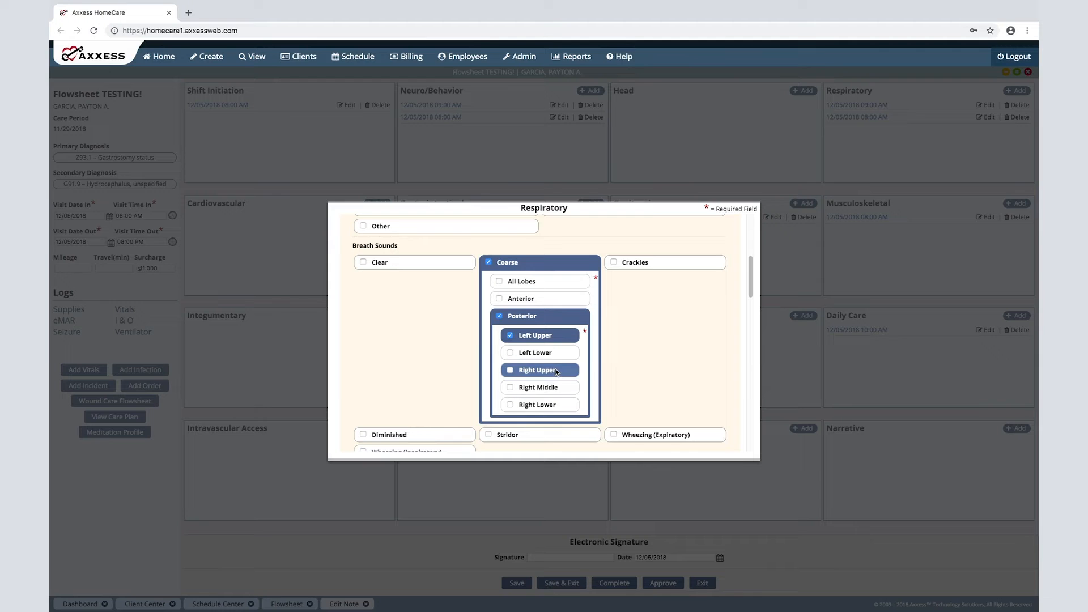
Record thin nasal secretions and Tracheostomy oxygen delivery set to Intermittent
scroll("down", 3)
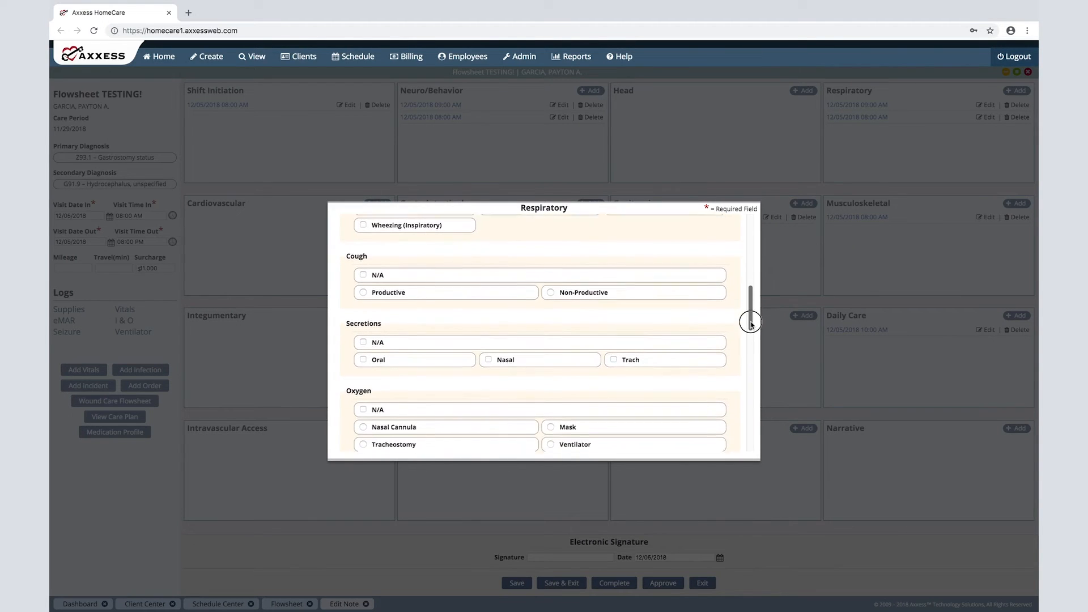
scroll("down", 3)
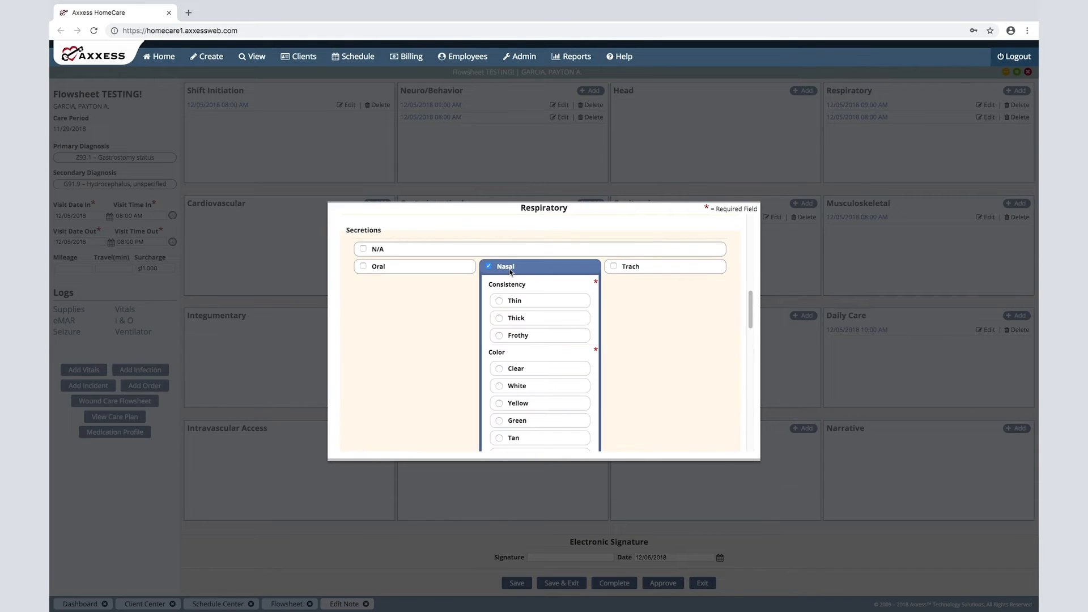
left_click(499, 299)
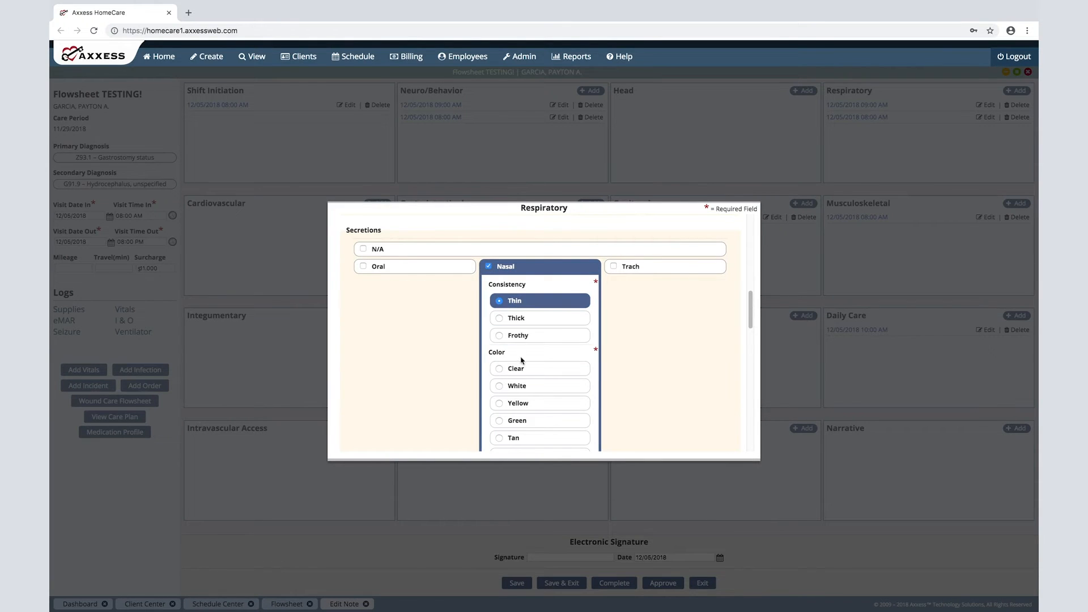
scroll("down", 3)
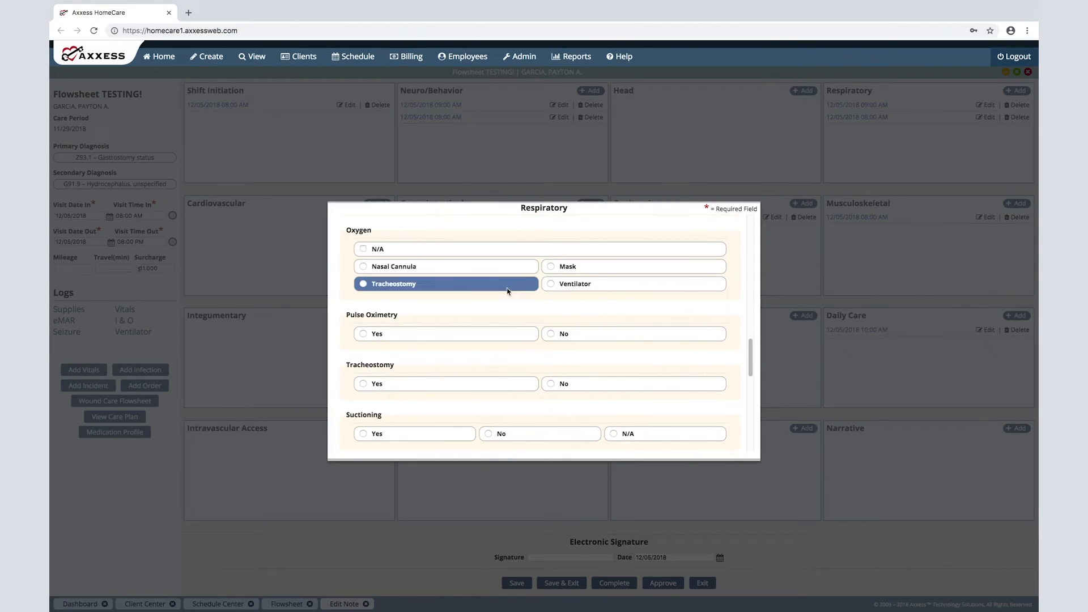
left_click(363, 266)
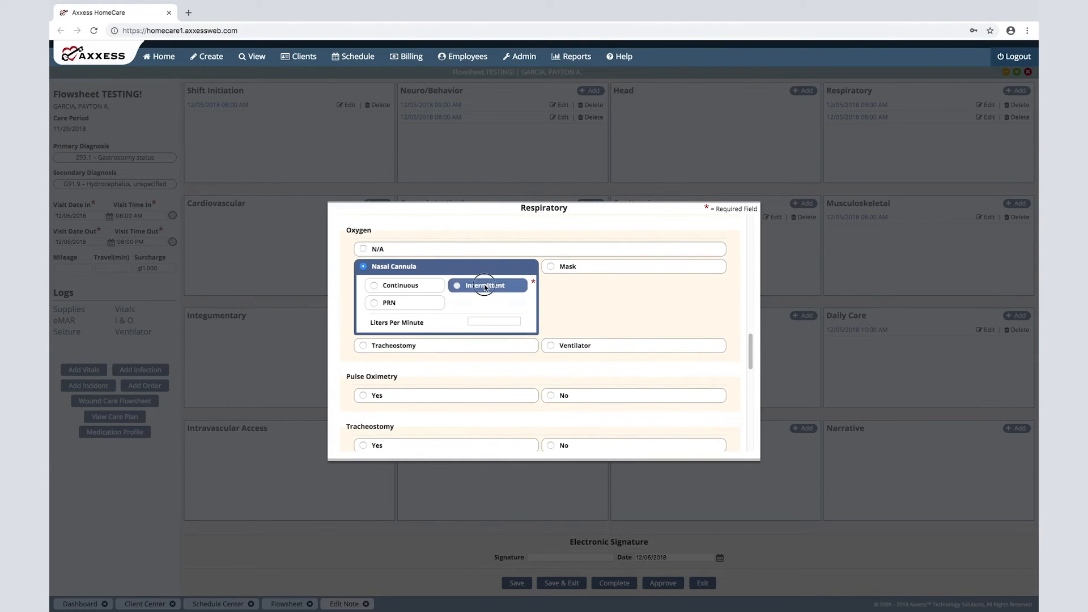
left_click(487, 286)
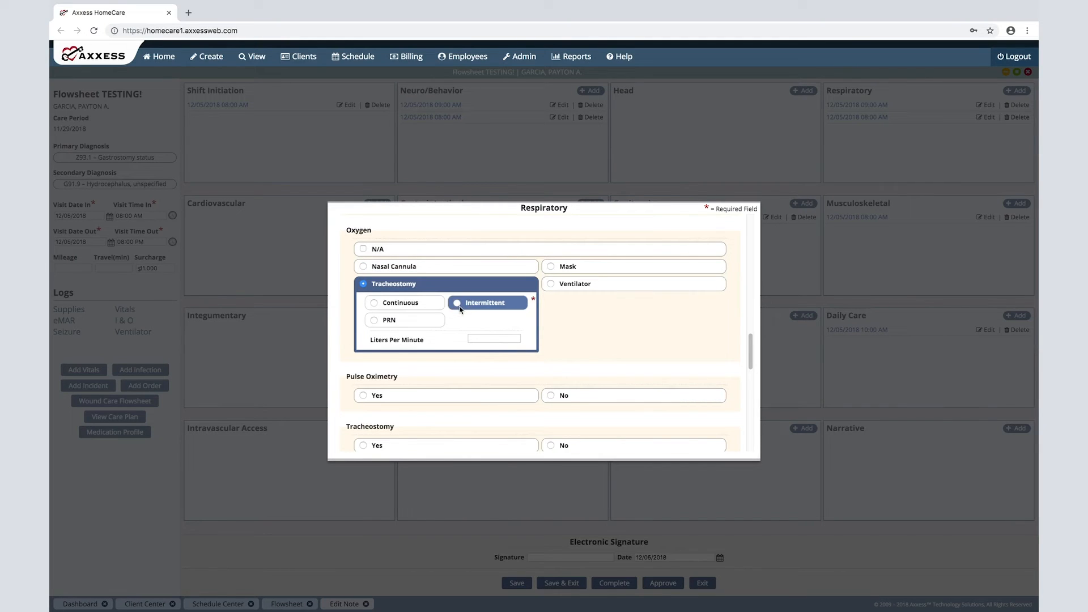
left_click(457, 302)
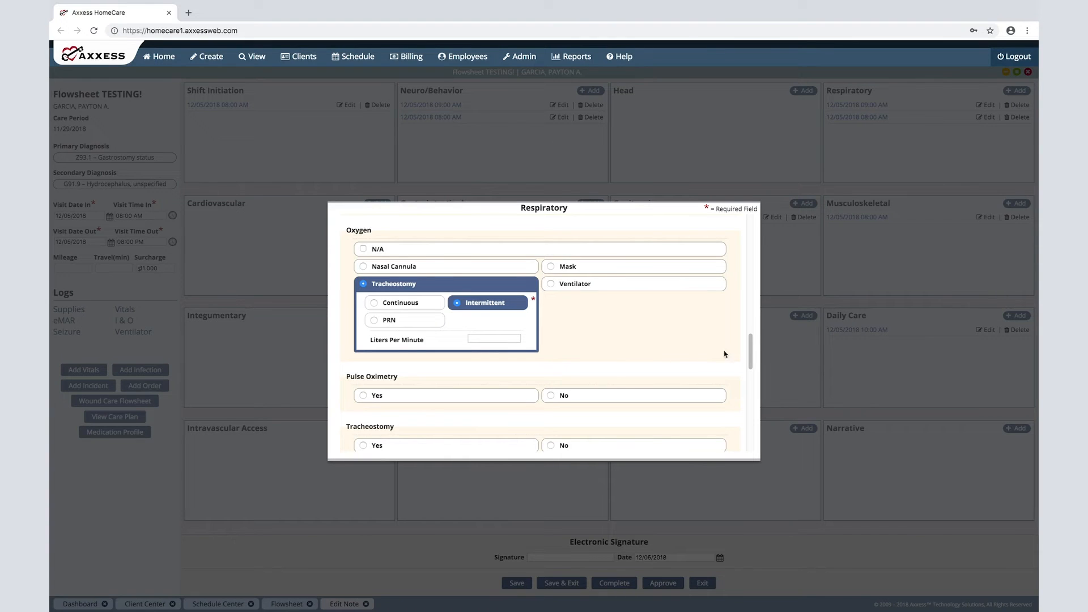
Exit the Respiratory form without saving, returning to the flowsheet grid
scroll("down", 3)
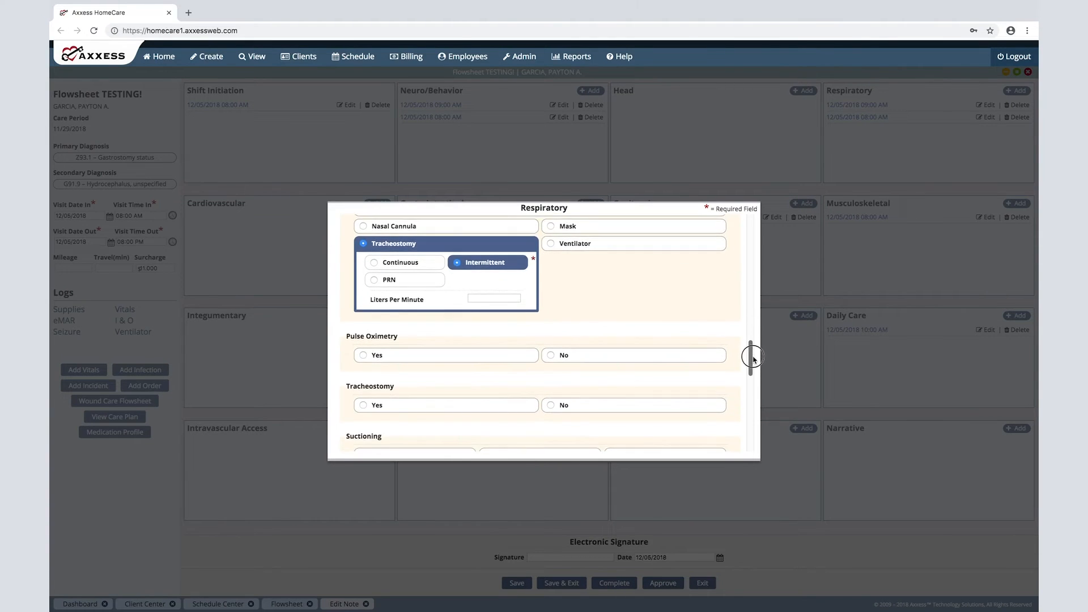
scroll("down", 3)
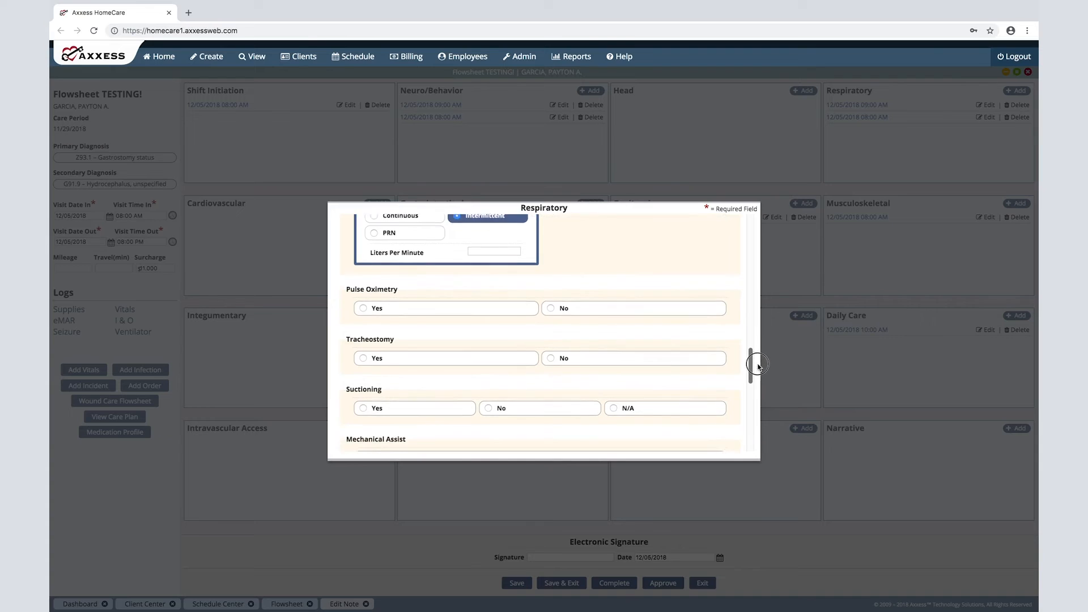
scroll("down", 3)
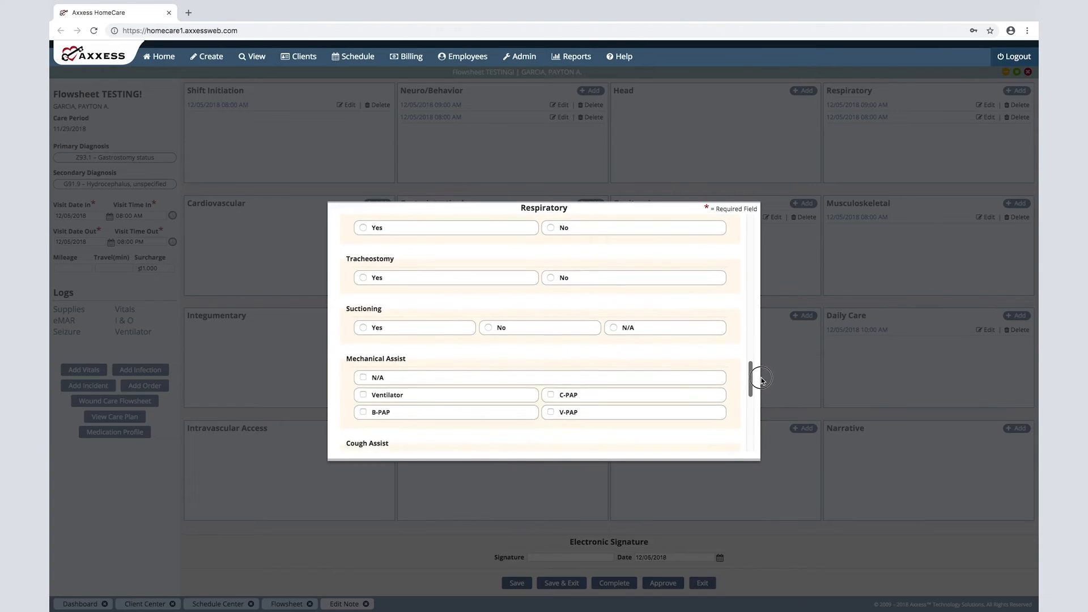
scroll("down", 3)
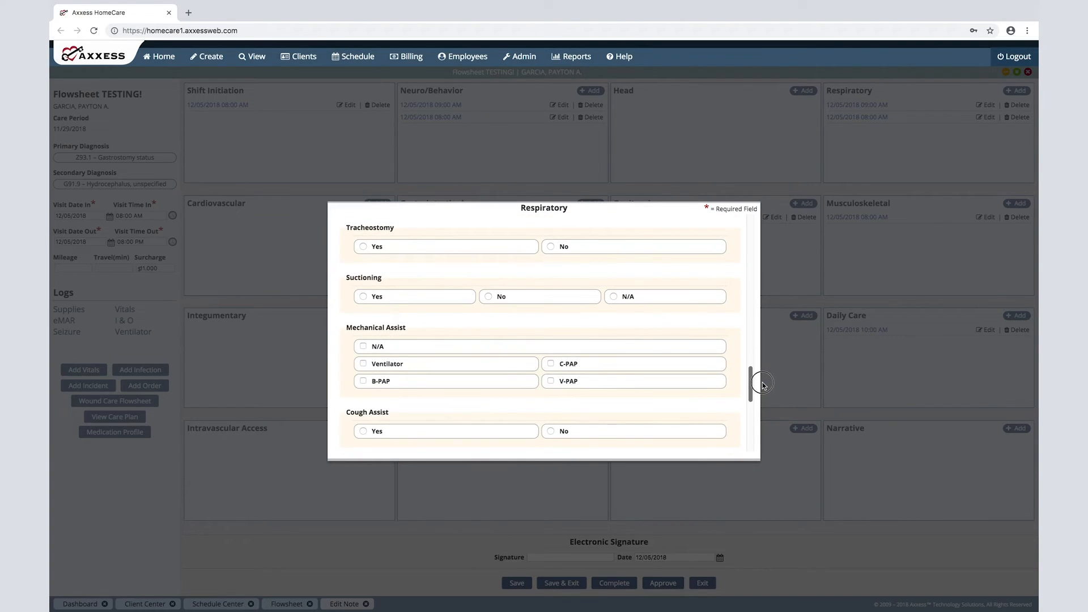
scroll("down", 3)
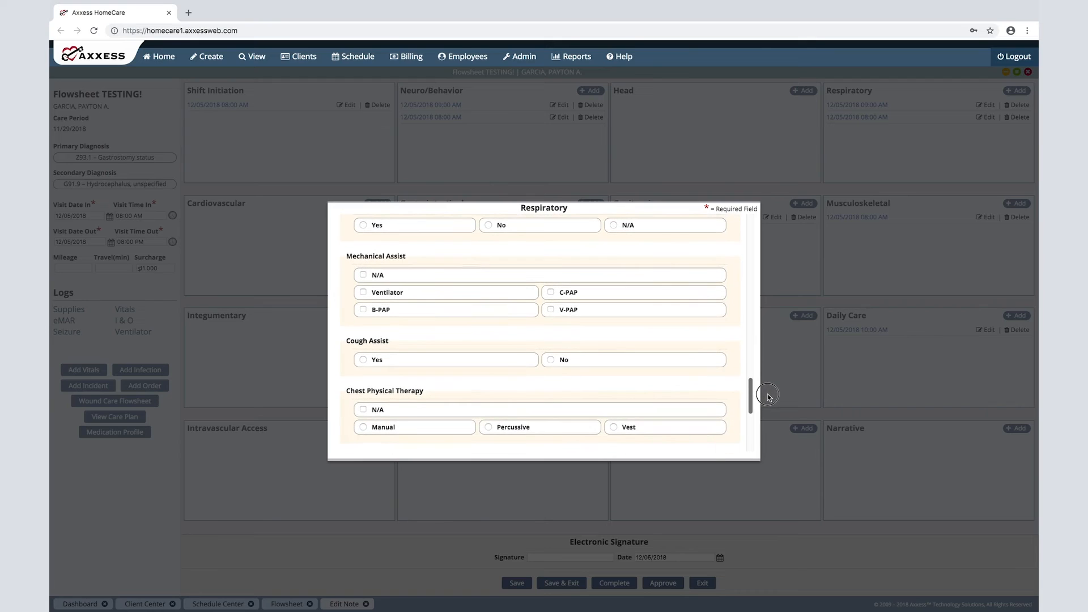
scroll("down", 3)
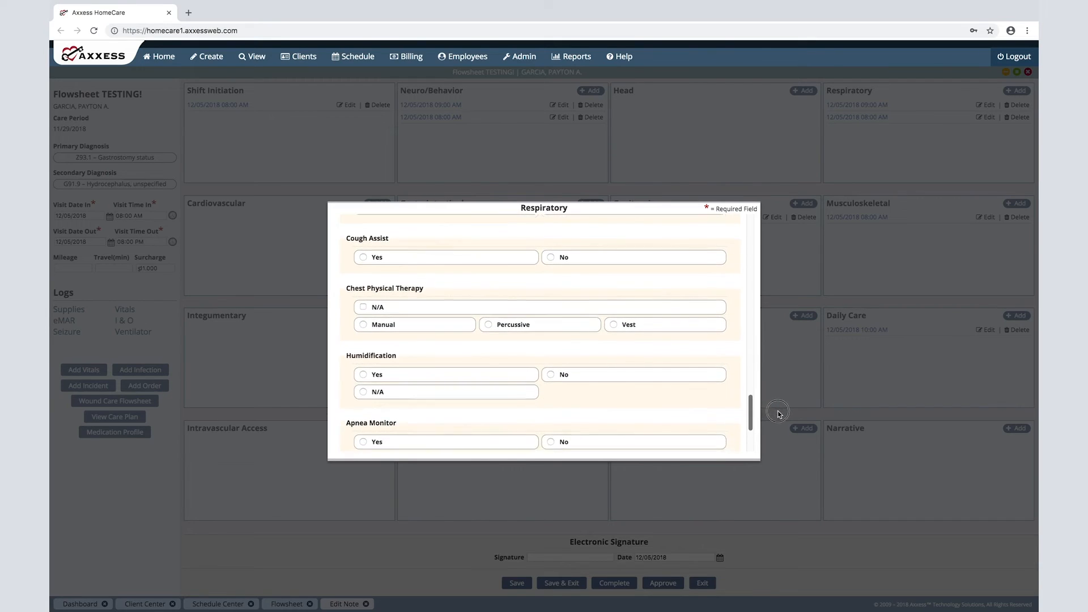
scroll("down", 3)
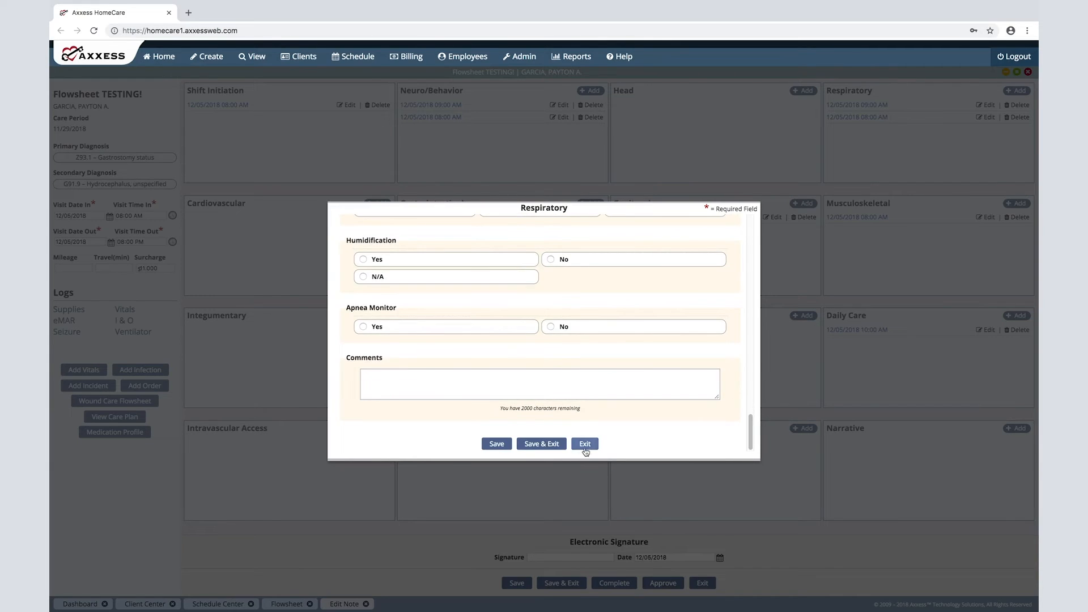
left_click(585, 443)
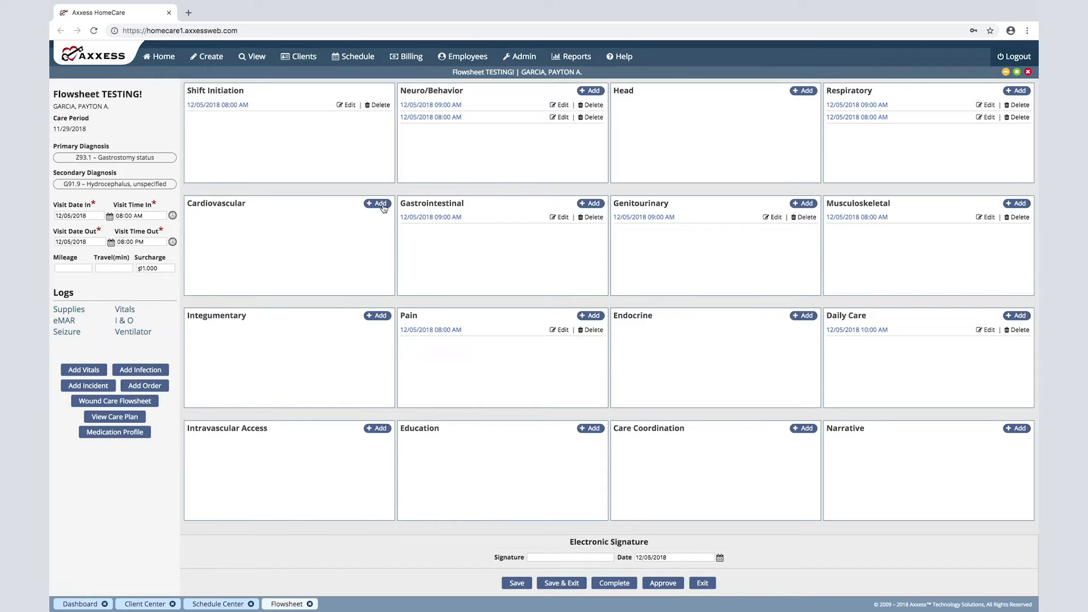
Add a new Cardiovascular assessment and browse down through its form
left_click(378, 203)
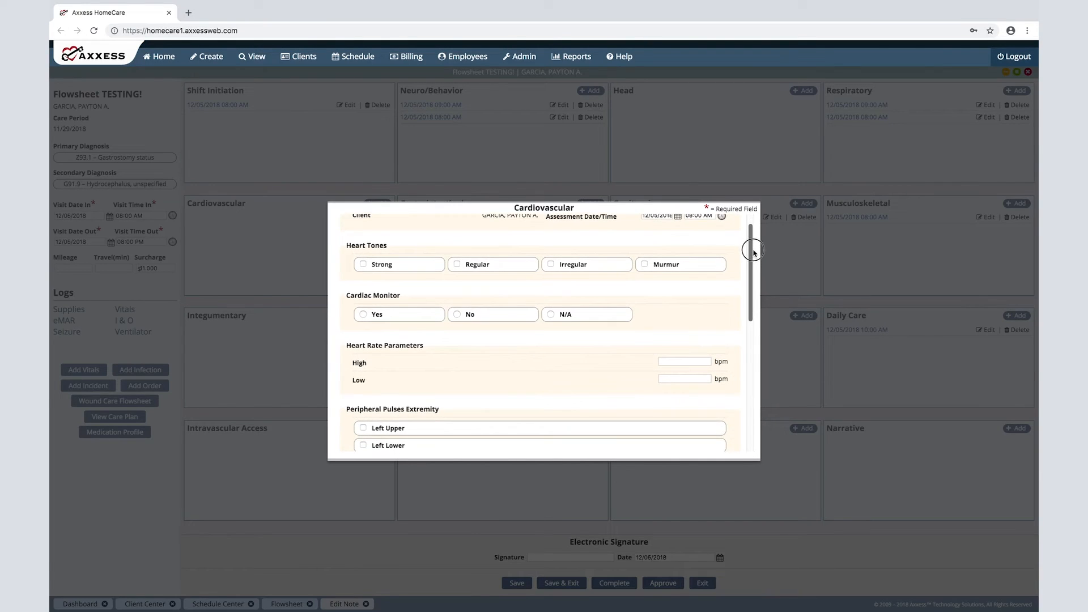
scroll("down", 3)
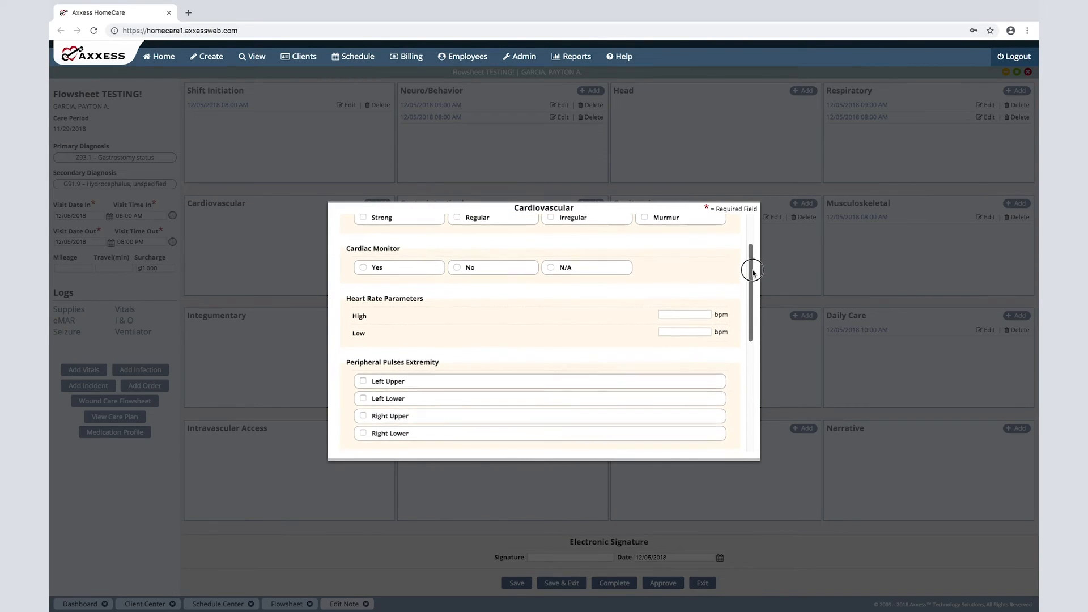
scroll("down", 3)
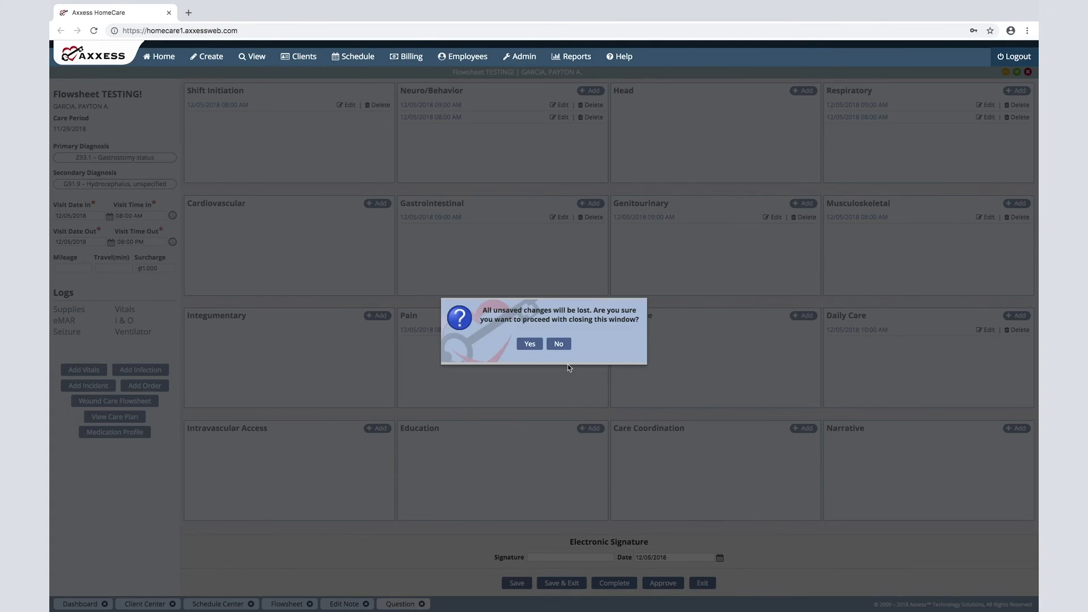
Discard the Cardiovascular form, then mark Hypoactive bowel sounds limited to Right Lower in Gastrointestinal
left_click(557, 343)
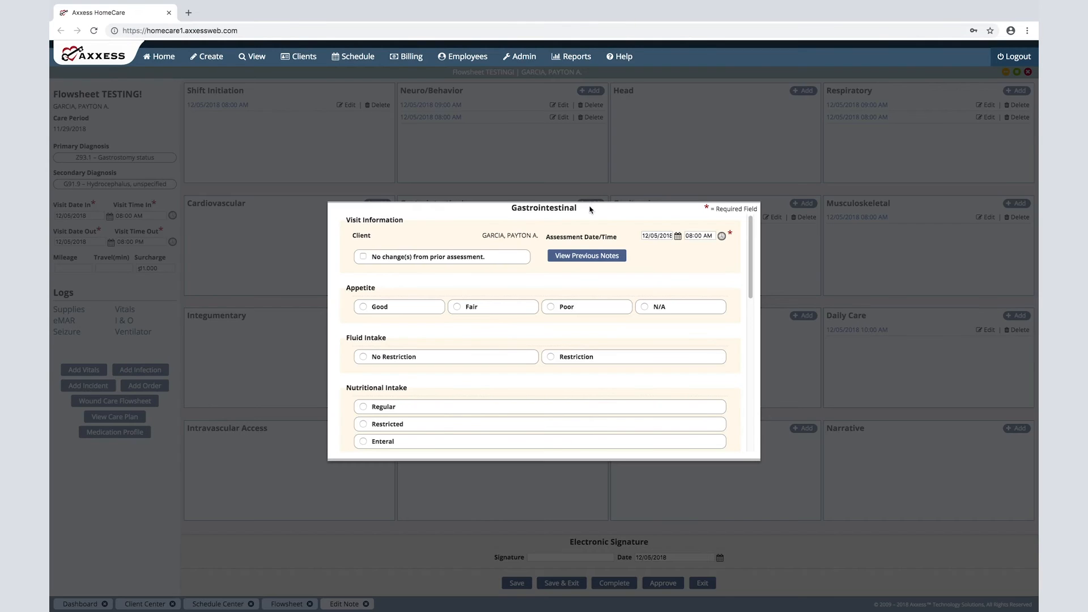
scroll("down", 3)
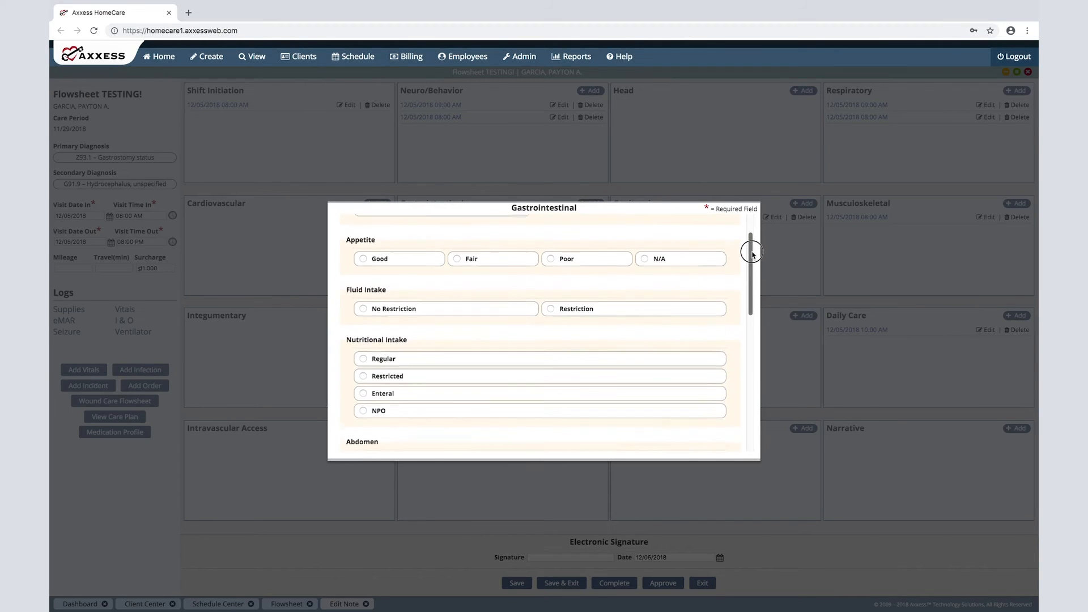
scroll("down", 3)
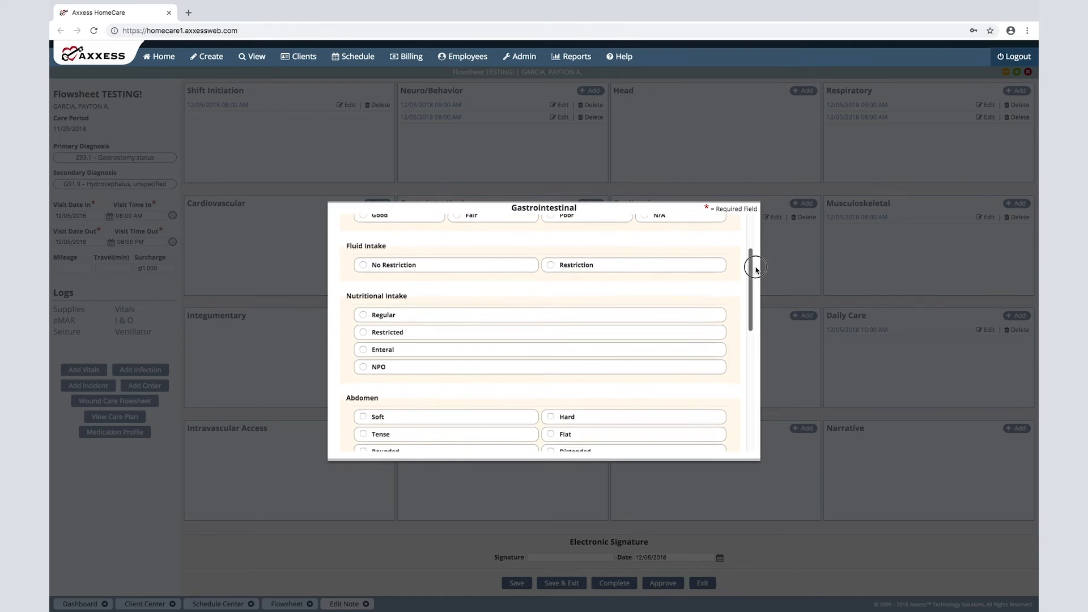
scroll("down", 3)
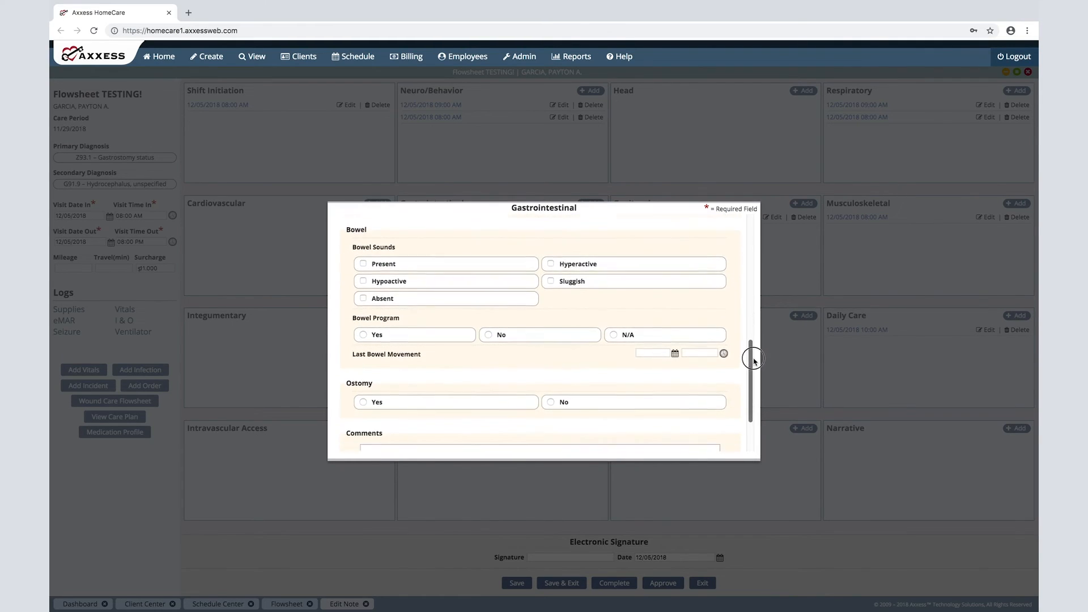
left_click(363, 281)
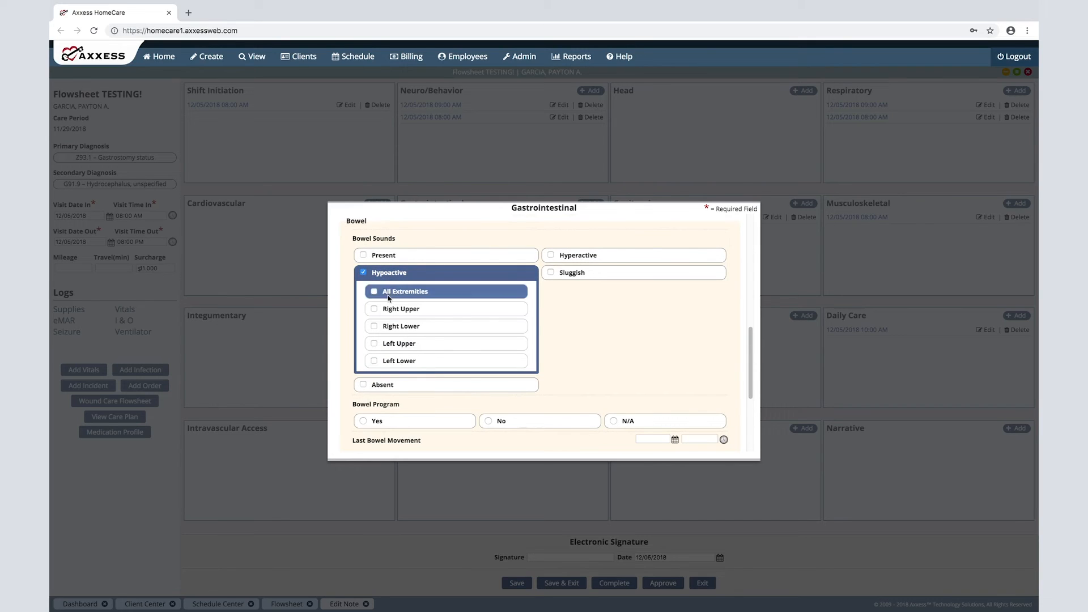
left_click(401, 327)
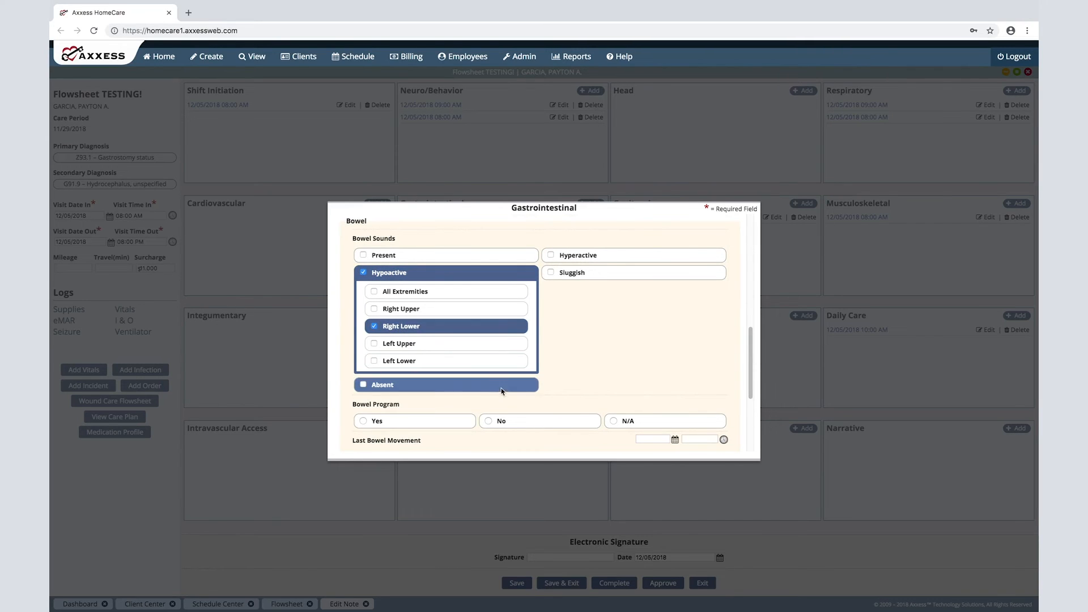
scroll("down", 3)
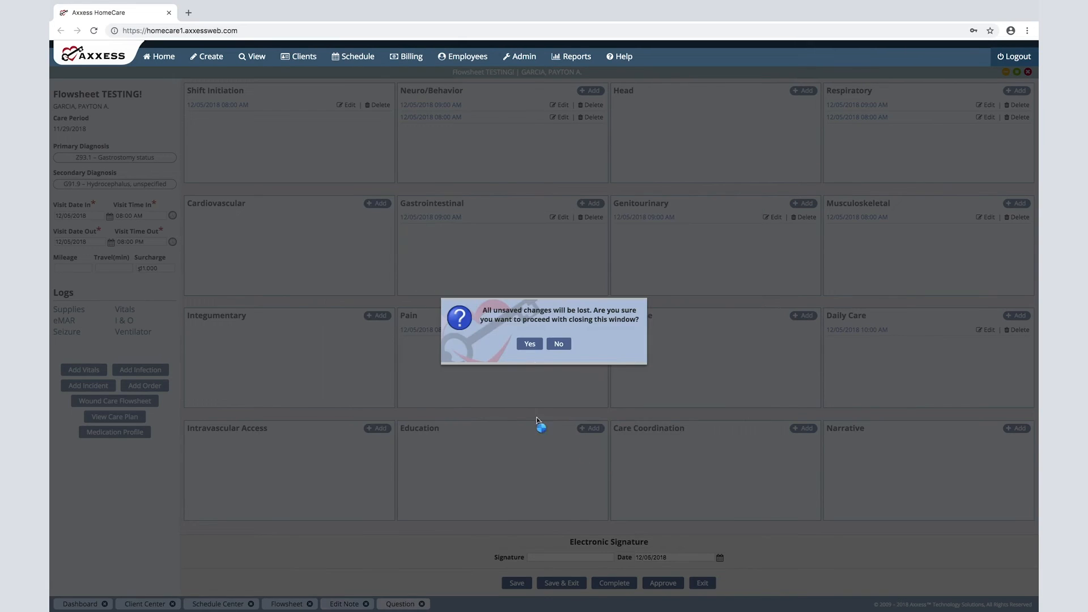
Confirm discarding the Gastrointestinal changes to return to the flowsheet grid
left_click(529, 343)
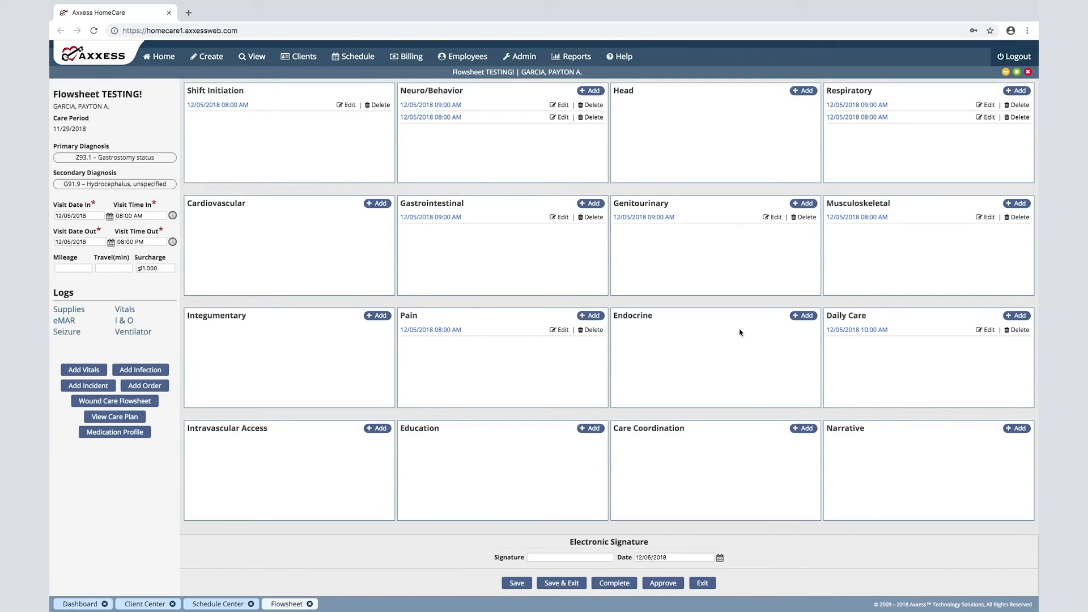
mouse_move(781, 327)
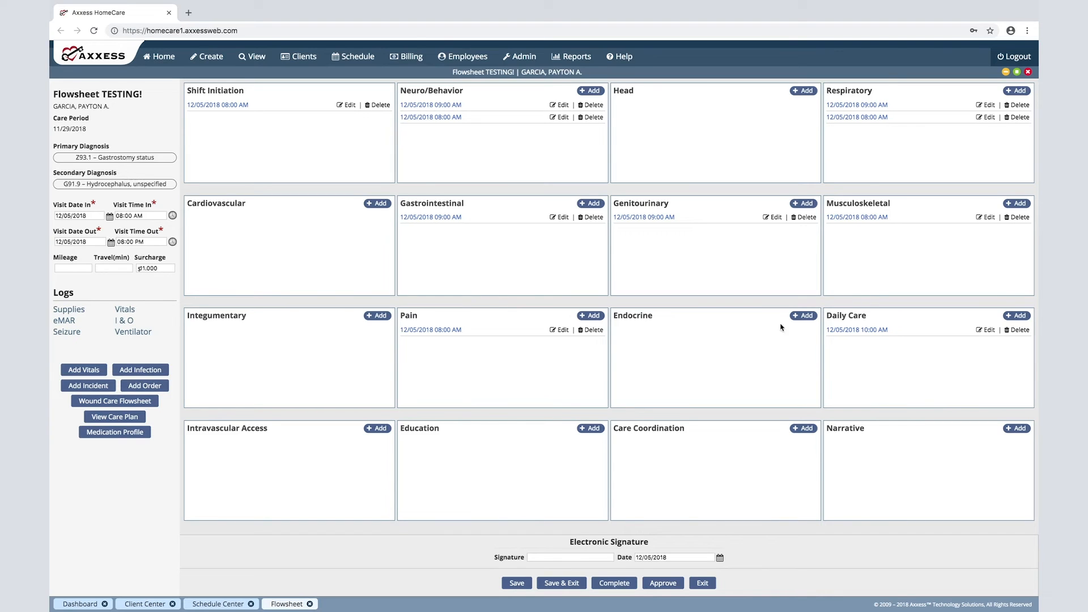
mouse_move(591, 435)
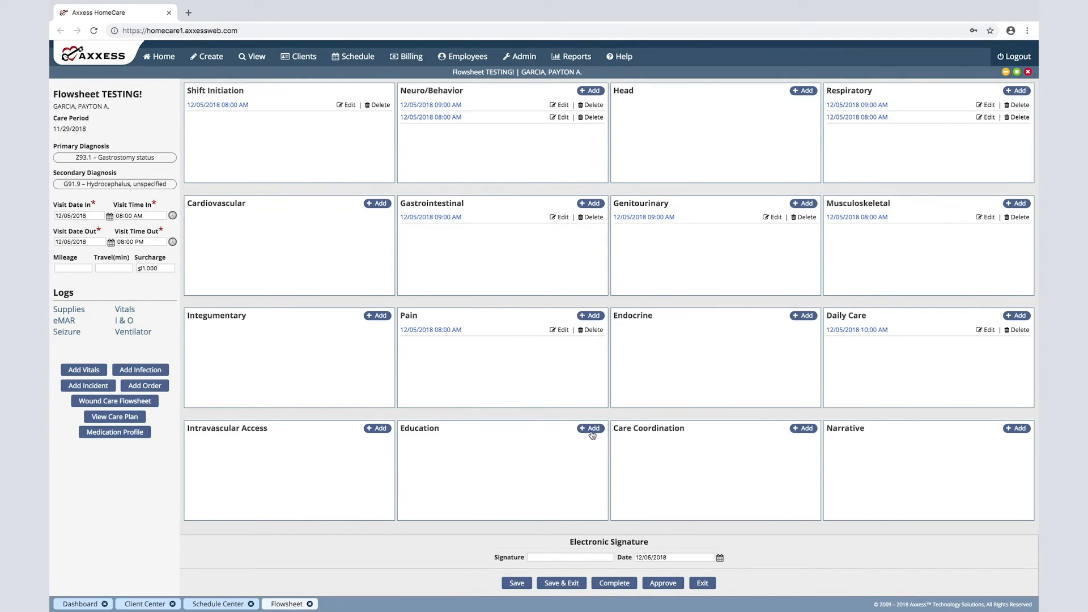
left_click(589, 428)
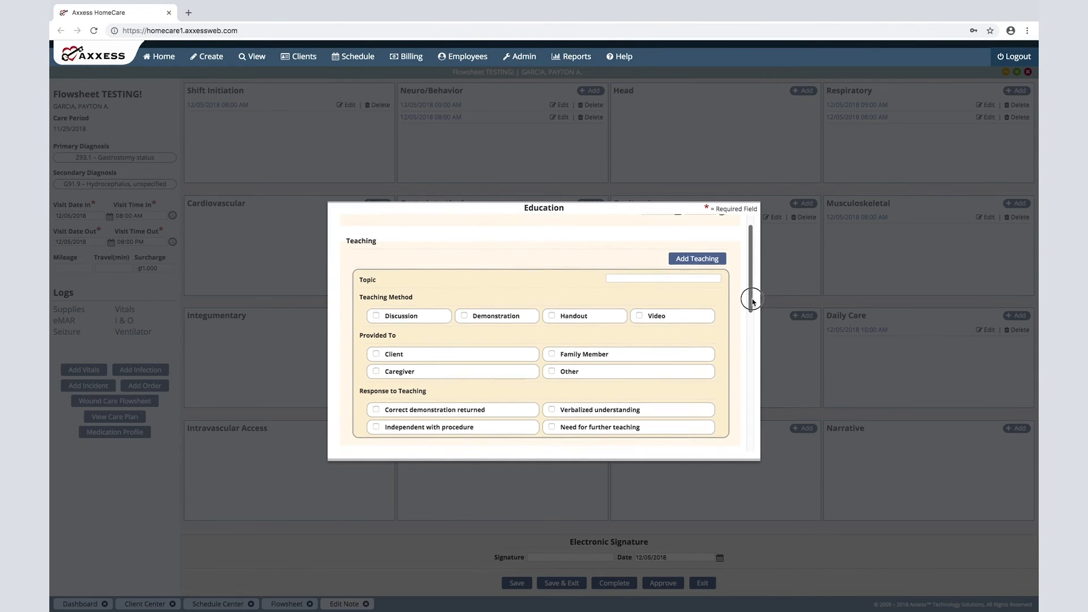
scroll("down", 3)
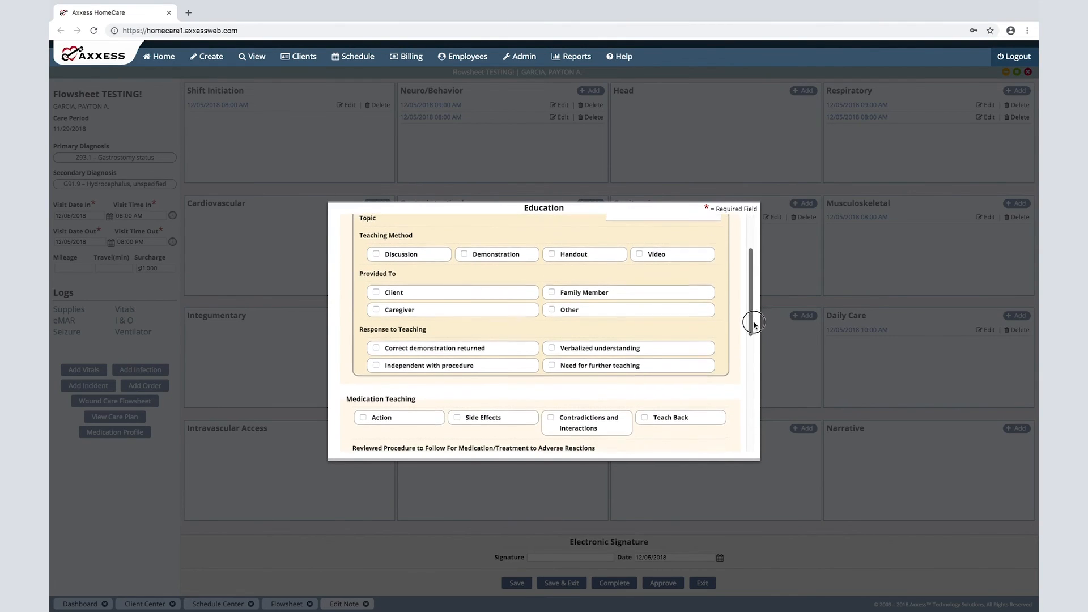
scroll("down", 3)
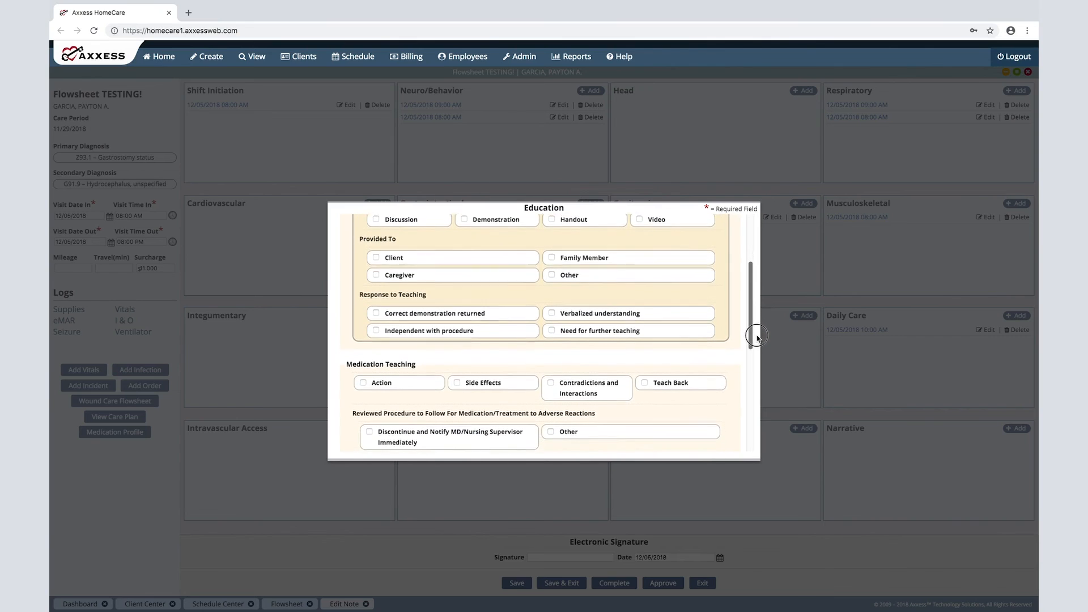
scroll("down", 3)
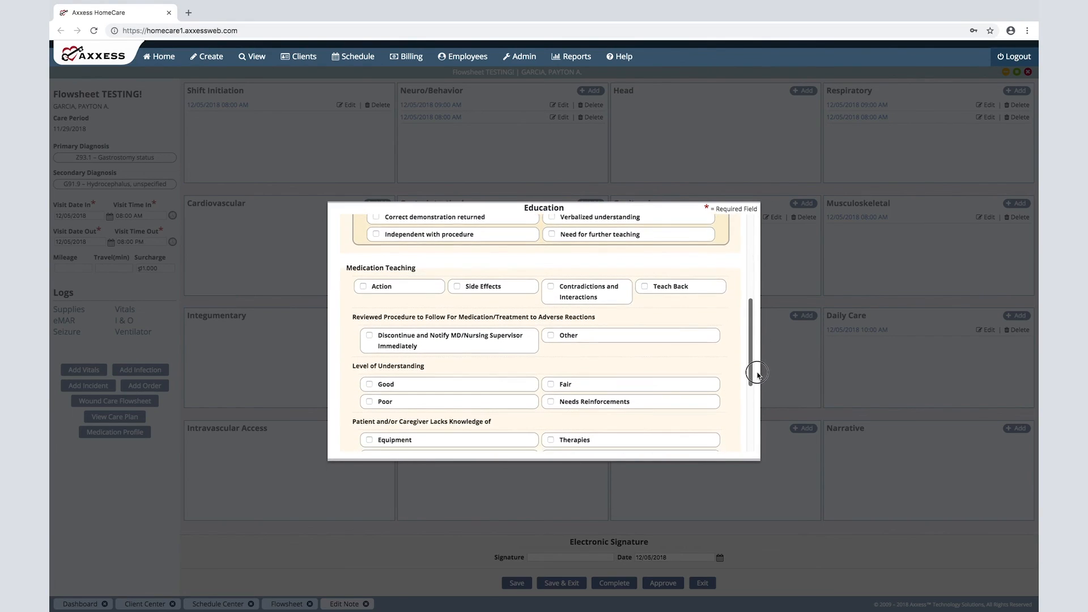
scroll("down", 3)
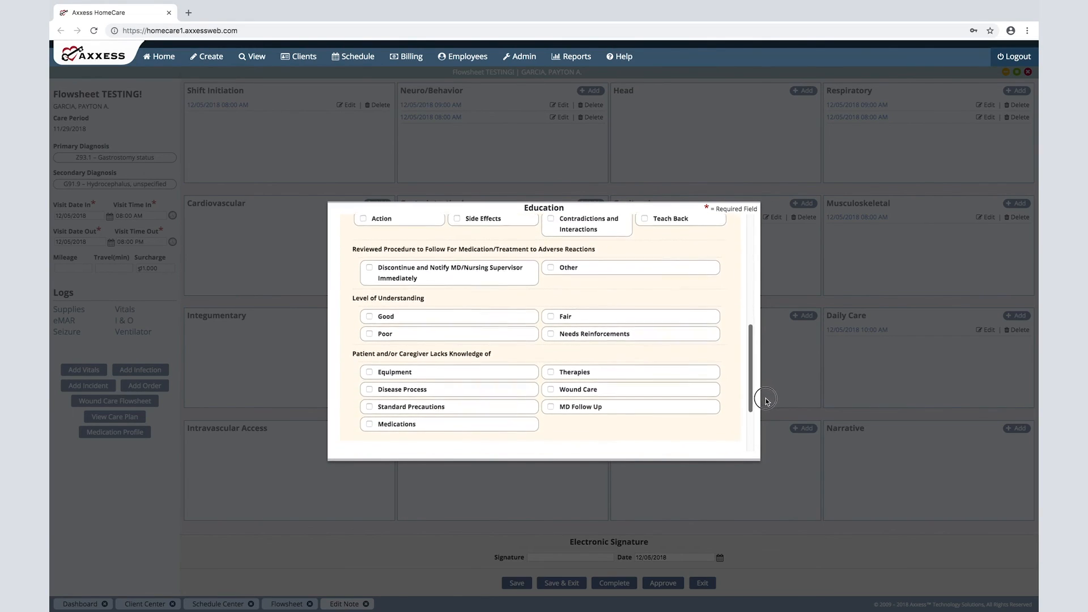
scroll("down", 3)
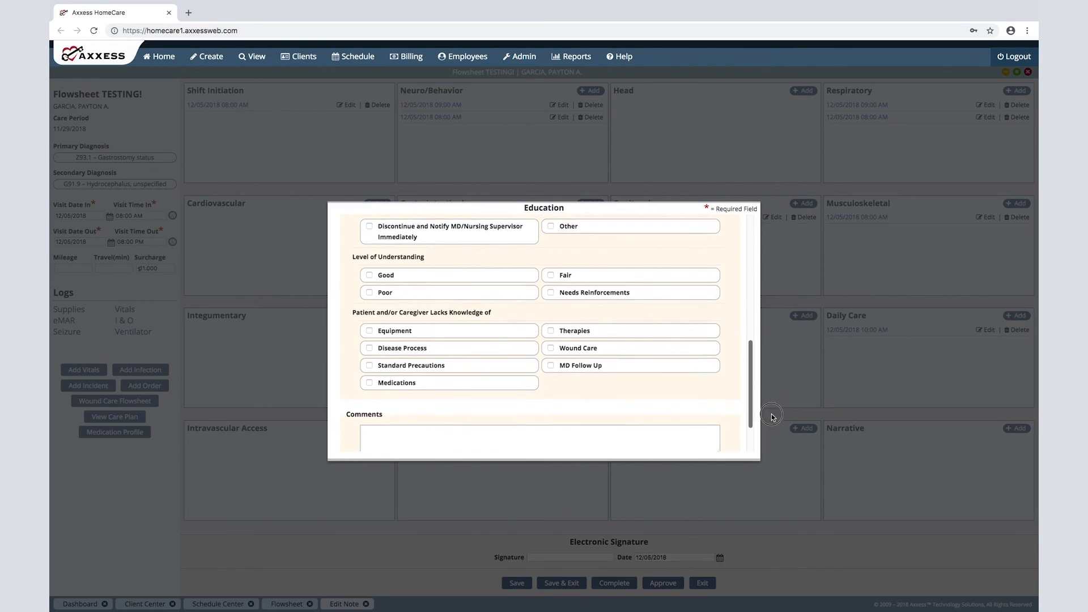
scroll("down", 3)
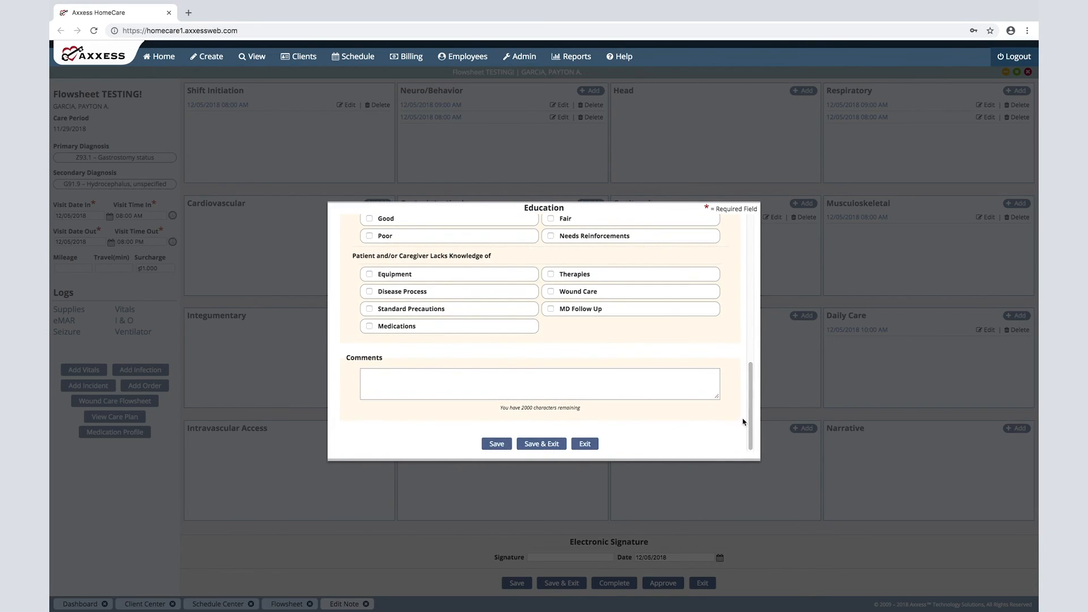
left_click(584, 443)
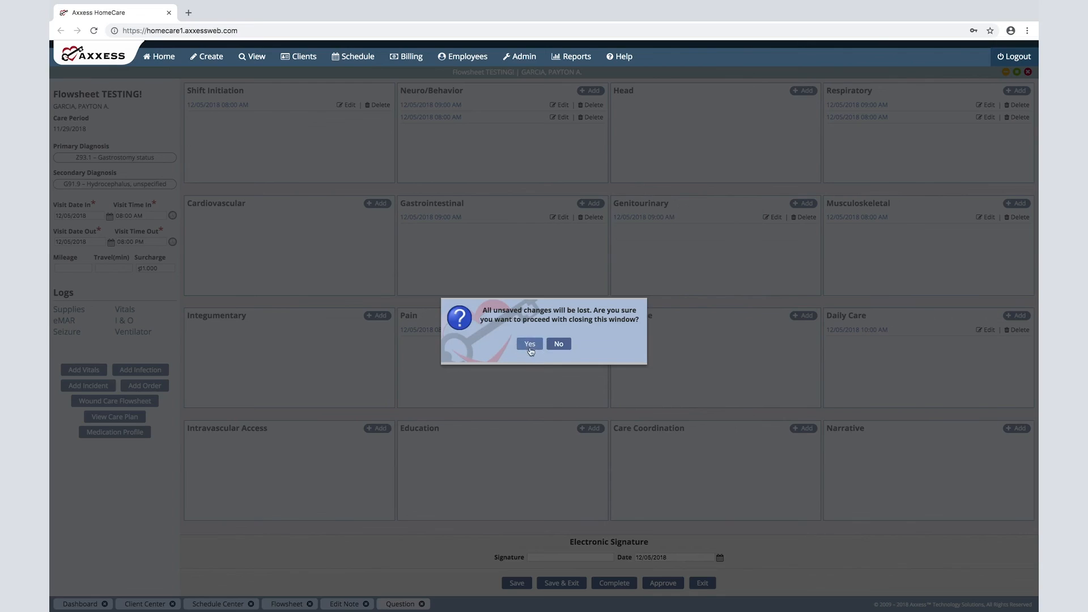
left_click(529, 344)
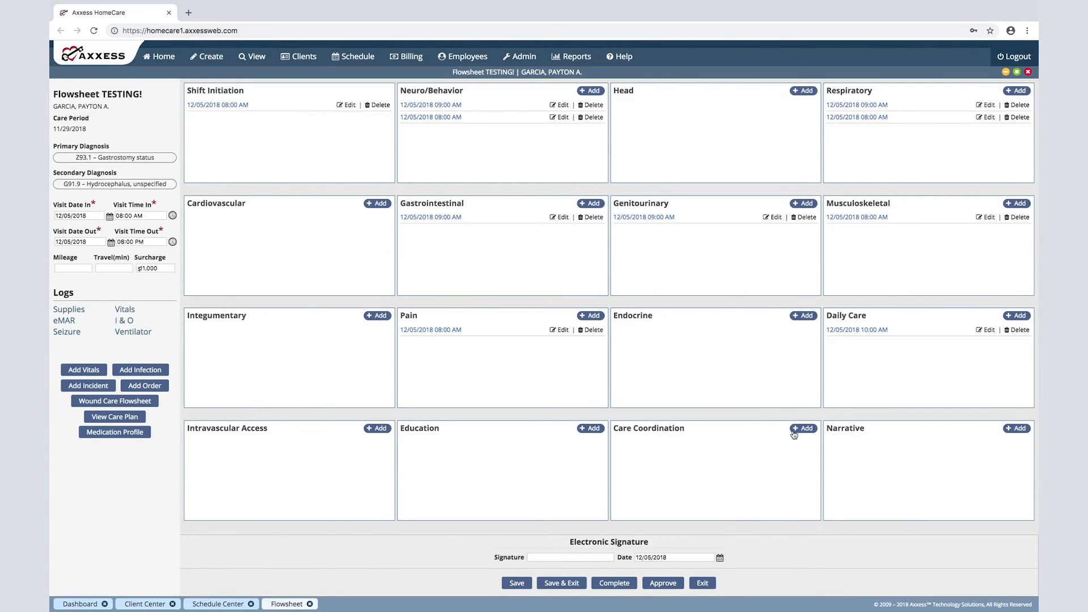
left_click(802, 428)
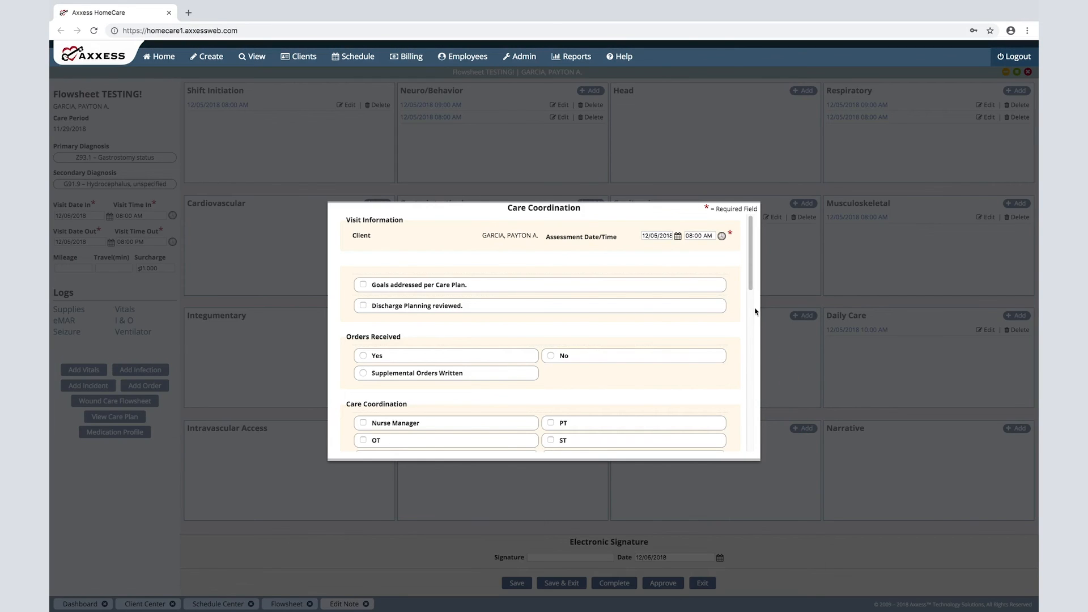
scroll("down", 3)
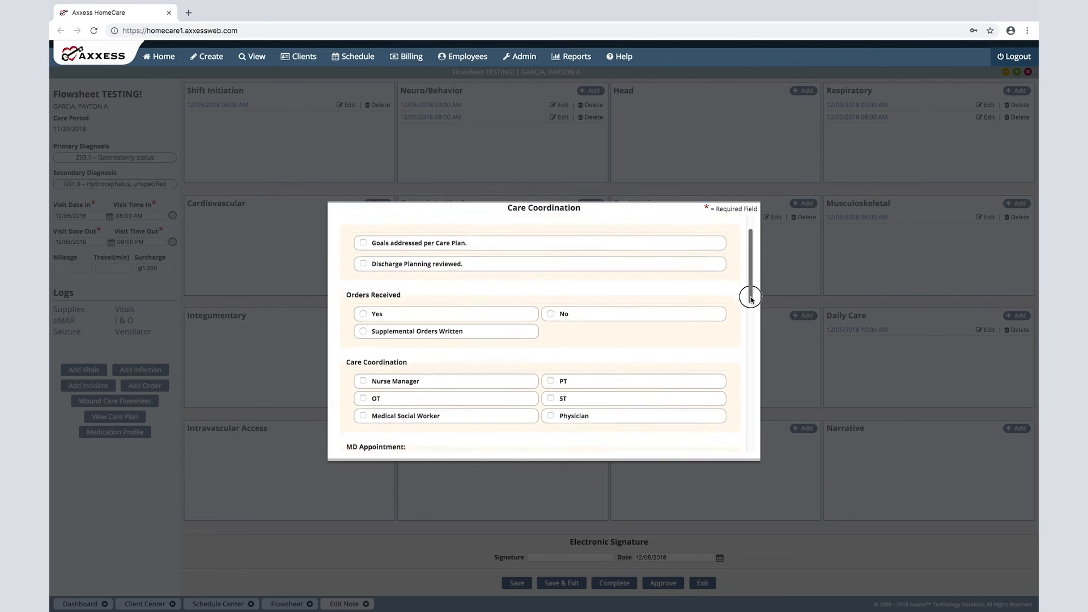
scroll("down", 3)
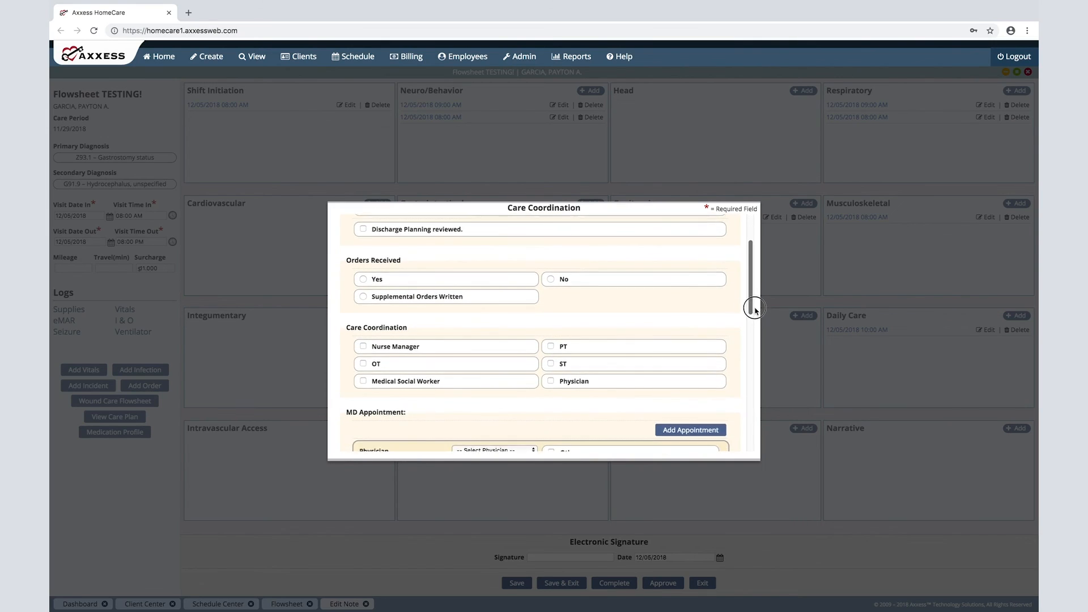
scroll("down", 3)
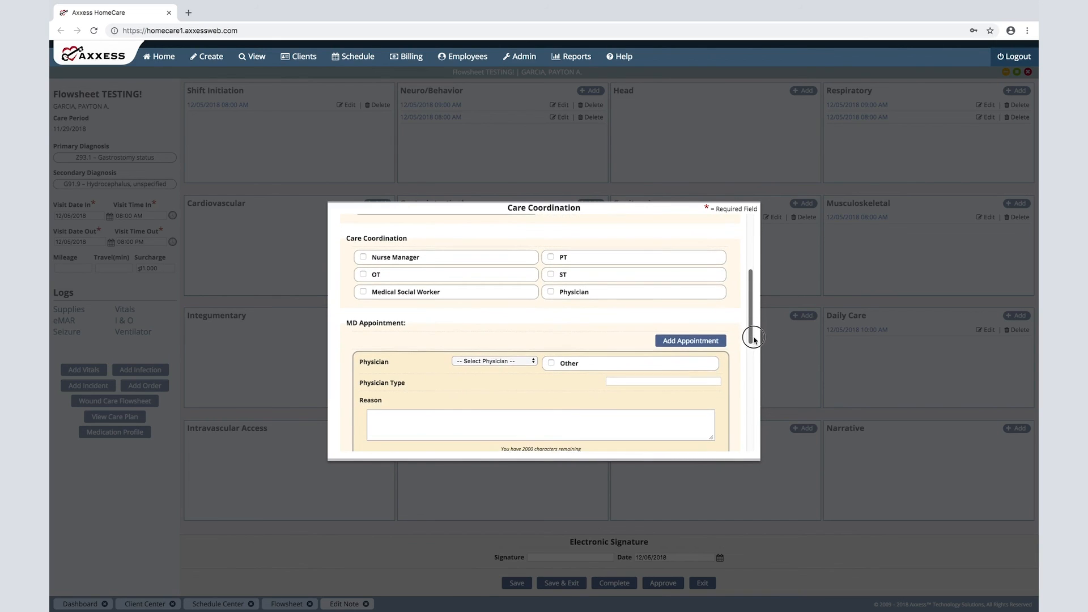
scroll("down", 3)
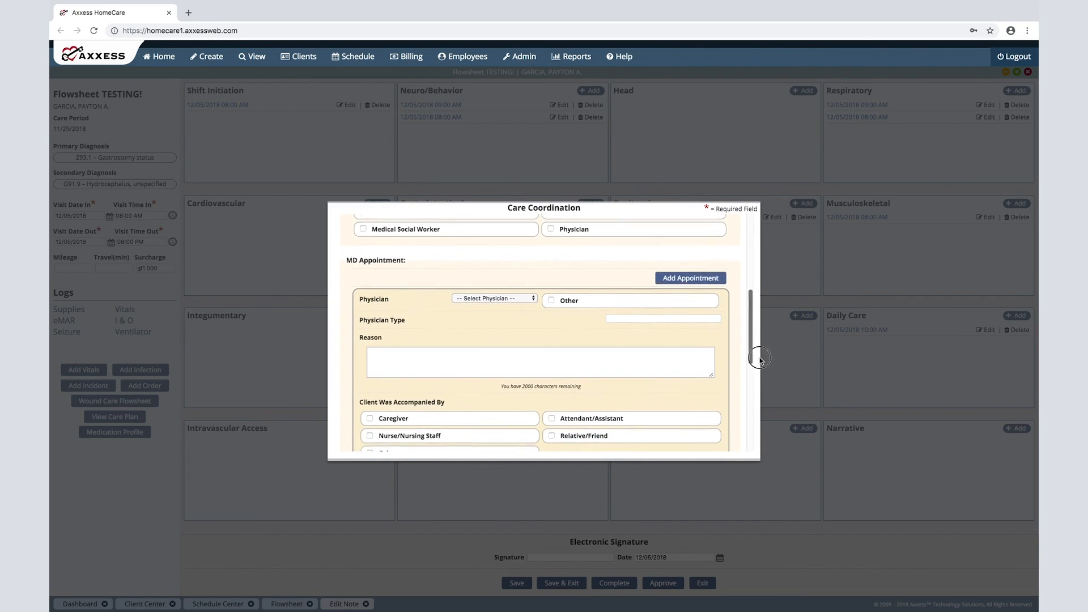
scroll("down", 3)
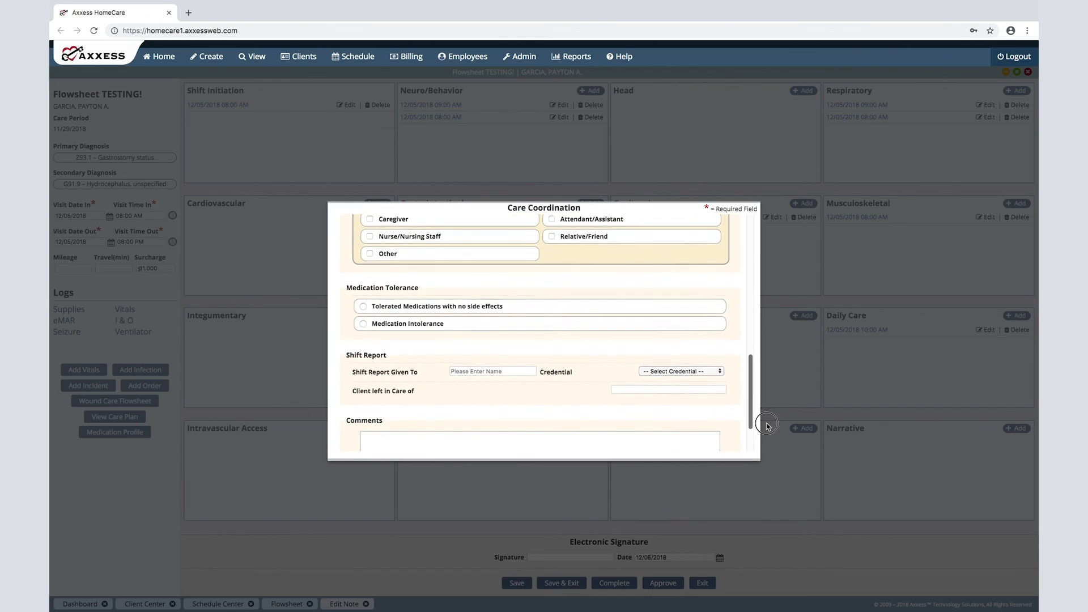
scroll("down", 3)
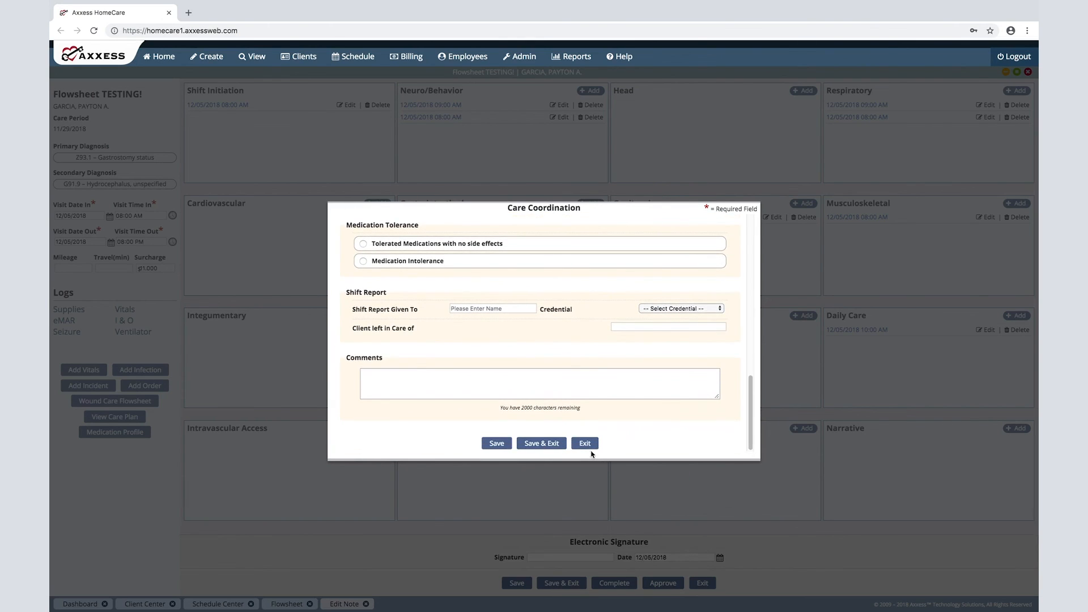
left_click(584, 443)
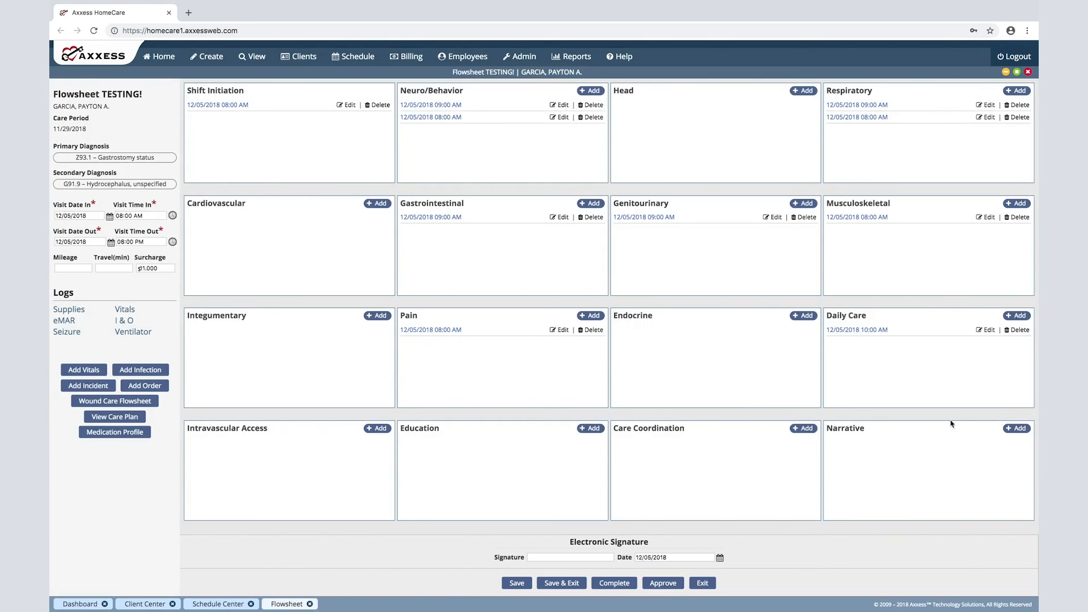
mouse_move(971, 435)
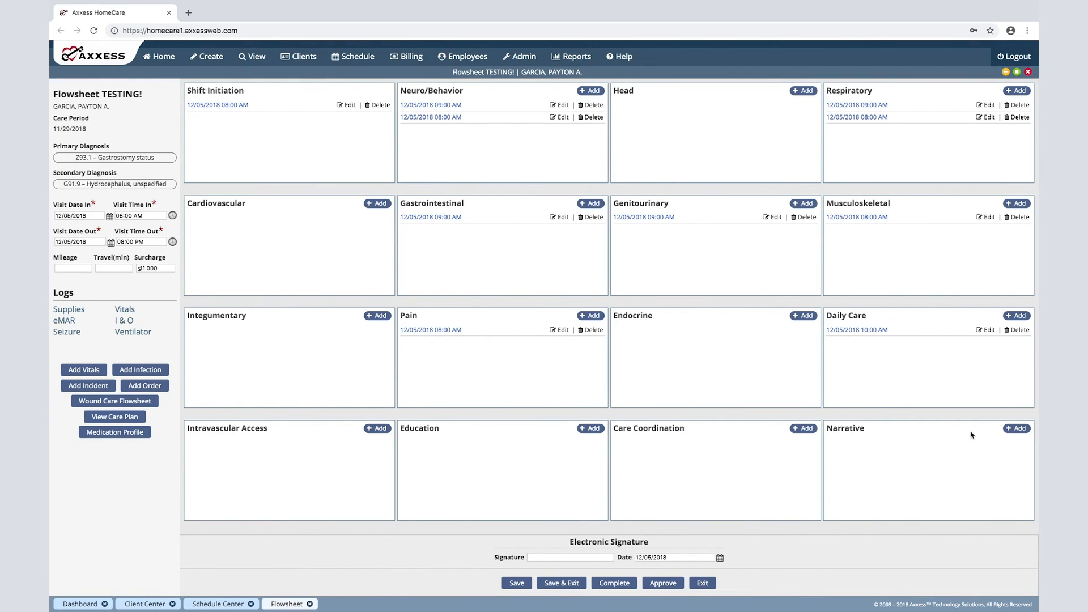
Add and exit a Narrative entry, then exit the Flowsheet TESTING! note and confirm
left_click(1015, 428)
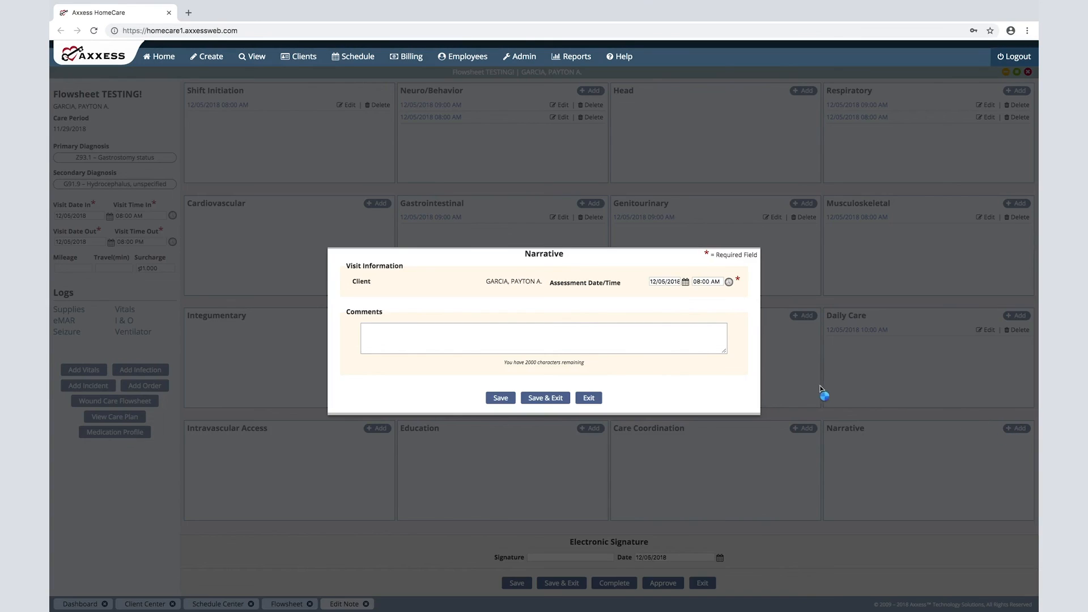
left_click(542, 338)
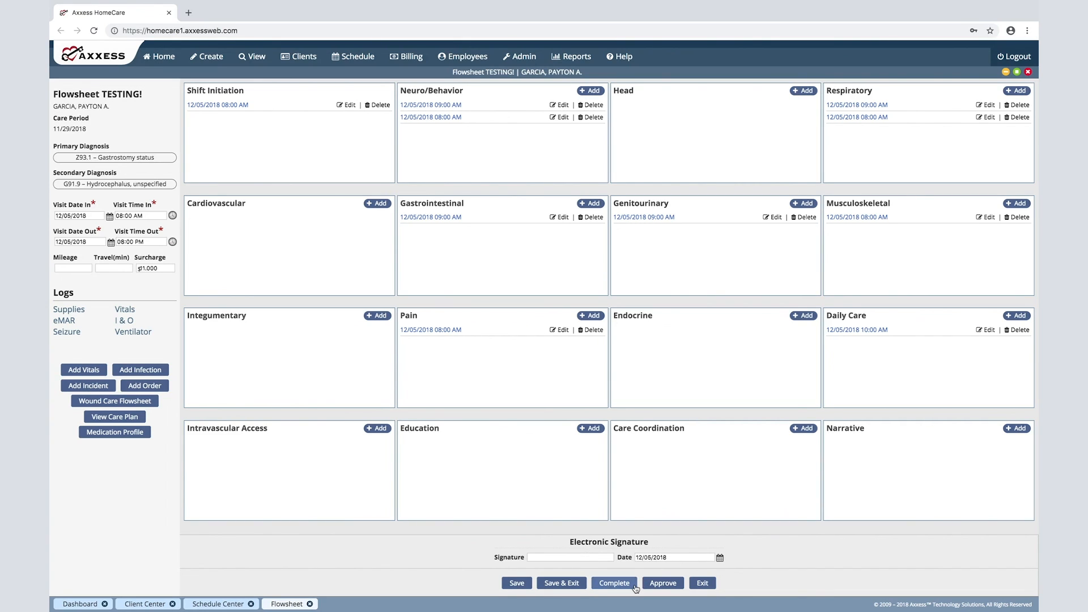
left_click(613, 583)
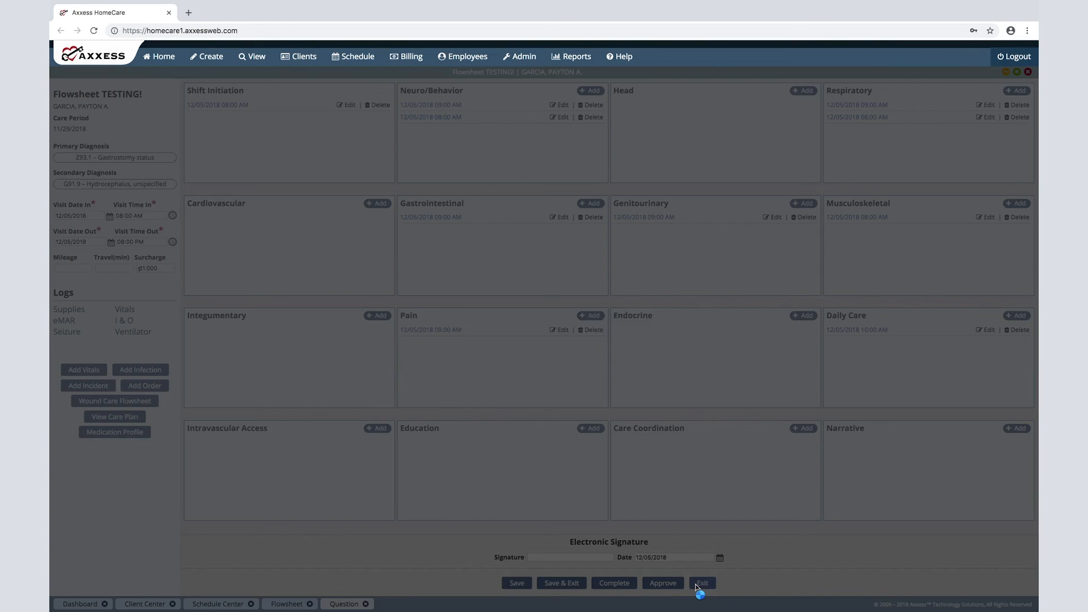
left_click(702, 583)
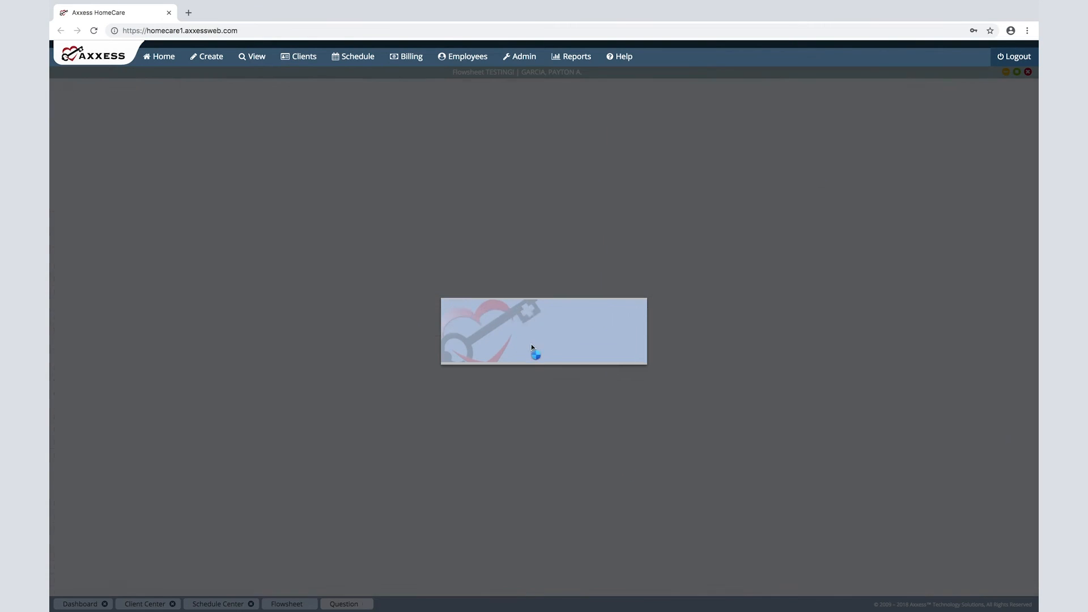